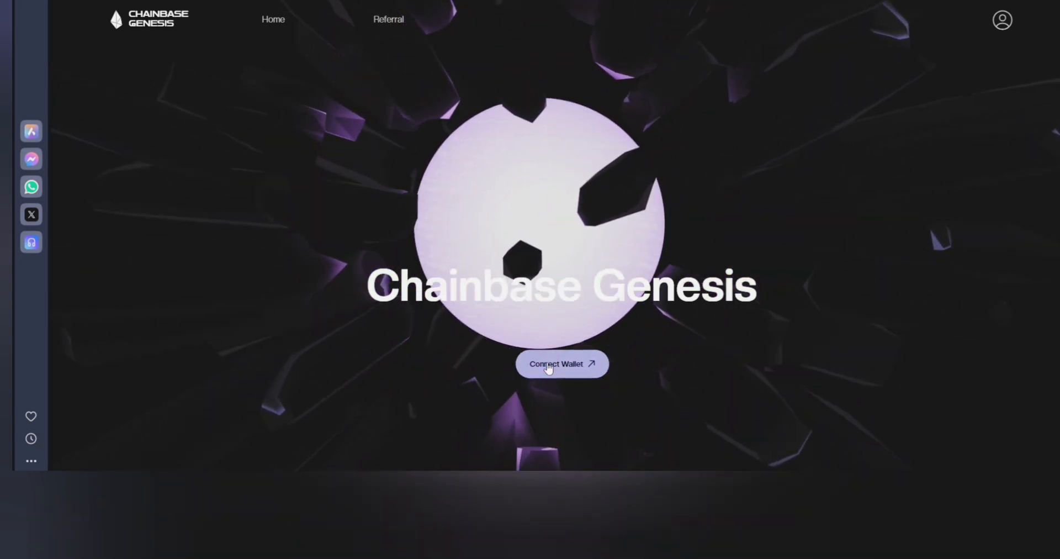
Connect a Coinbase wallet to Chainbase Genesis and approve it in the extension.
click(561, 363)
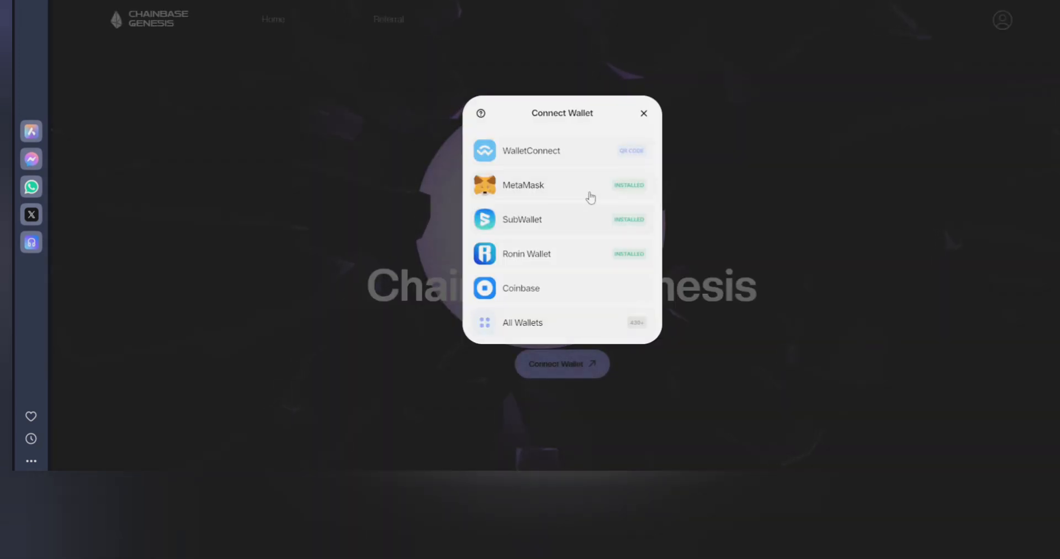
mouse_move(526, 289)
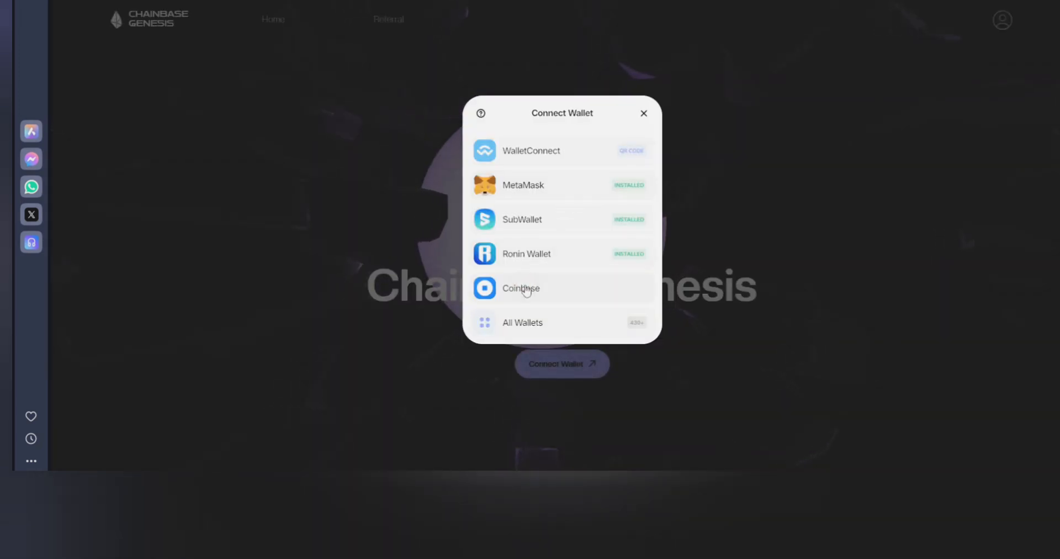
click(521, 289)
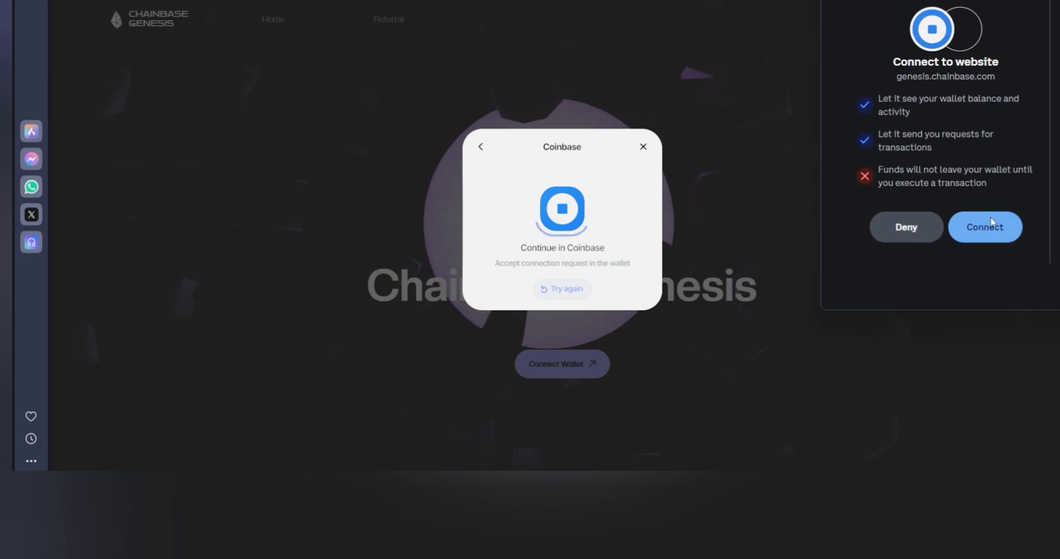
click(984, 226)
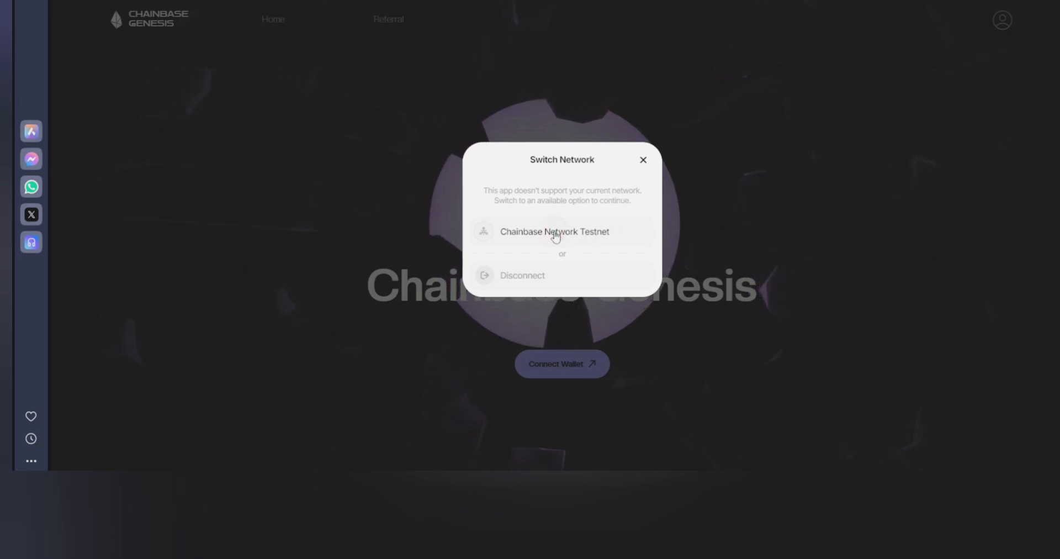
Switch the wallet to Chainbase Network Testnet and approve the switch.
click(554, 231)
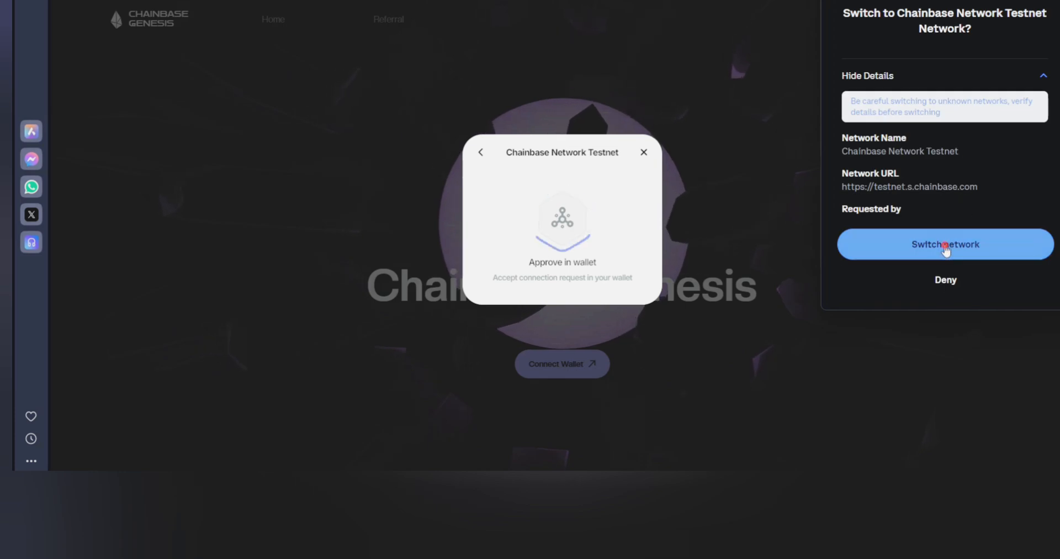
click(945, 243)
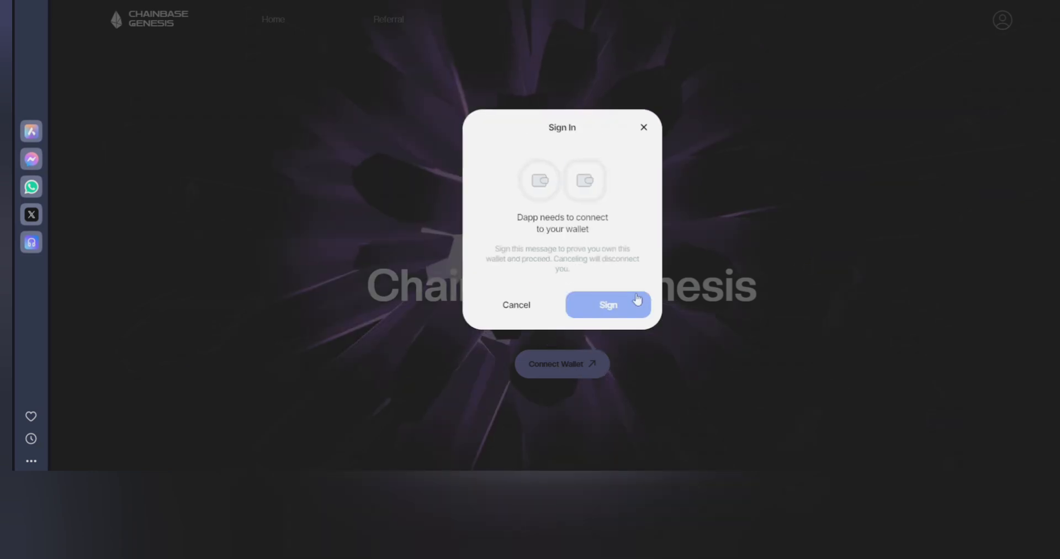
Sign the Chainbase Genesis sign-in message in the Coinbase wallet extension.
click(607, 304)
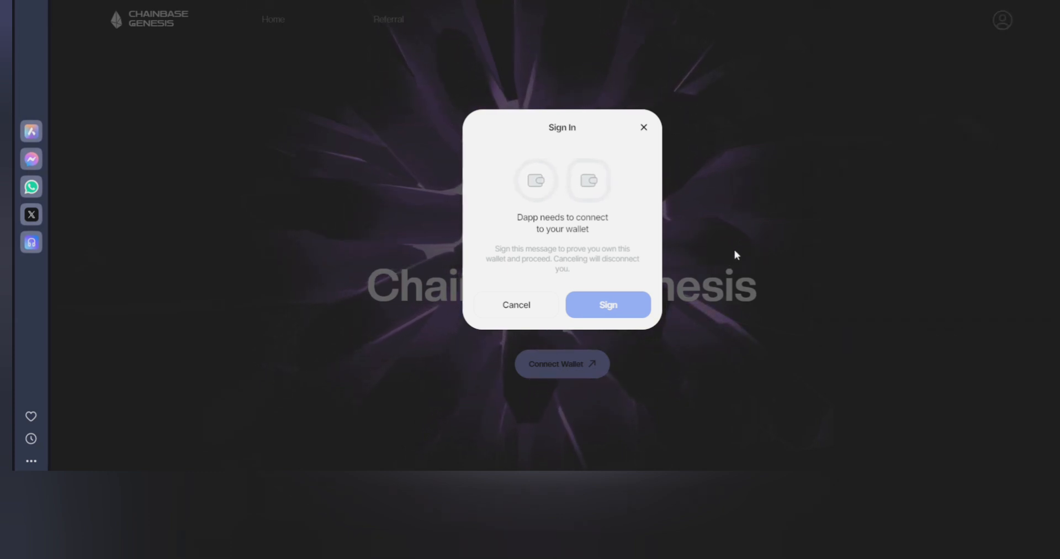
mouse_move(710, 231)
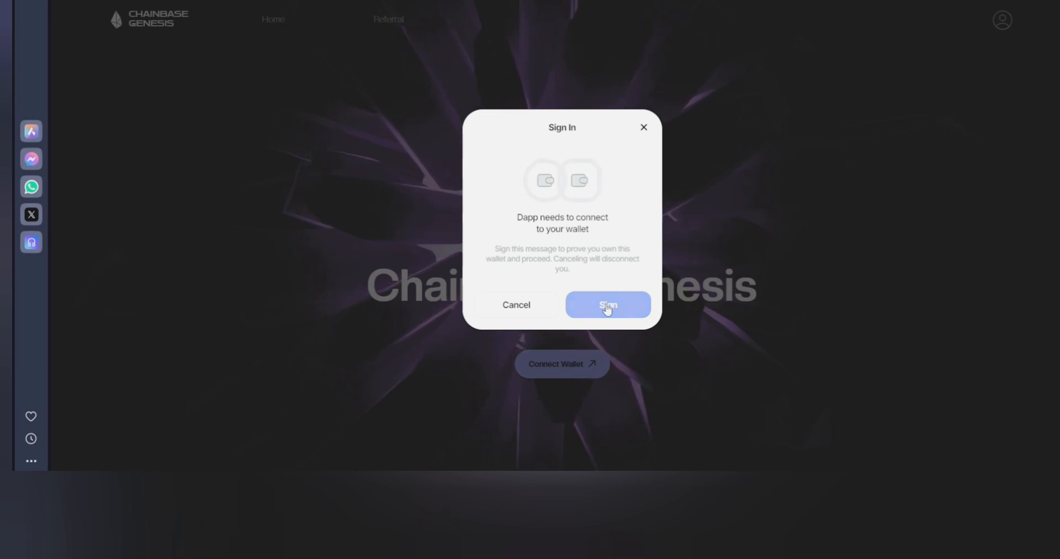
click(607, 304)
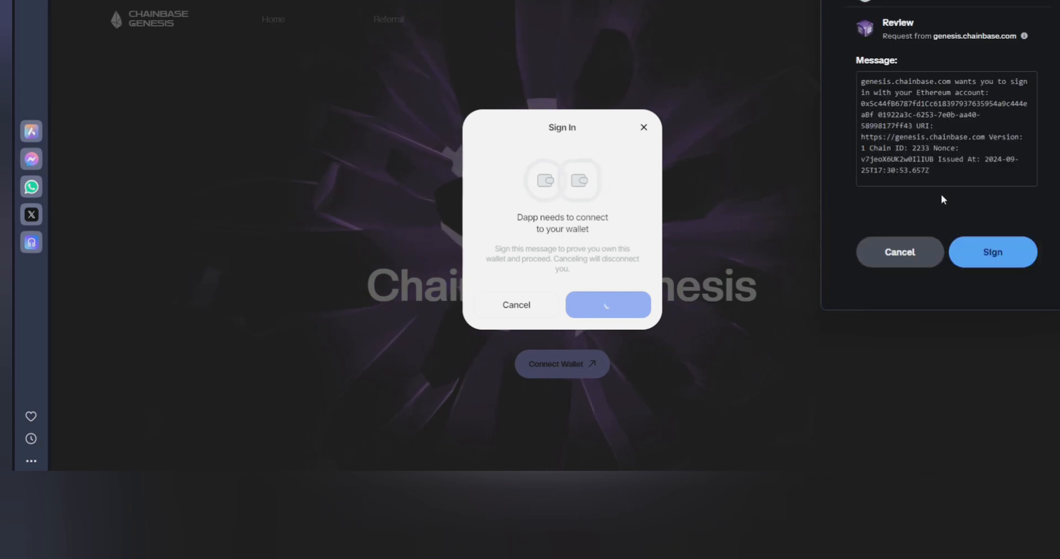
click(992, 251)
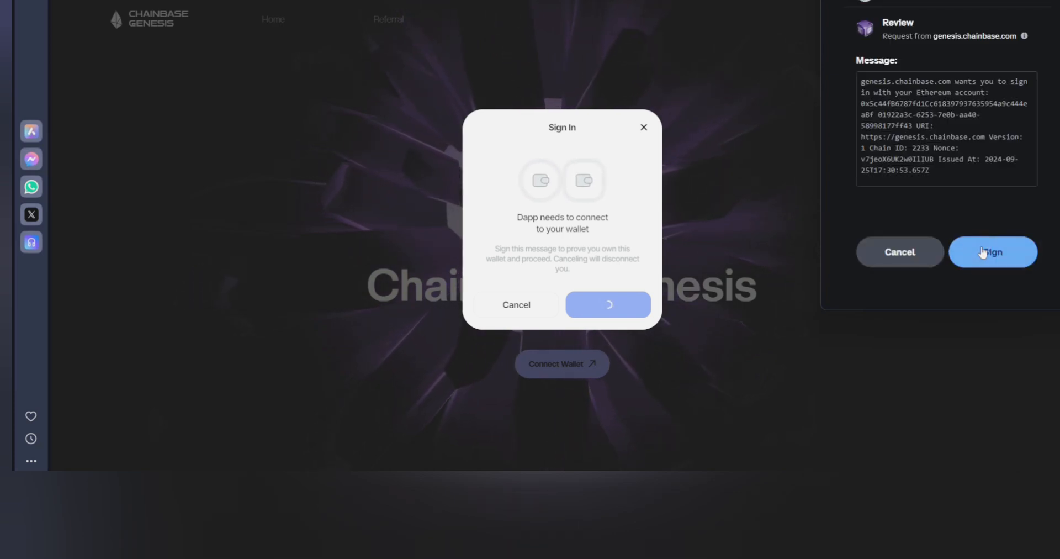
click(992, 251)
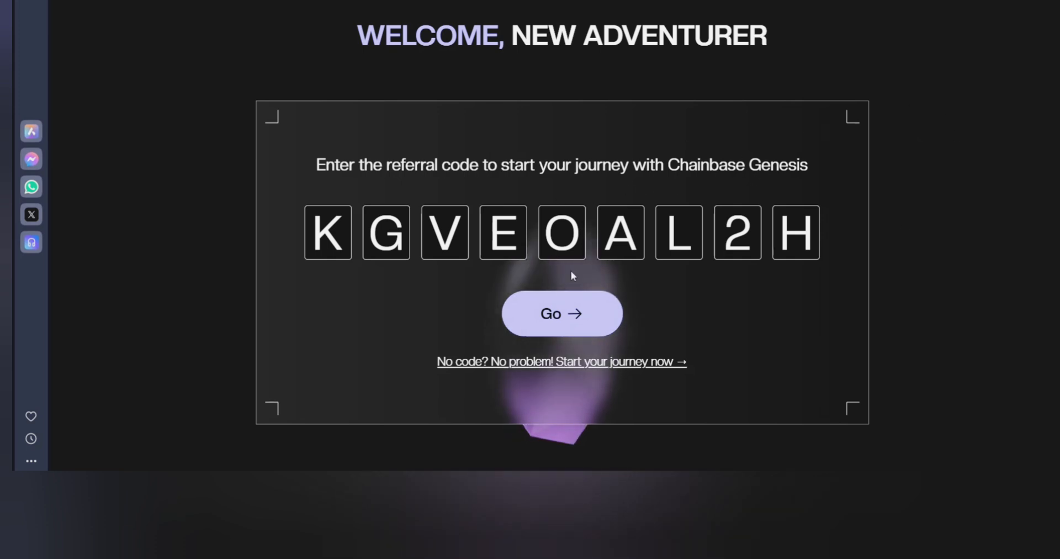
click(561, 313)
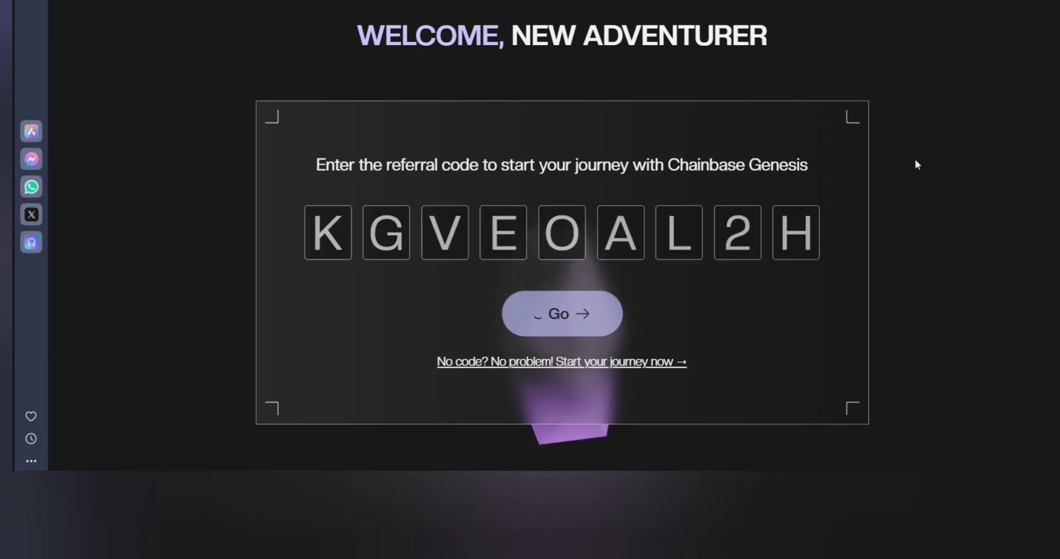
click(561, 313)
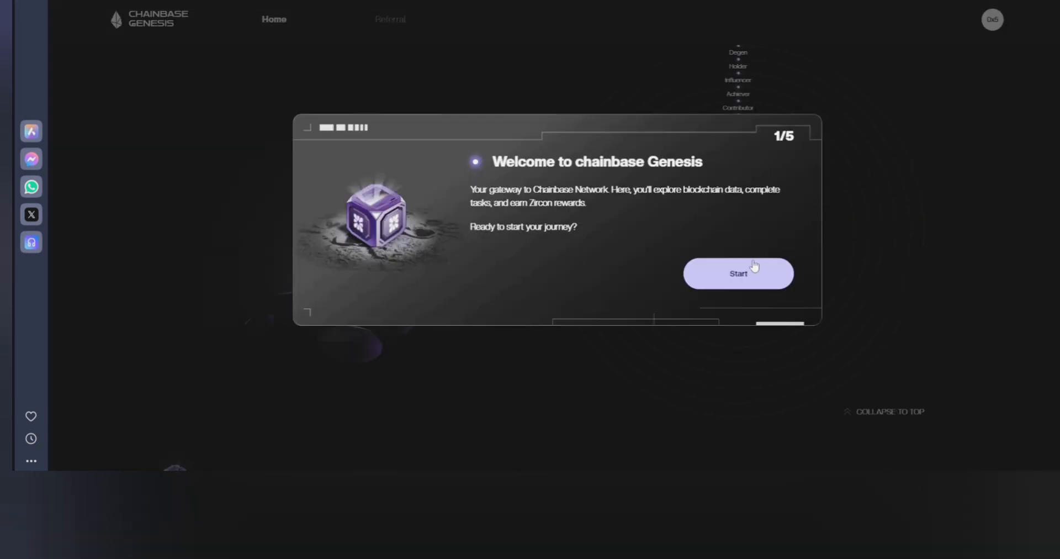
mouse_move(690, 186)
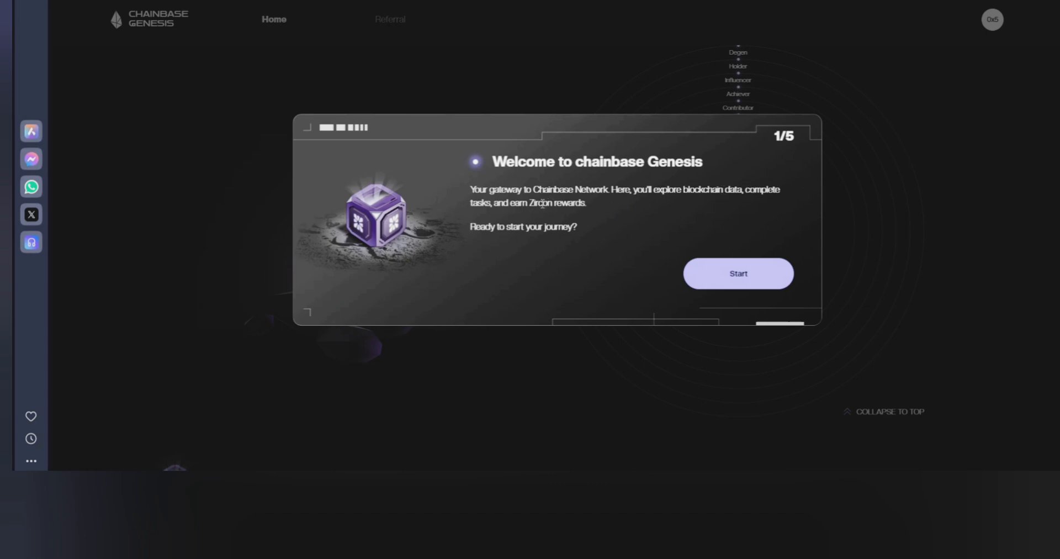
Advance the welcome tour from Start through steps 2–4 to 'Active Your Journey'.
double_click(534, 203)
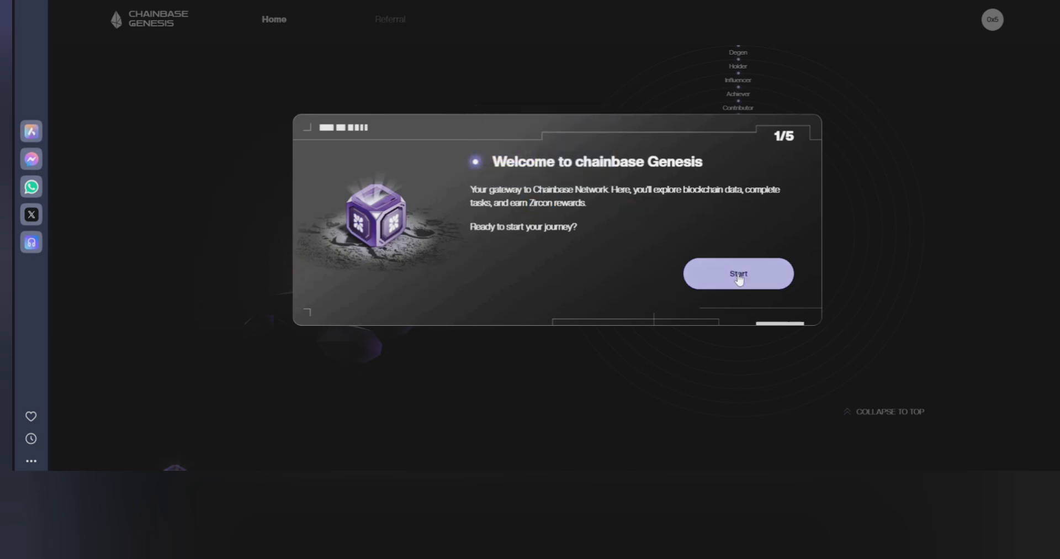
click(737, 273)
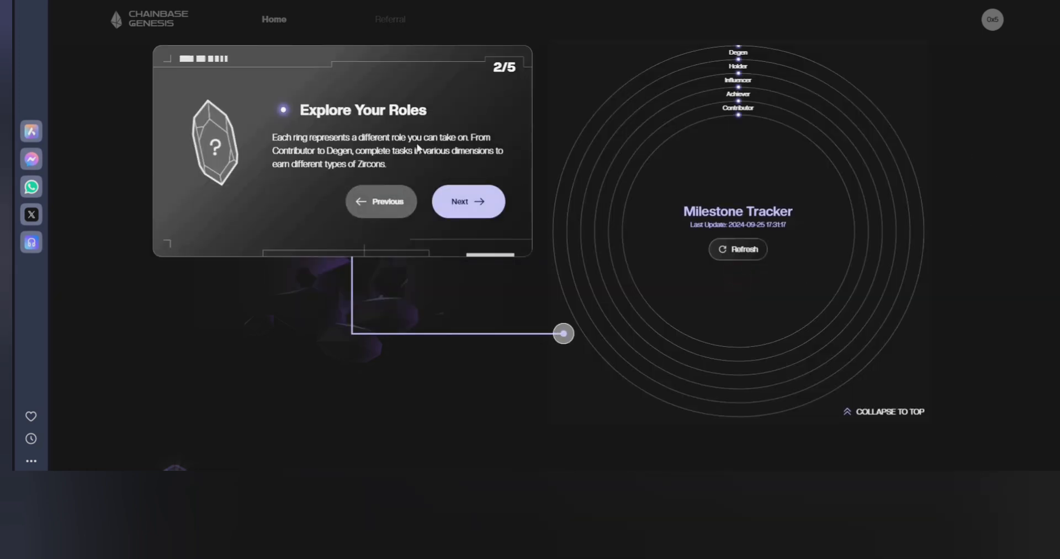
mouse_move(461, 134)
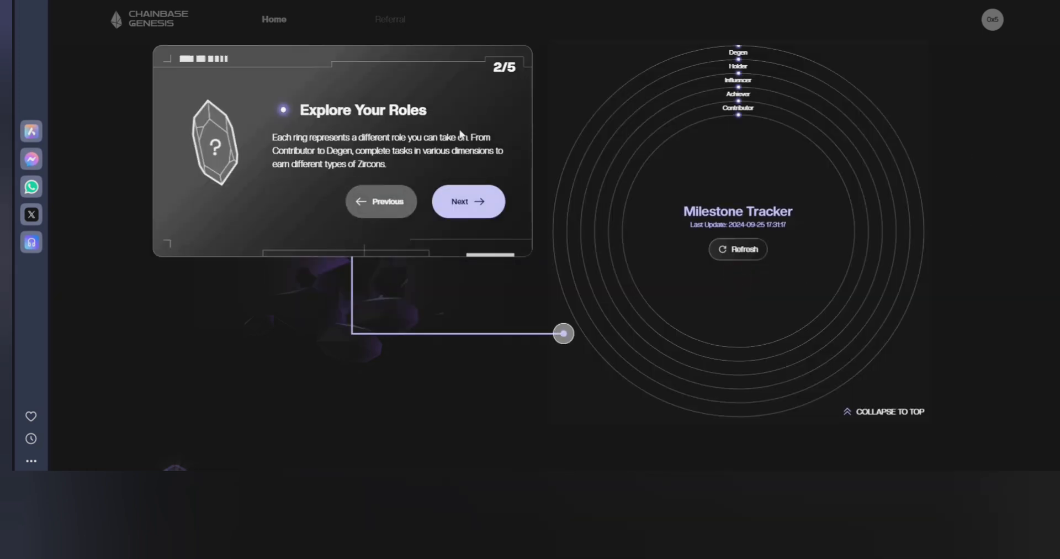
mouse_move(504, 169)
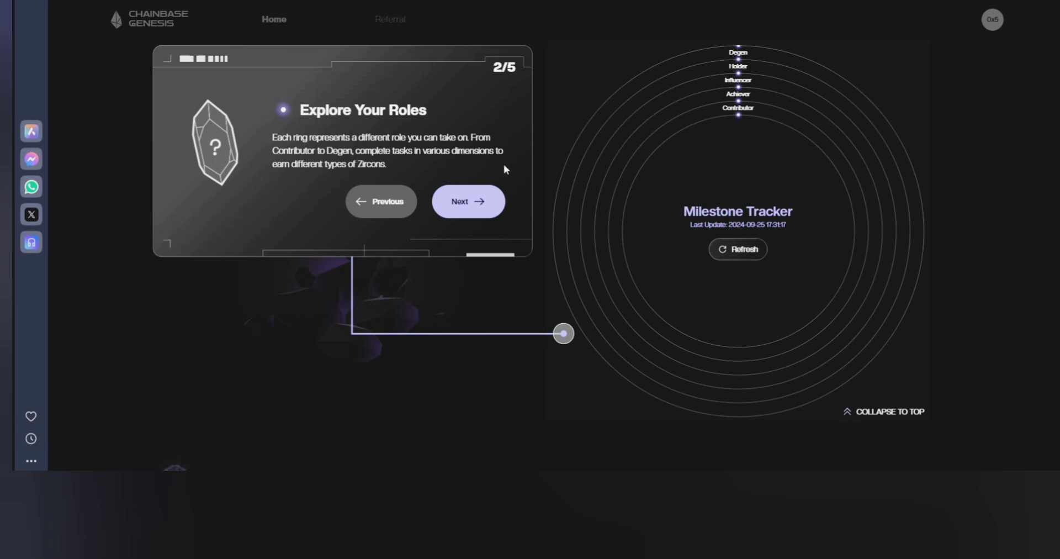
mouse_move(468, 202)
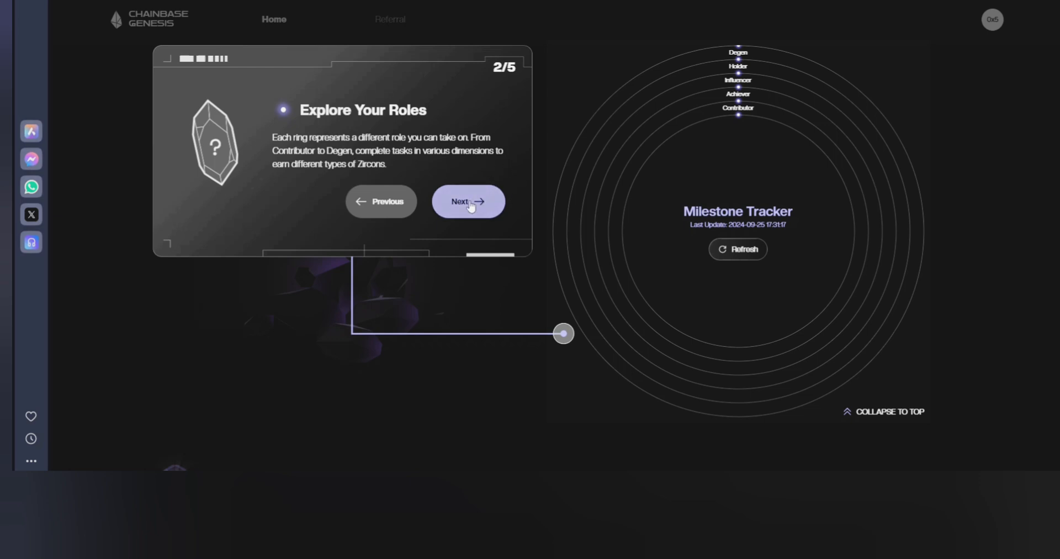
click(468, 201)
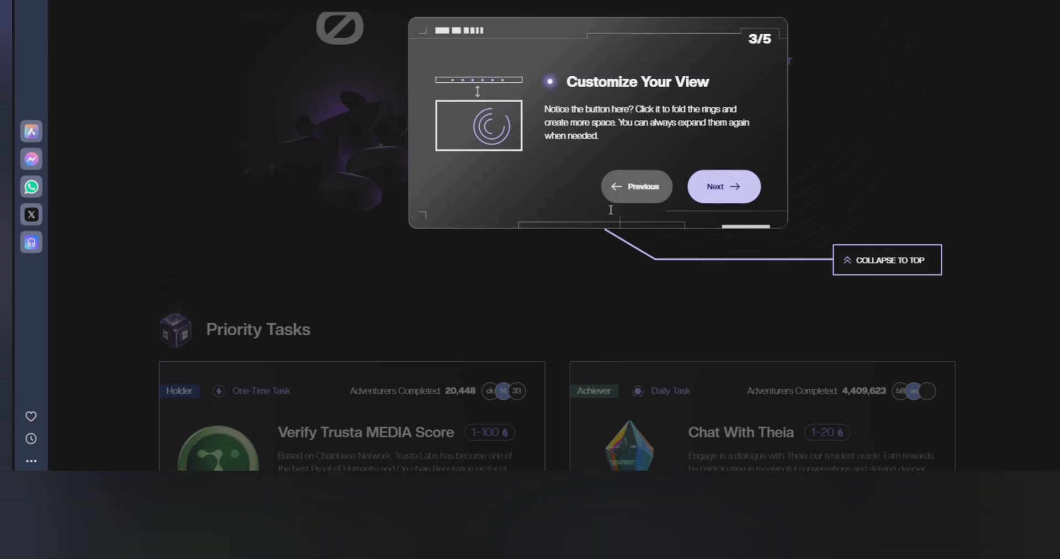
click(723, 186)
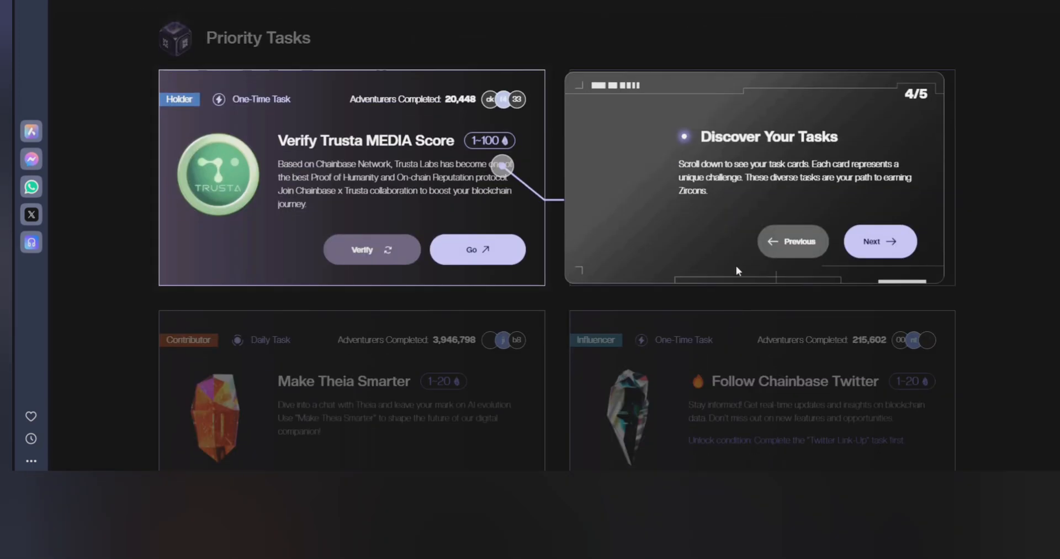
scroll(up, 3)
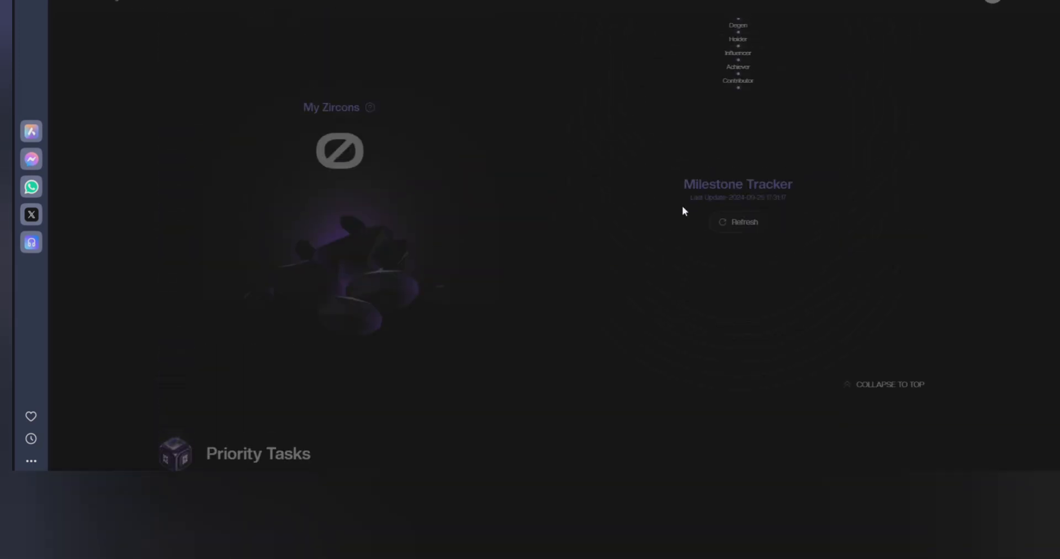
scroll(down, 3)
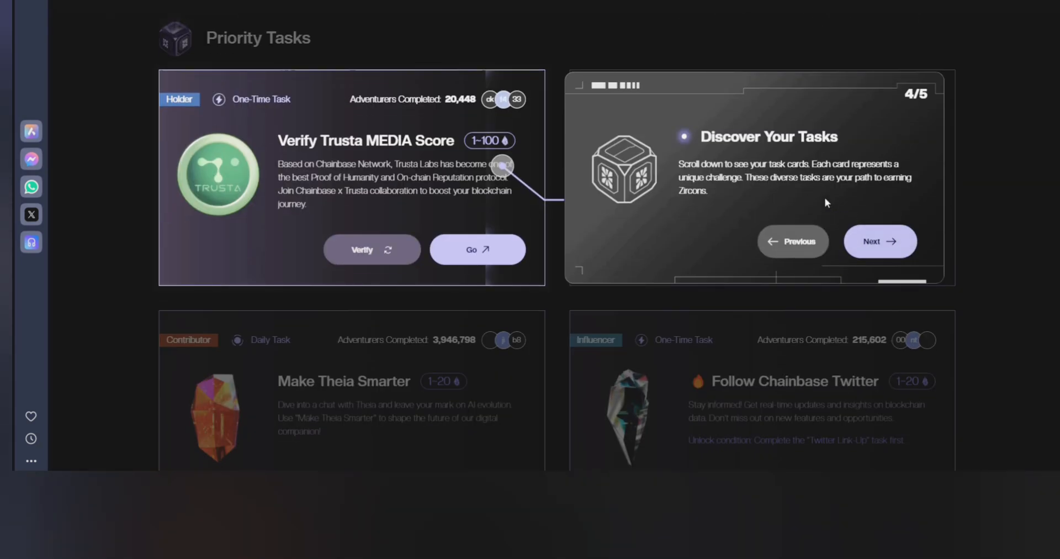
mouse_move(796, 182)
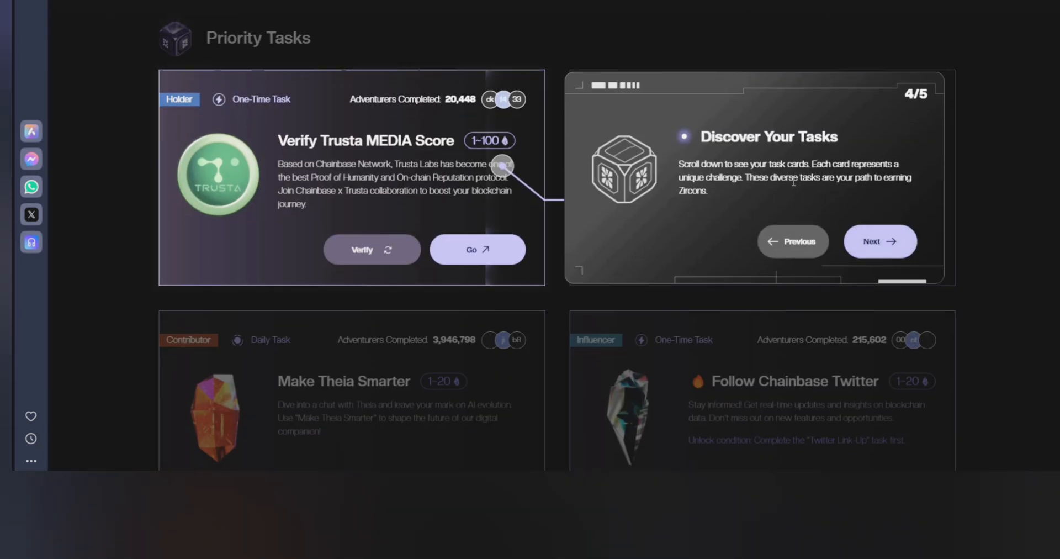
mouse_move(884, 238)
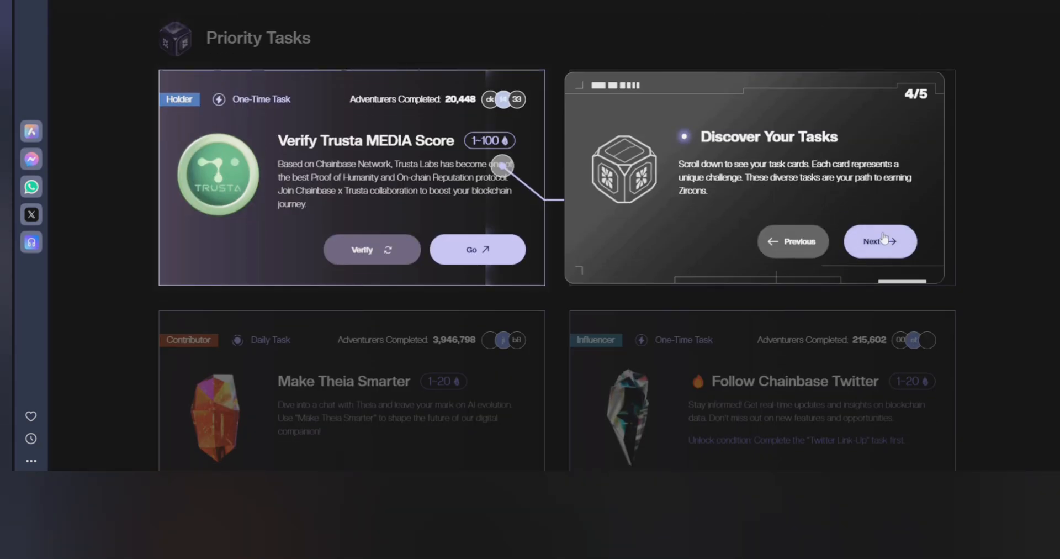
click(878, 241)
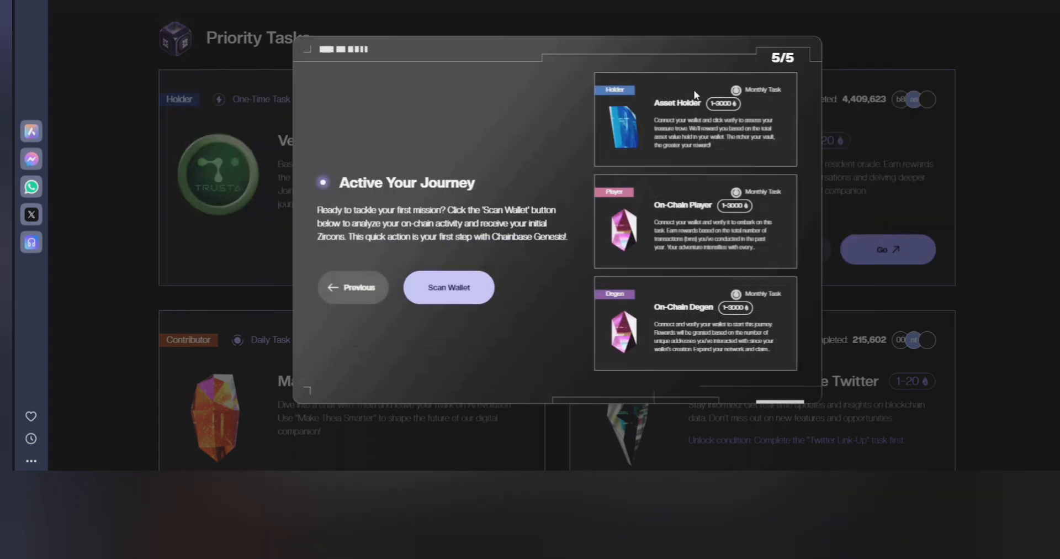
mouse_move(391, 199)
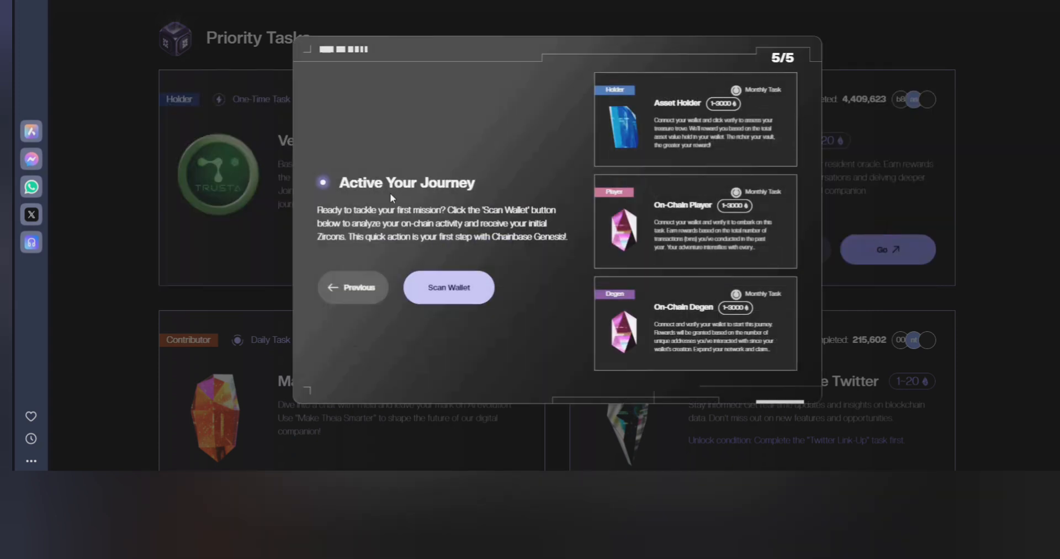
mouse_move(370, 228)
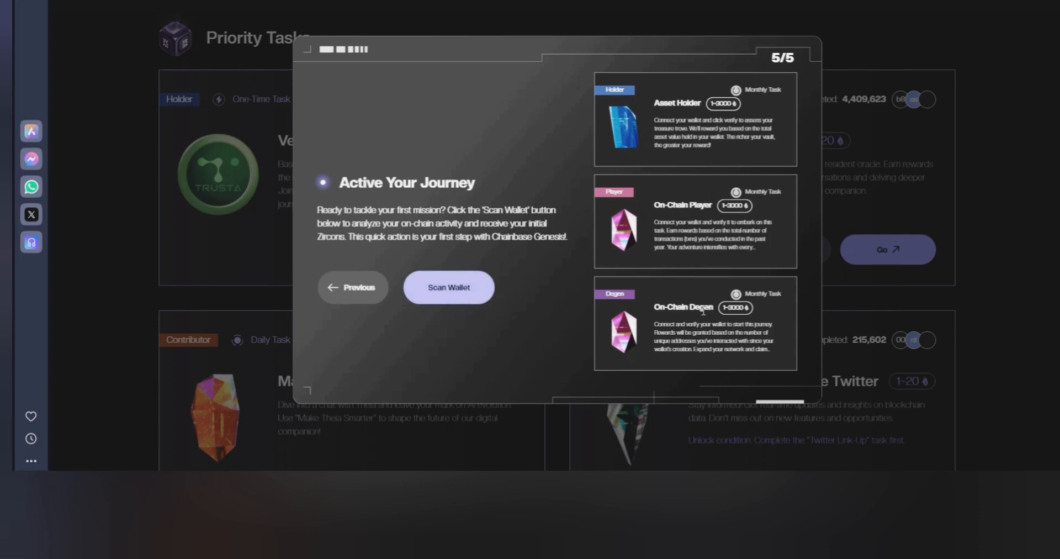
Scan the wallet to activate Genesis and earn Holder, Player and Degen Zircons.
click(448, 287)
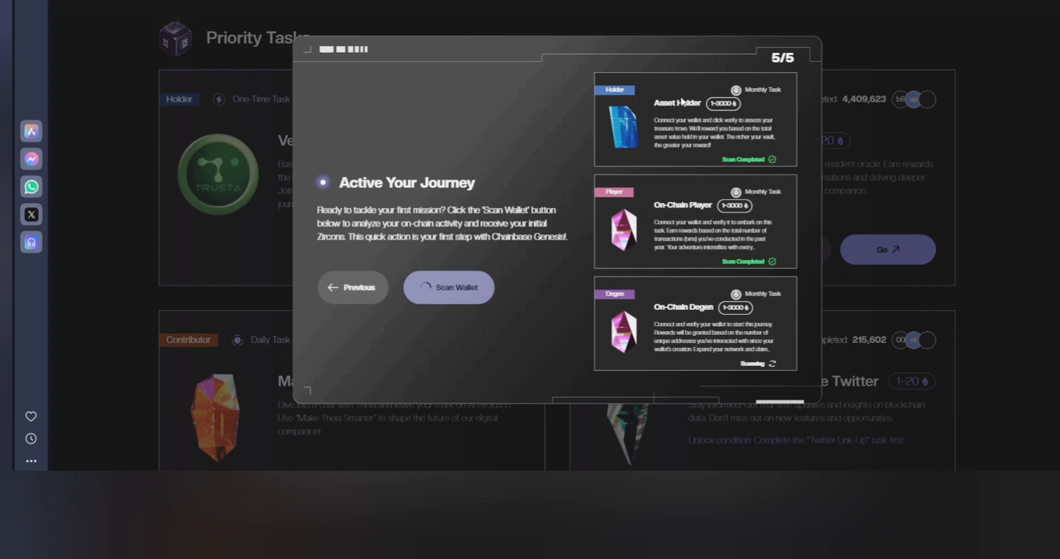
click(449, 286)
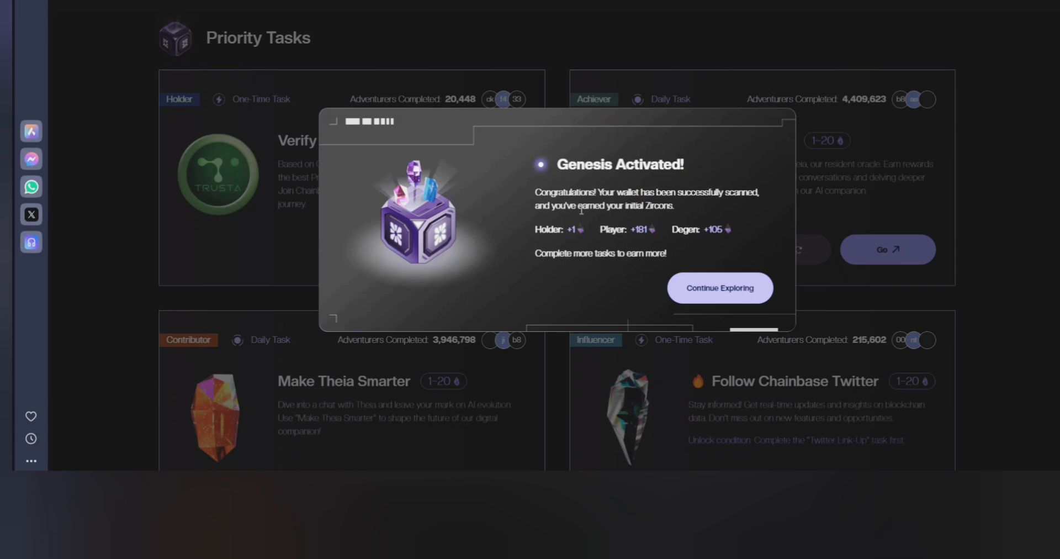
mouse_move(628, 216)
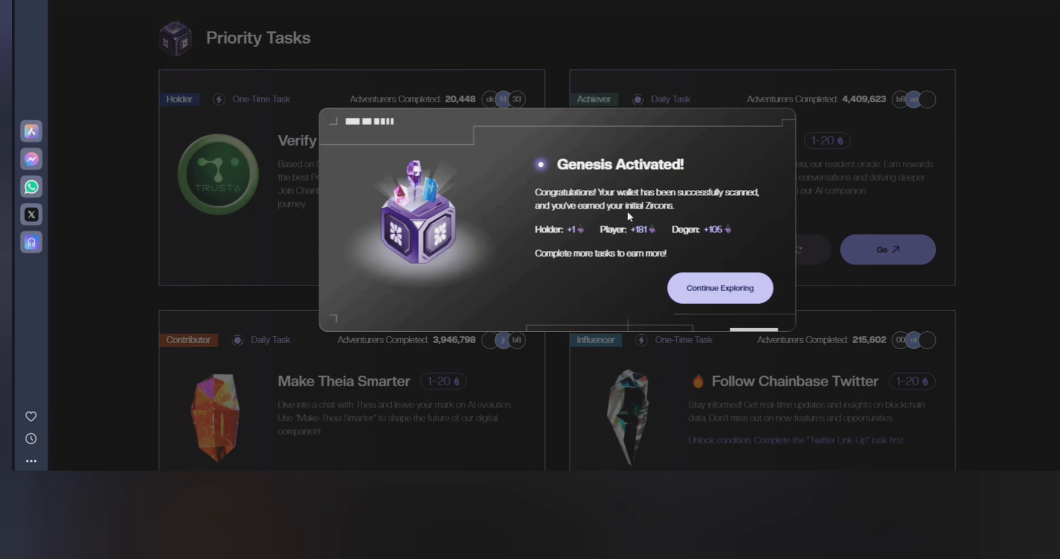
mouse_move(614, 266)
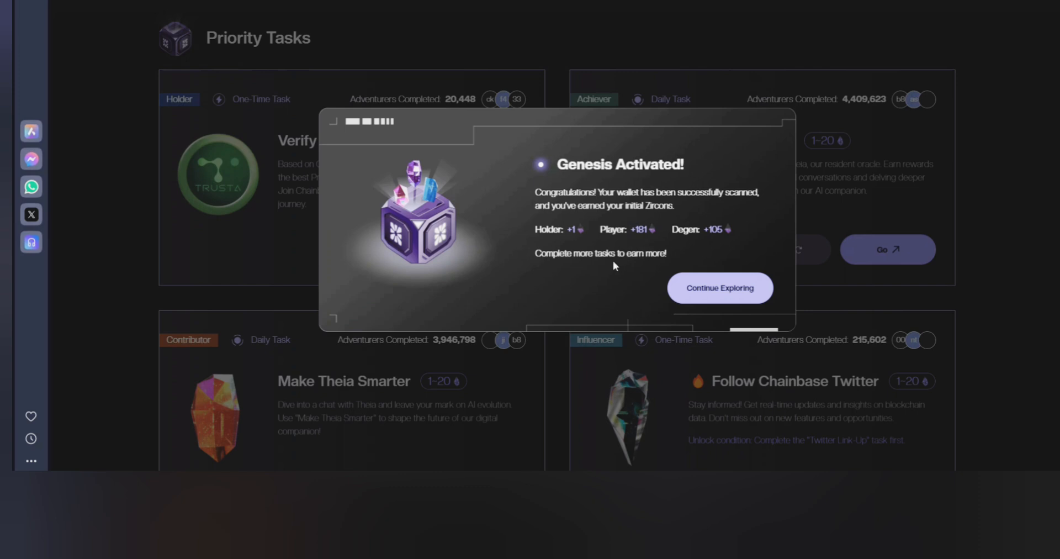
Choose Continue Exploring and browse the home page showing 287 Zircons.
click(719, 288)
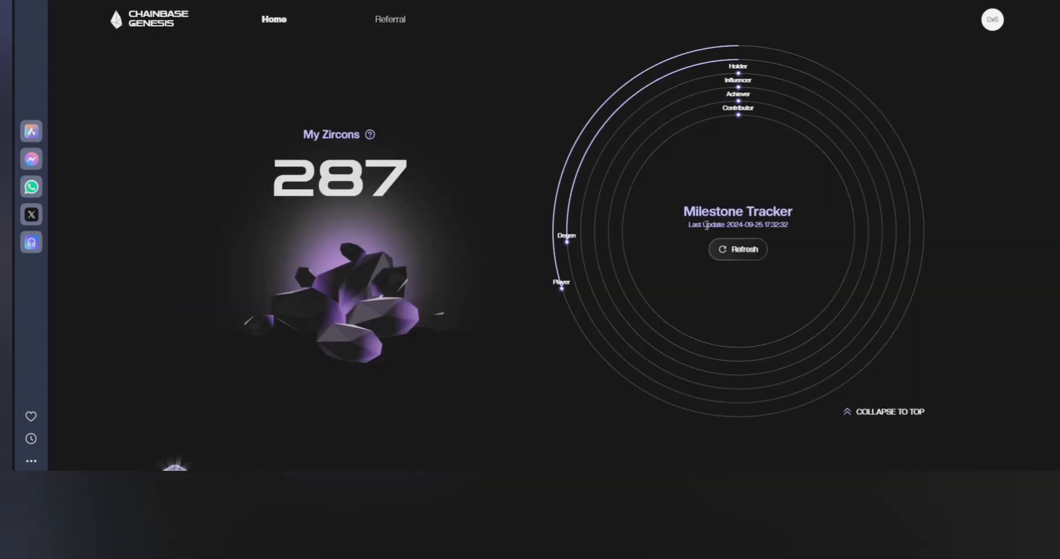
mouse_move(692, 246)
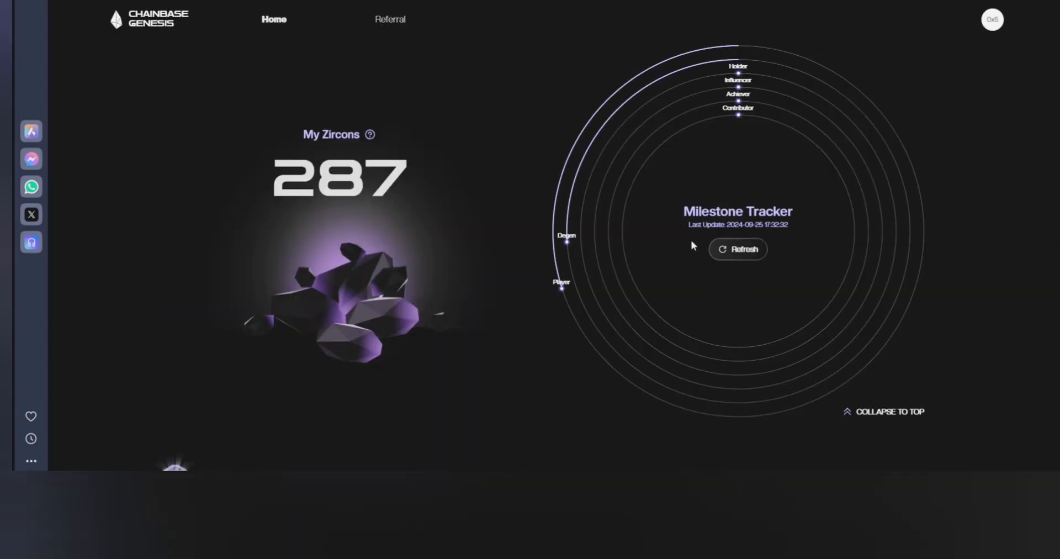
scroll(down, 3)
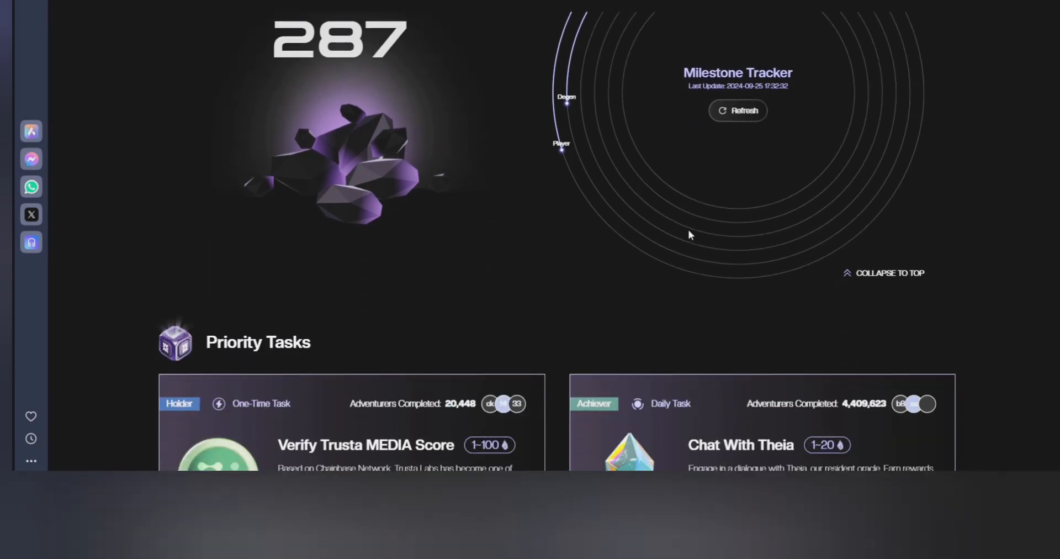
scroll(up, 3)
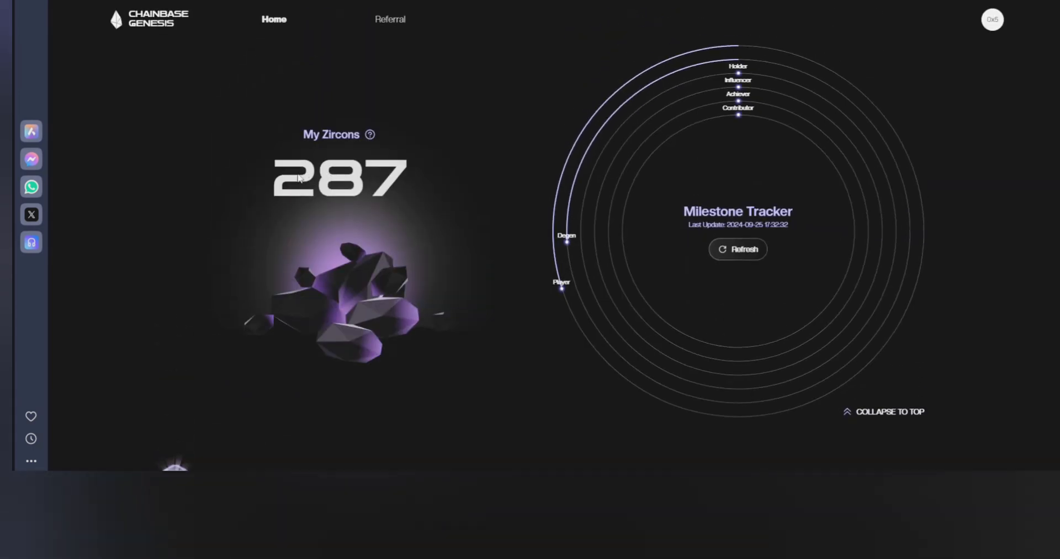
mouse_move(401, 176)
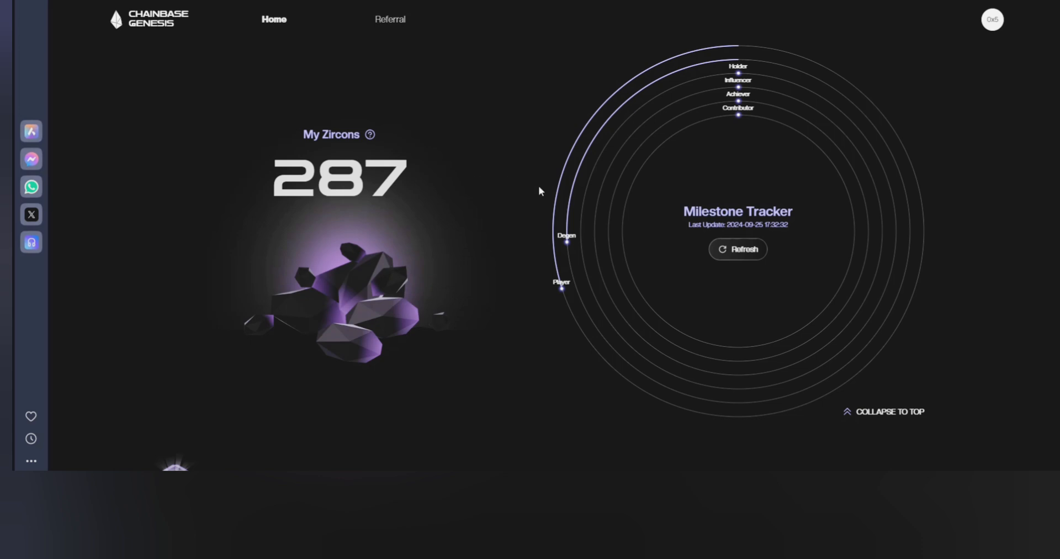
mouse_move(614, 225)
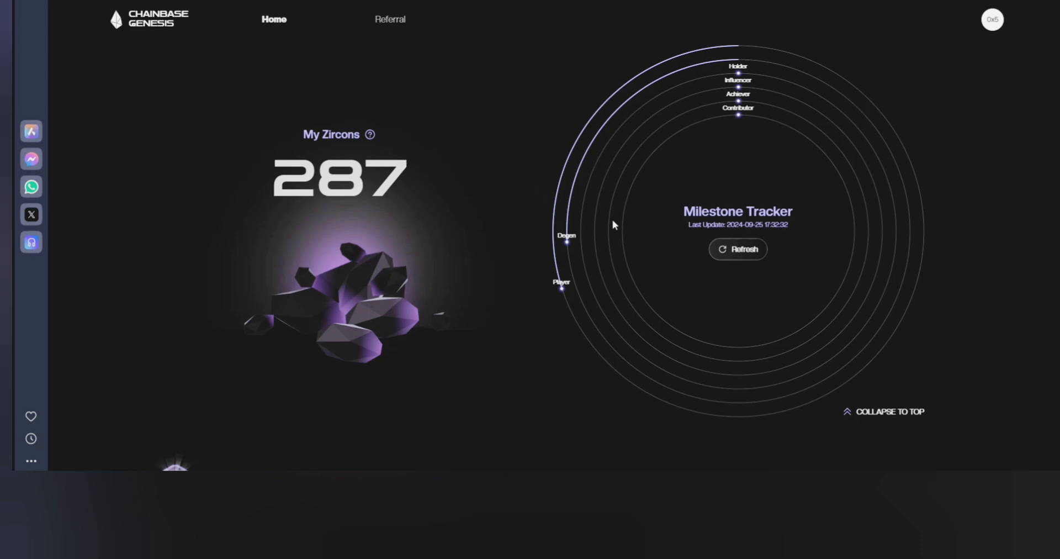
scroll(down, 3)
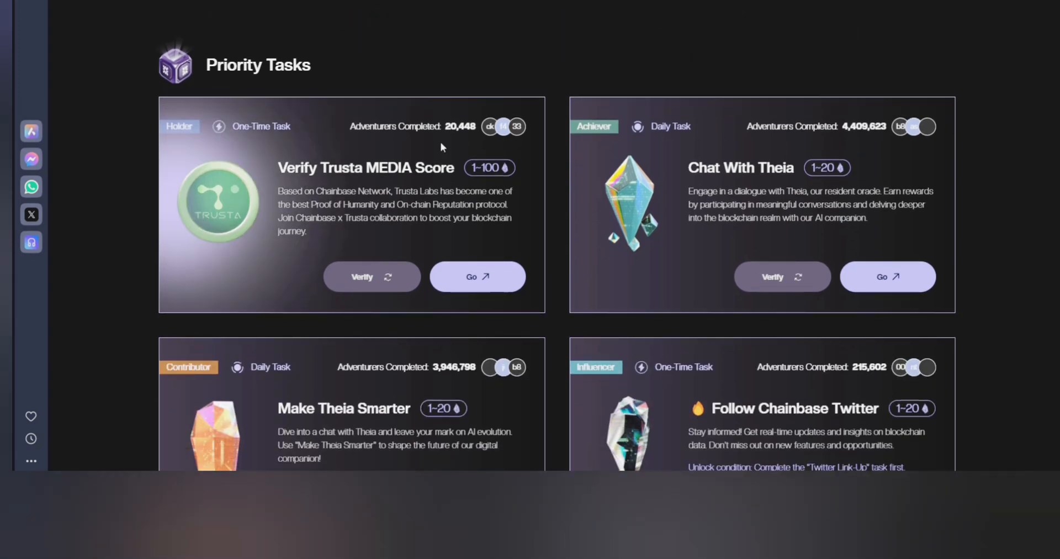
mouse_move(641, 187)
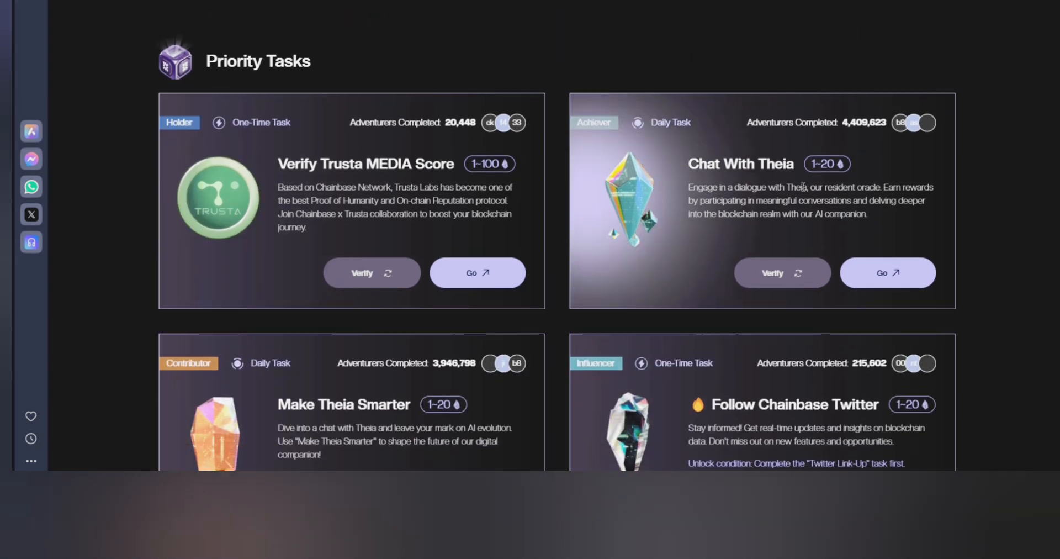
scroll(down, 3)
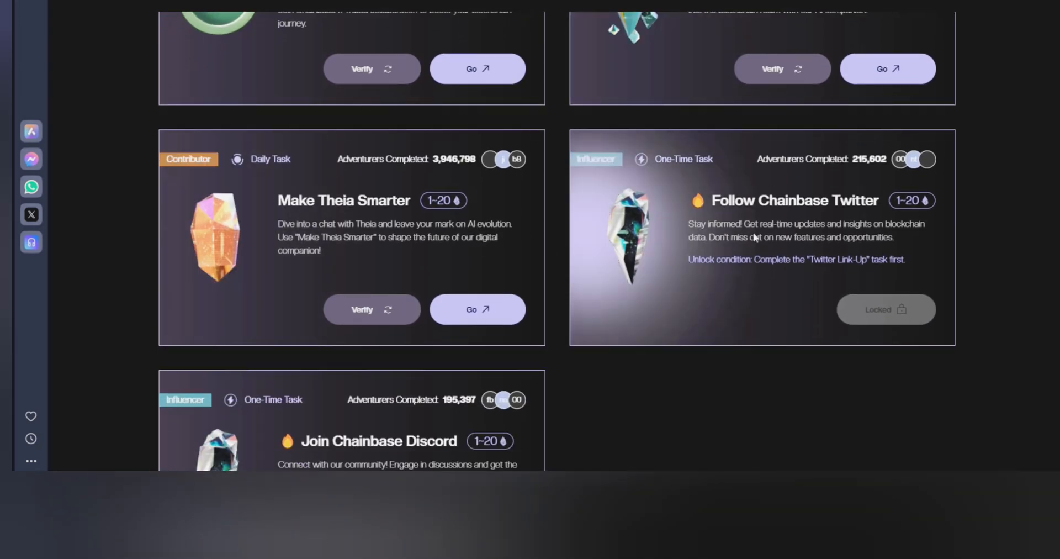
scroll(down, 3)
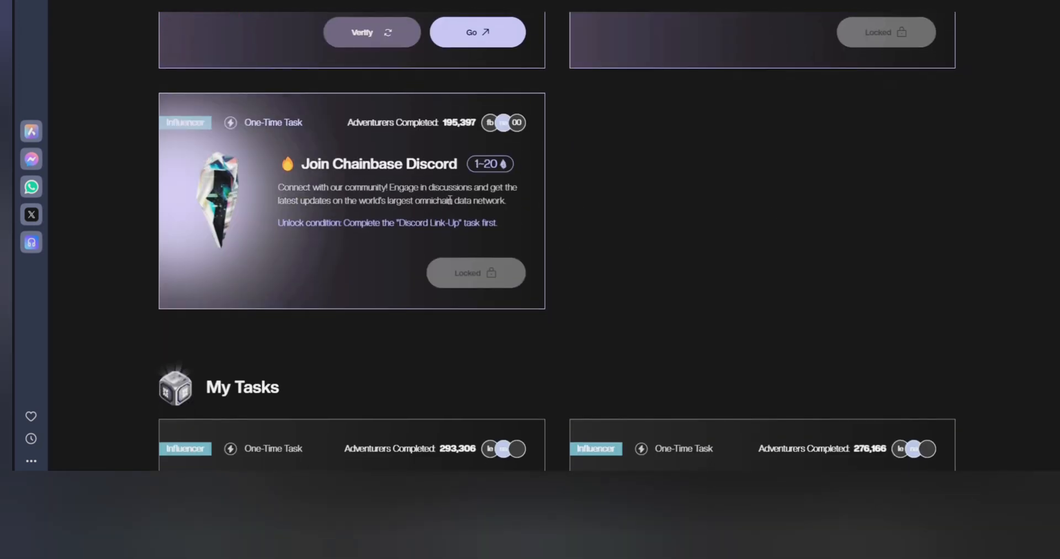
scroll(down, 3)
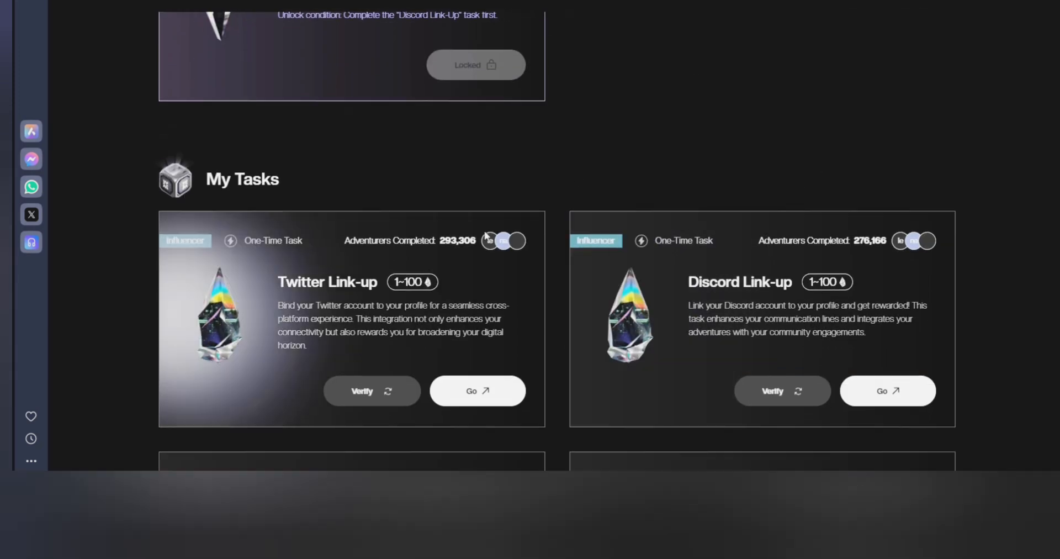
mouse_move(502, 277)
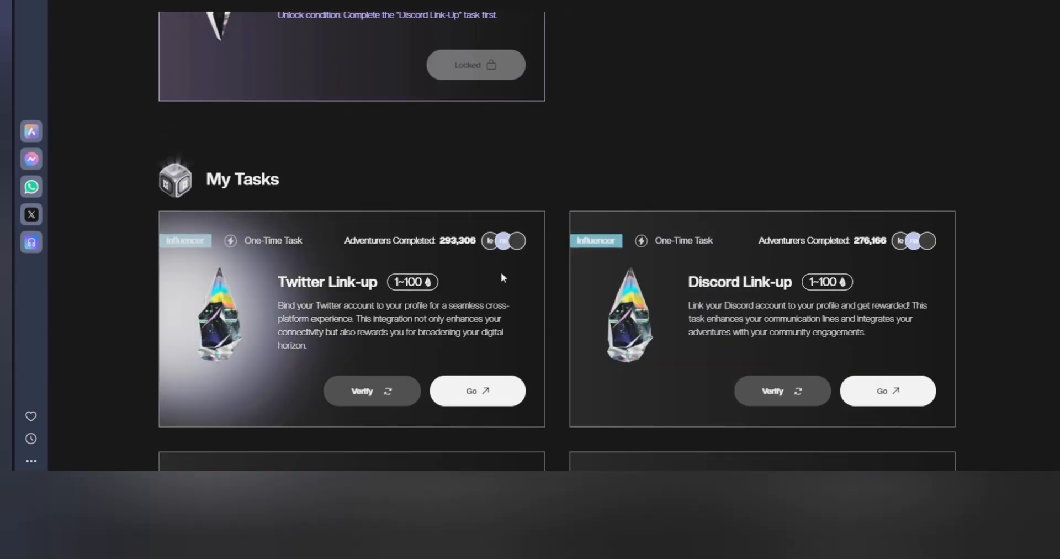
scroll(down, 3)
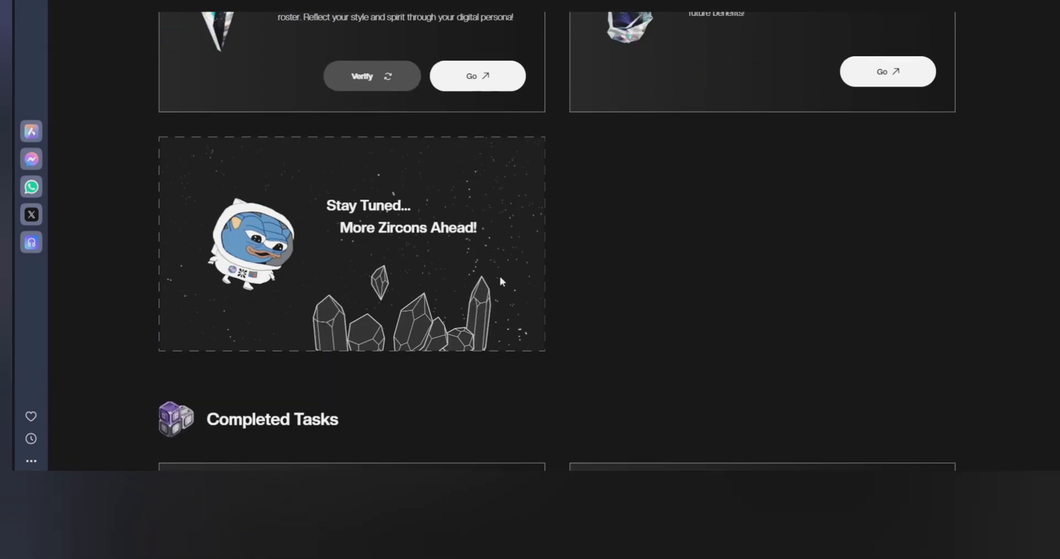
scroll(up, 3)
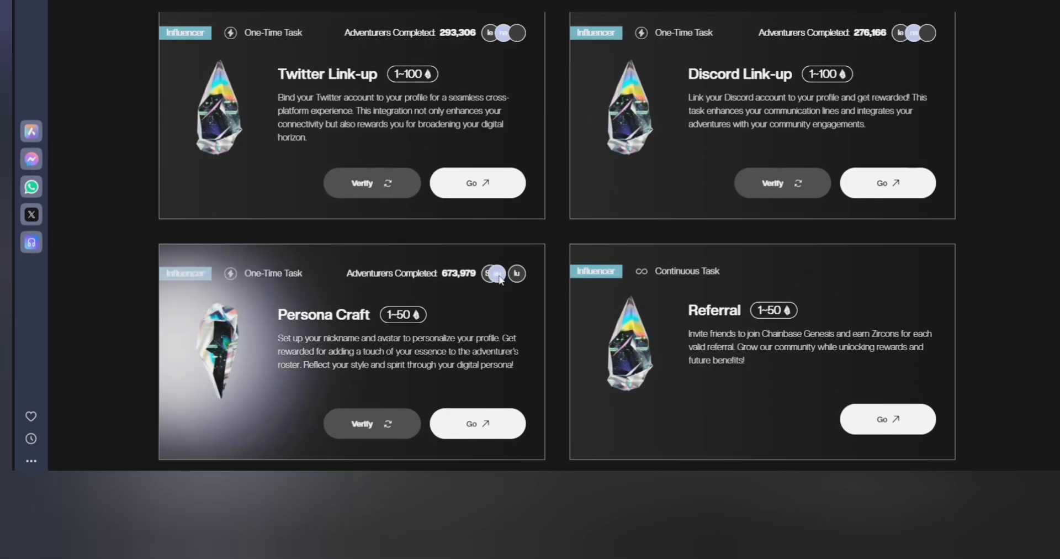
scroll(up, 3)
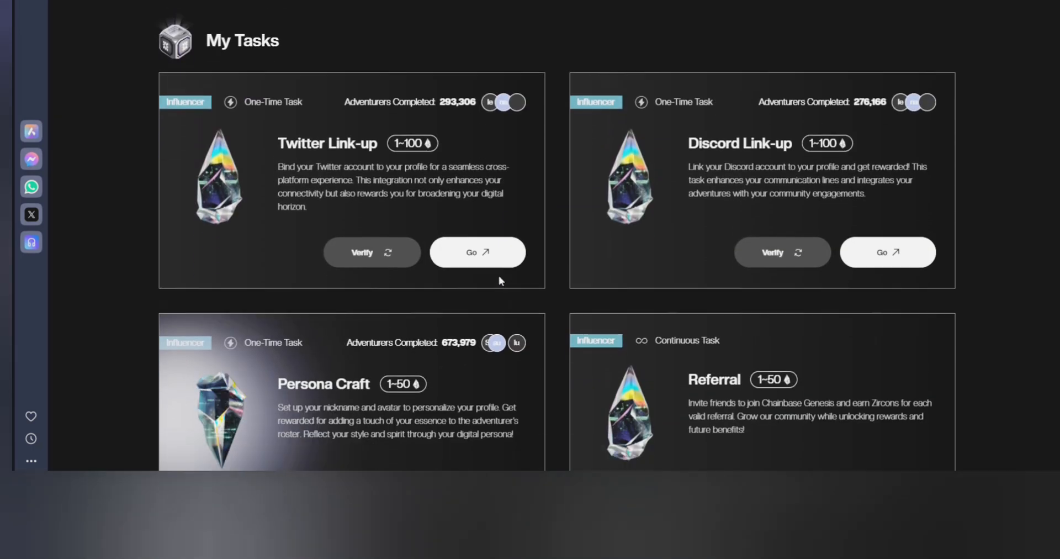
scroll(down, 3)
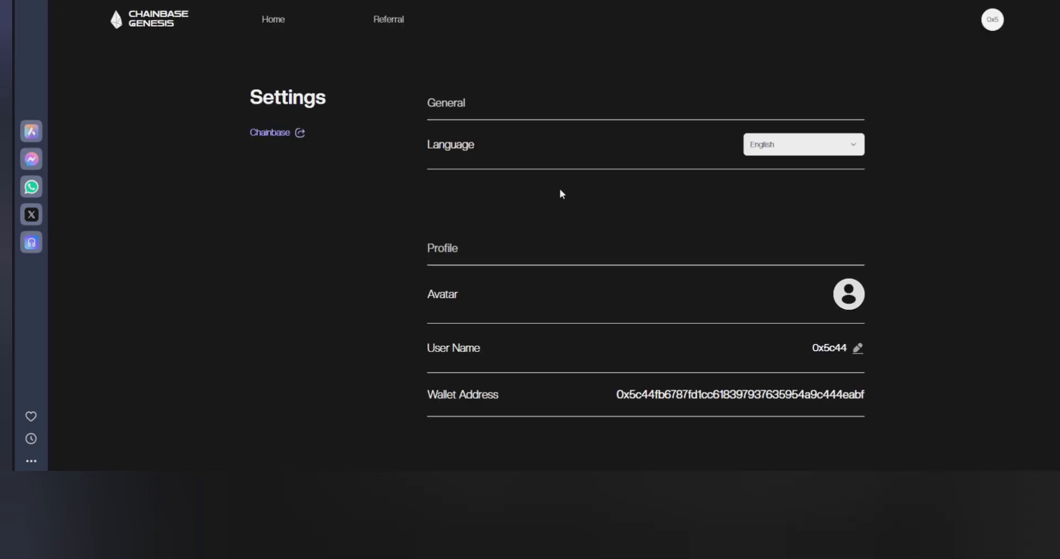
Link the Twitter account in Settings by authorizing the app on X.
scroll(down, 3)
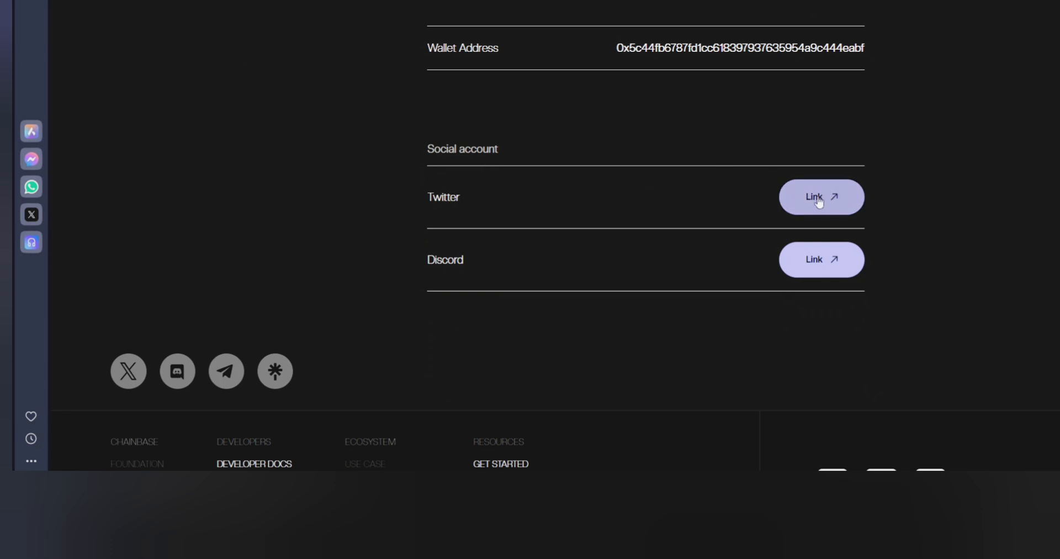
mouse_move(781, 157)
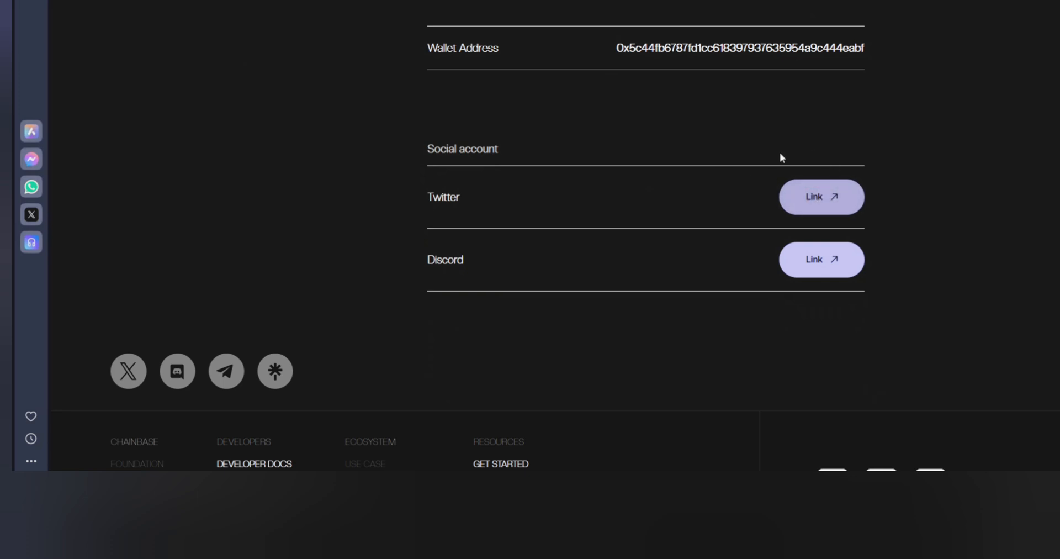
click(821, 196)
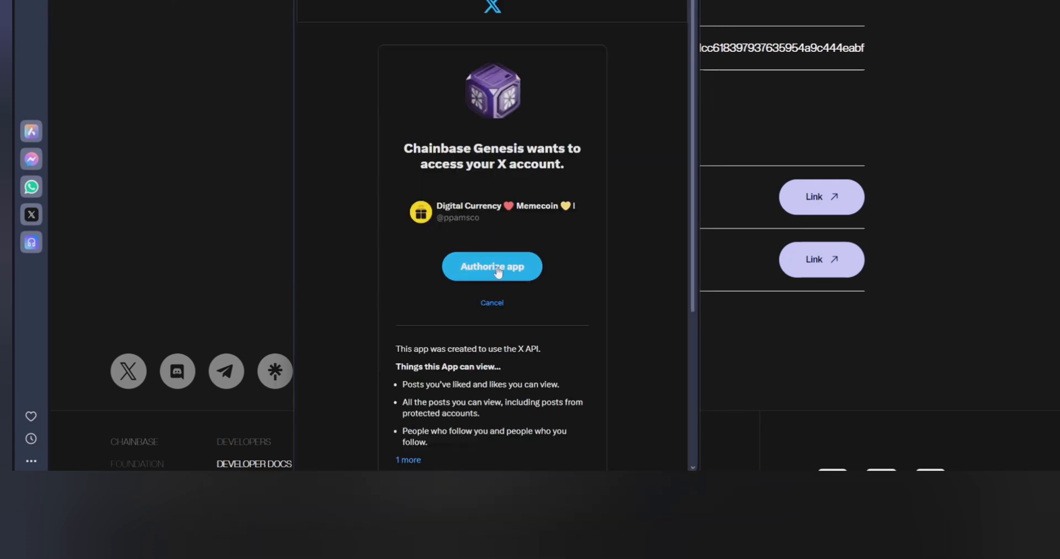
click(492, 265)
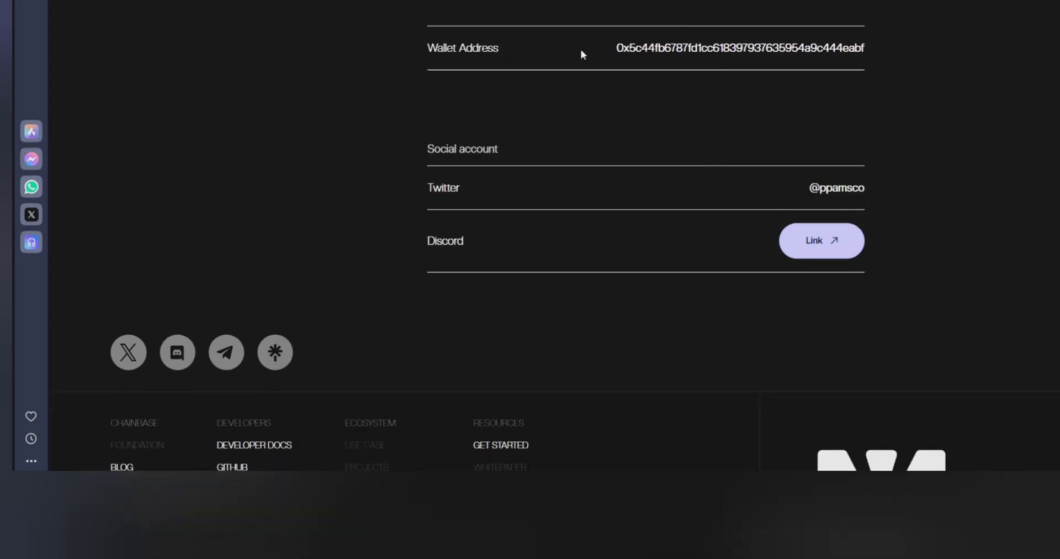
mouse_move(729, 174)
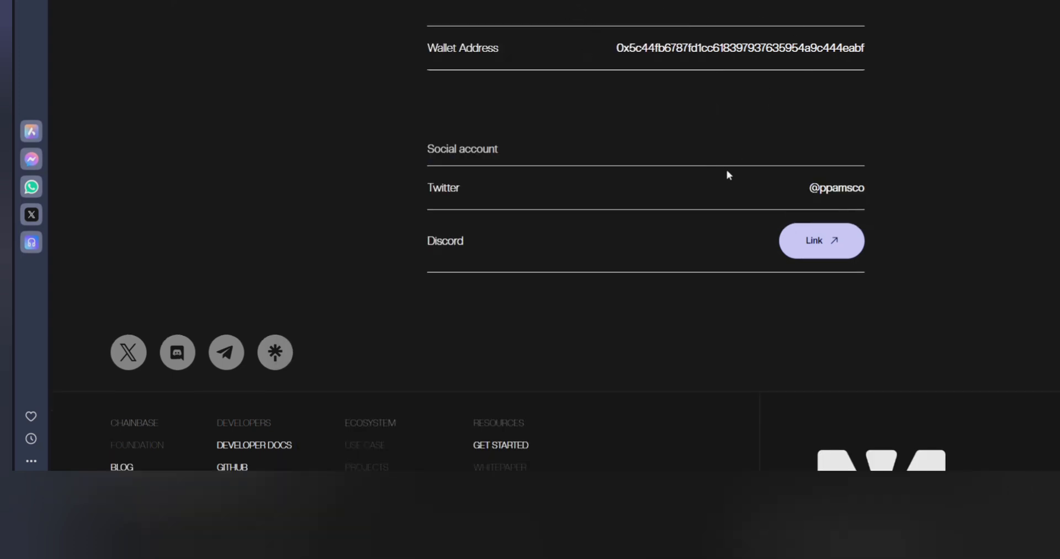
Link the Discord account by authorizing Chainbase Genesis on Discord.
click(821, 240)
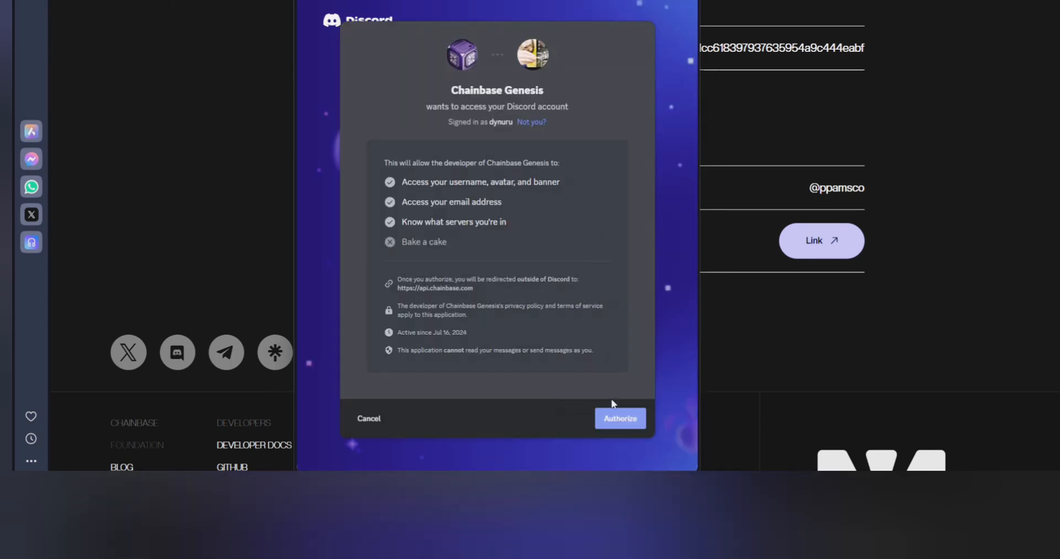
click(619, 417)
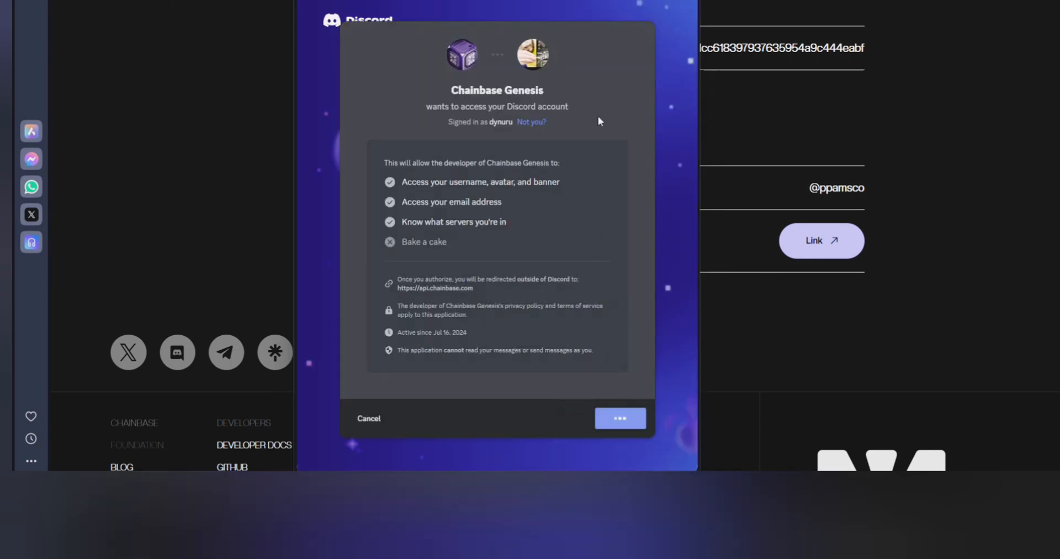
click(619, 417)
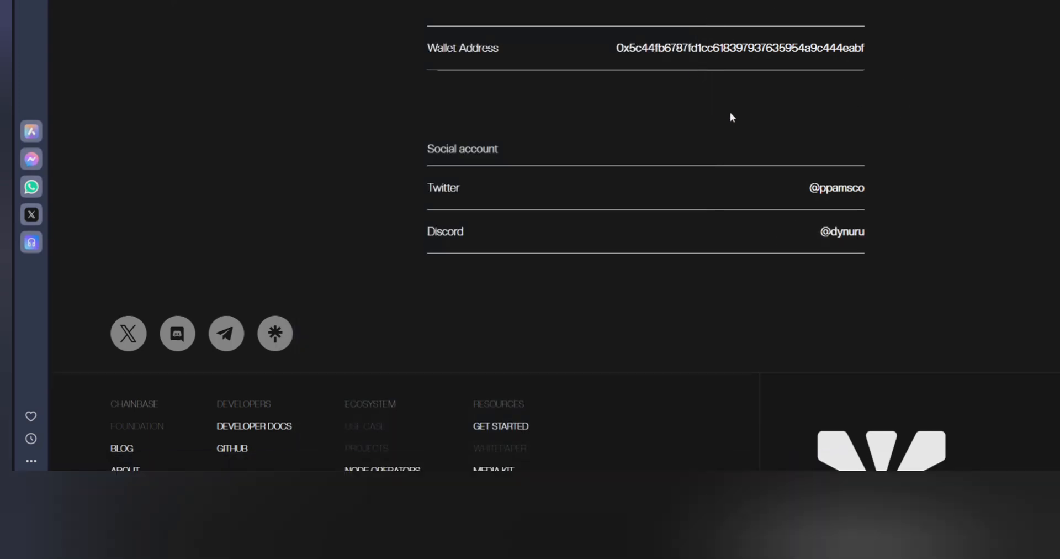
scroll(up, 3)
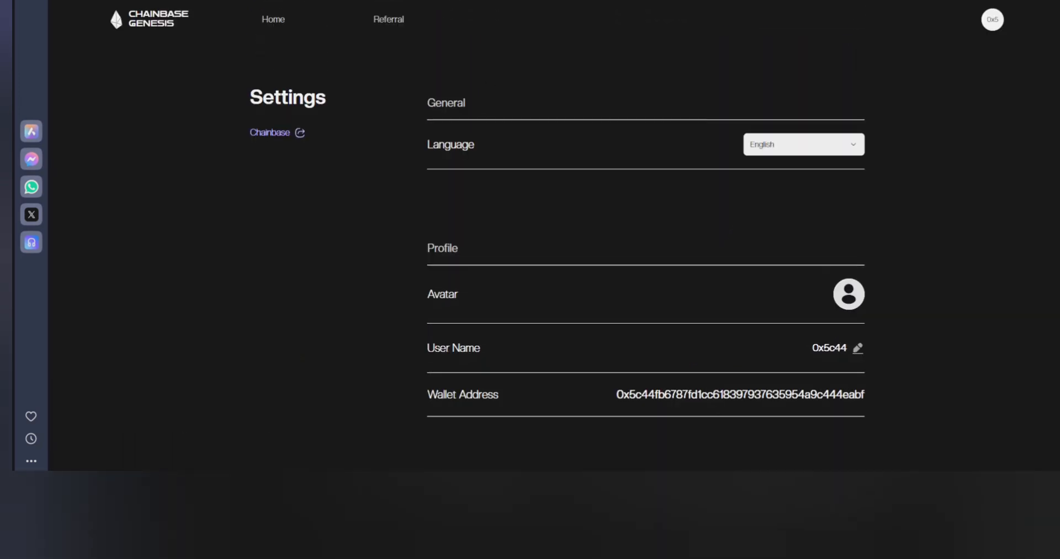
Return Home to confirm cleared link-up tasks, then start the Persona Craft task.
click(272, 19)
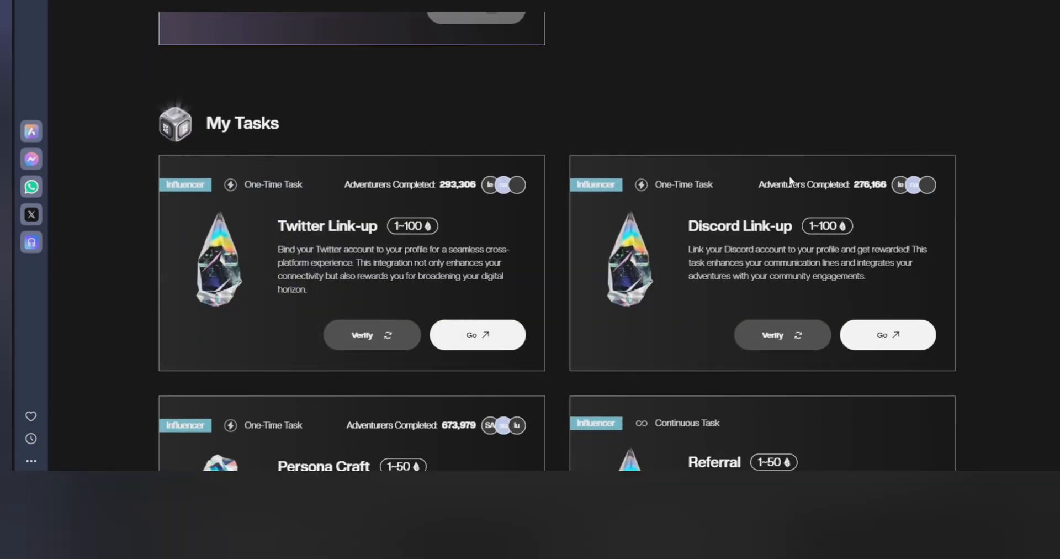
scroll(up, 3)
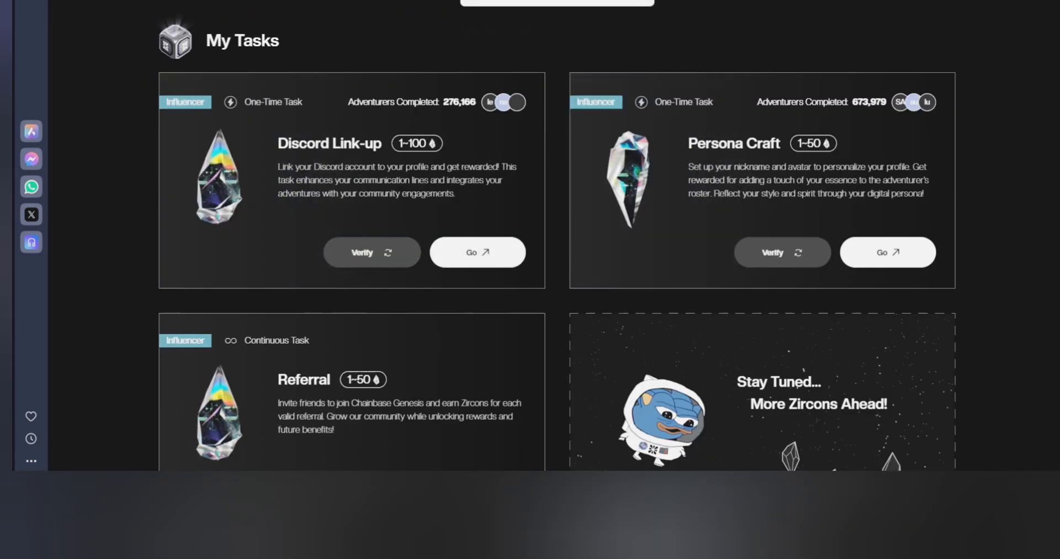
mouse_move(409, 219)
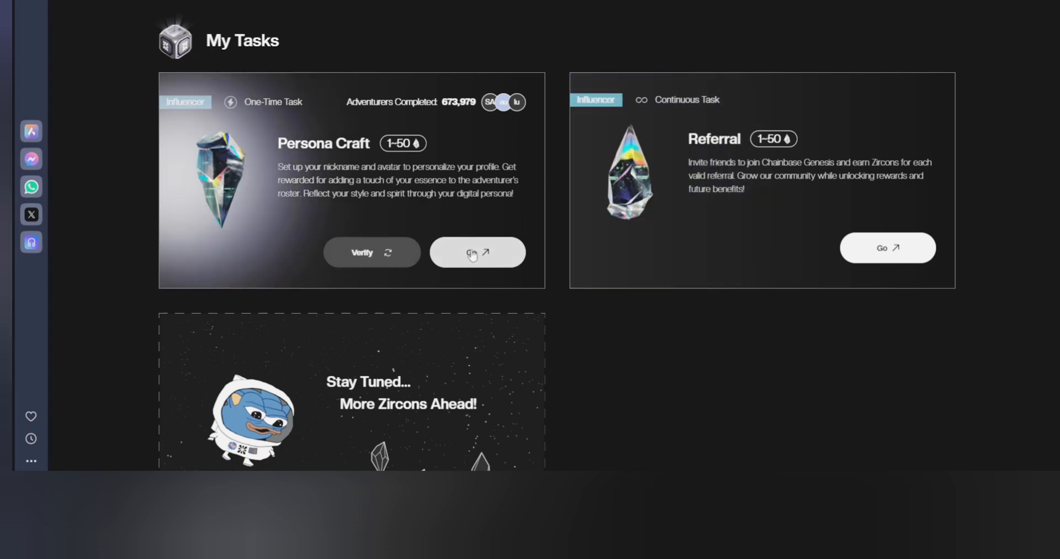
click(476, 253)
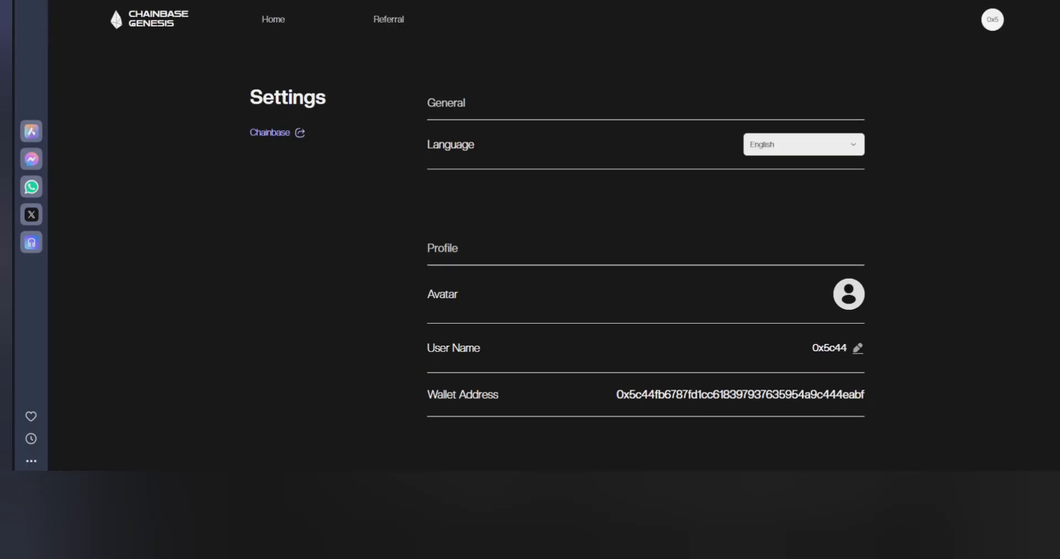
mouse_move(759, 23)
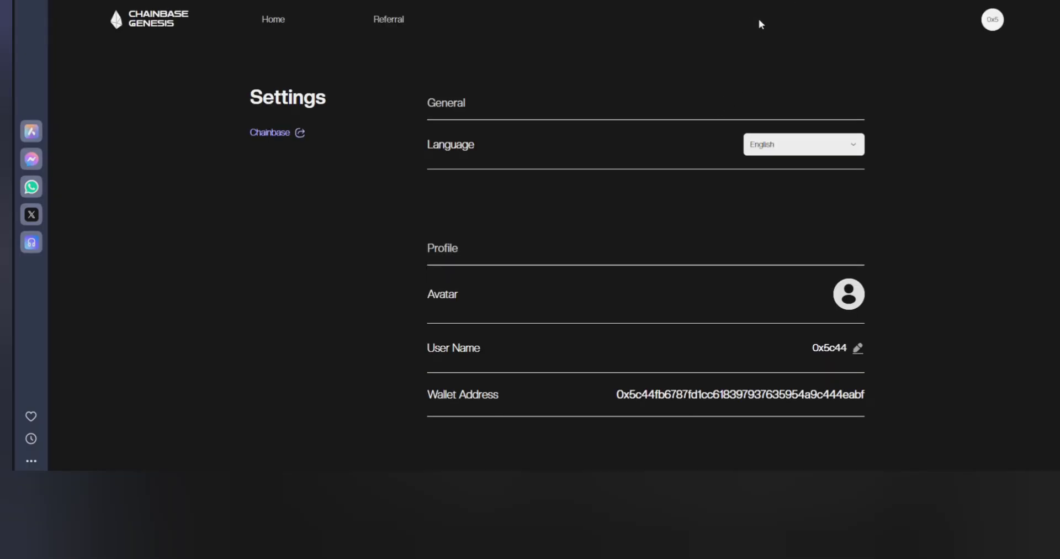
mouse_move(554, 289)
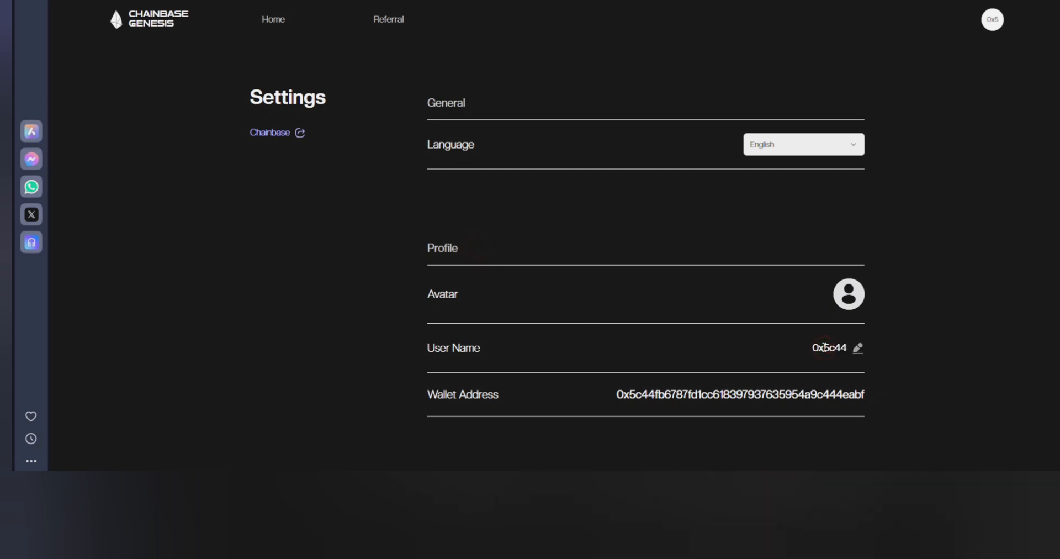
Change the profile user name to 'cm' and confirm.
click(858, 348)
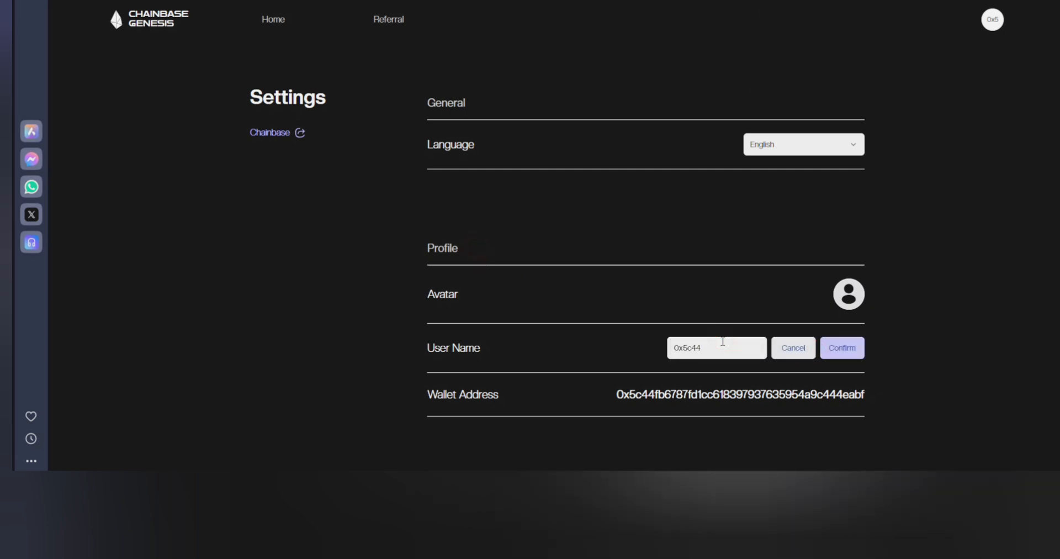
text(cmechs)
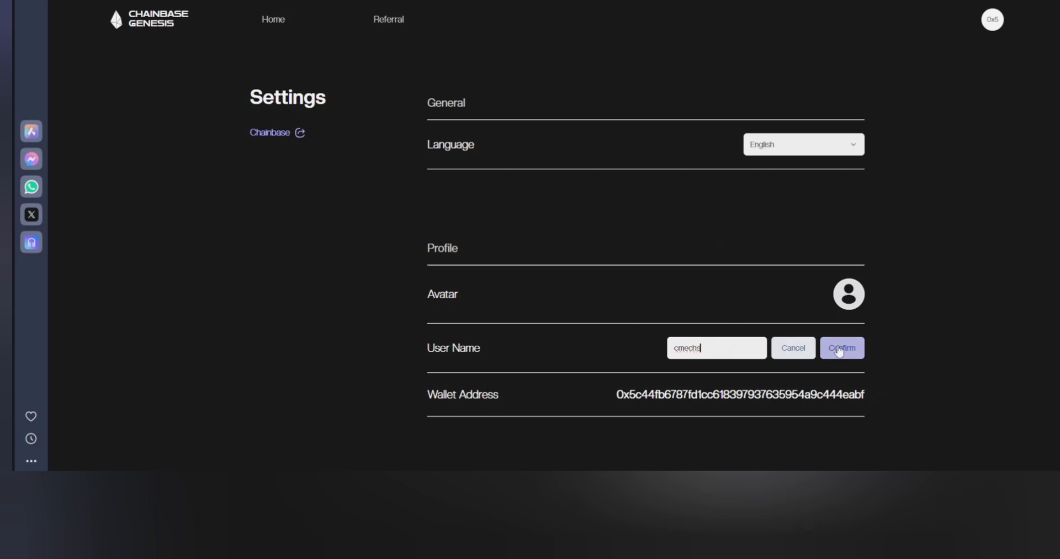
click(841, 348)
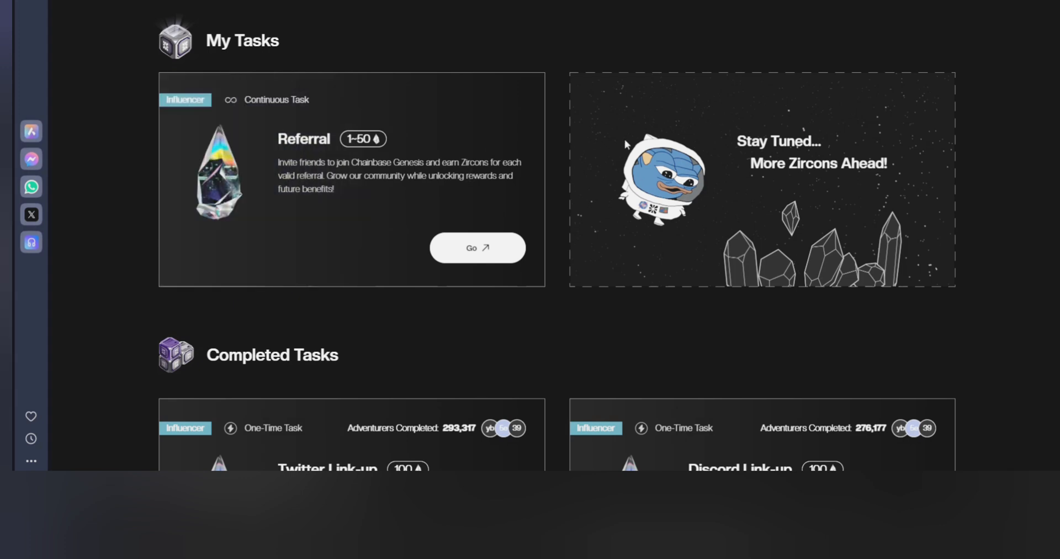
scroll(down, 3)
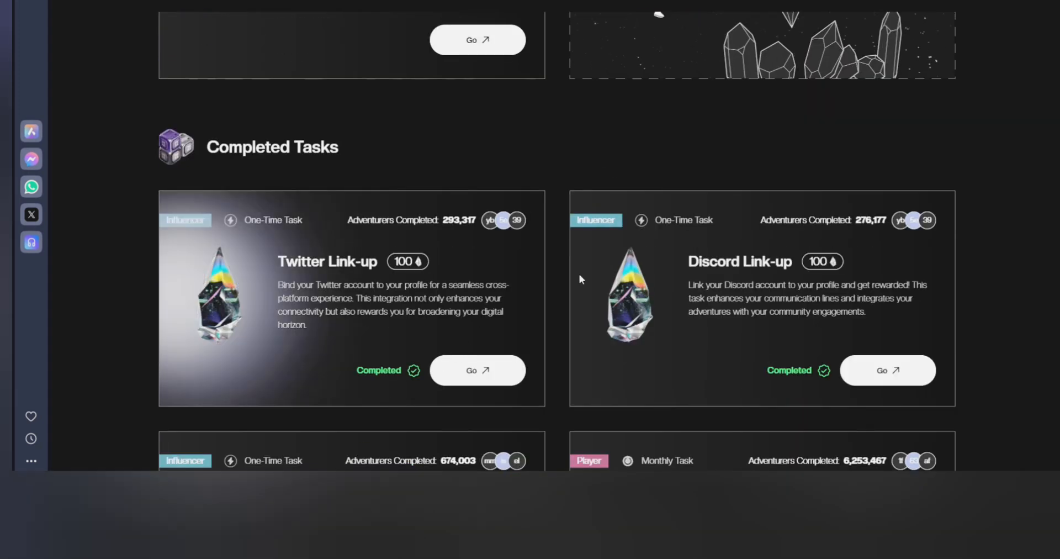
scroll(down, 3)
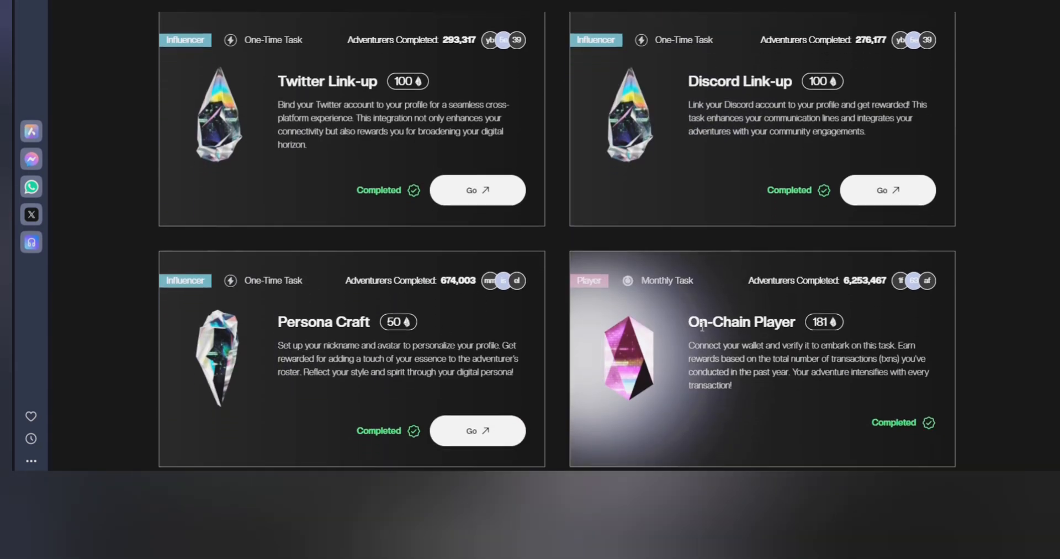
scroll(down, 3)
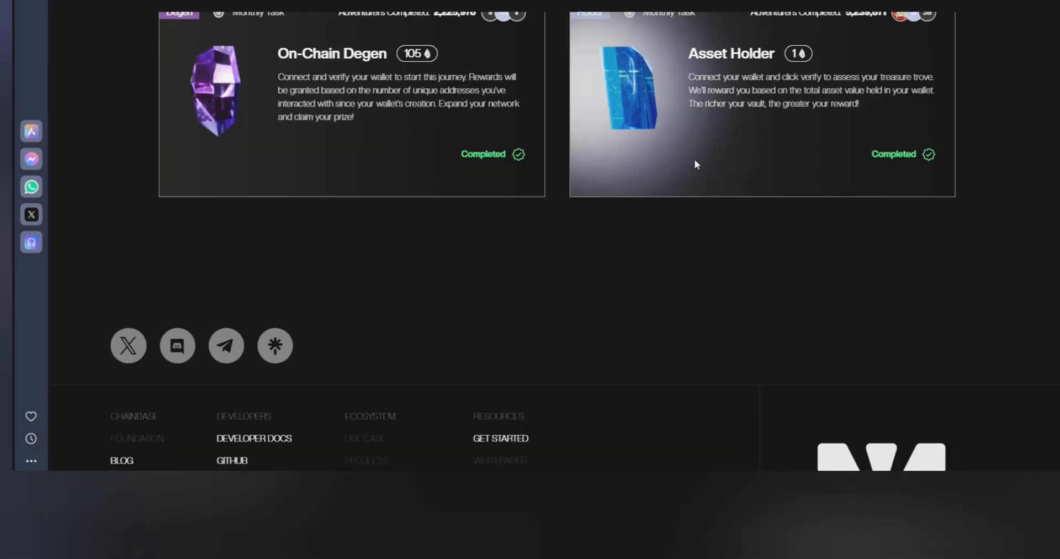
scroll(up, 3)
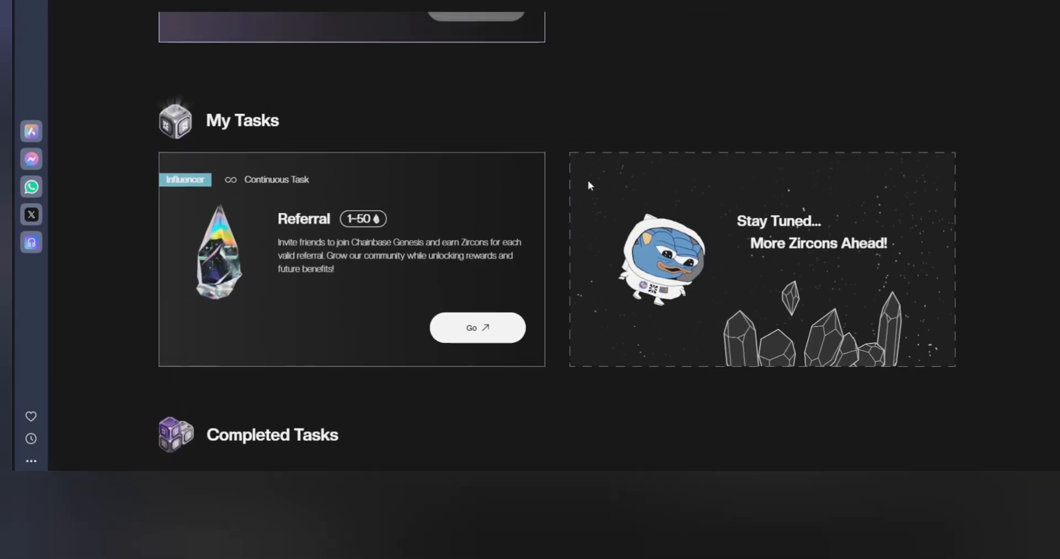
scroll(up, 3)
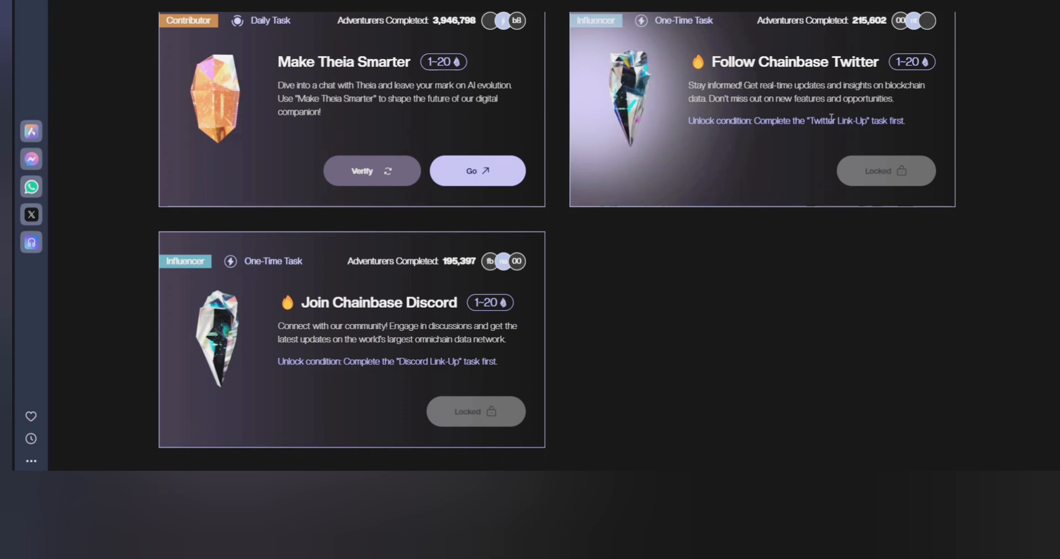
scroll(up, 3)
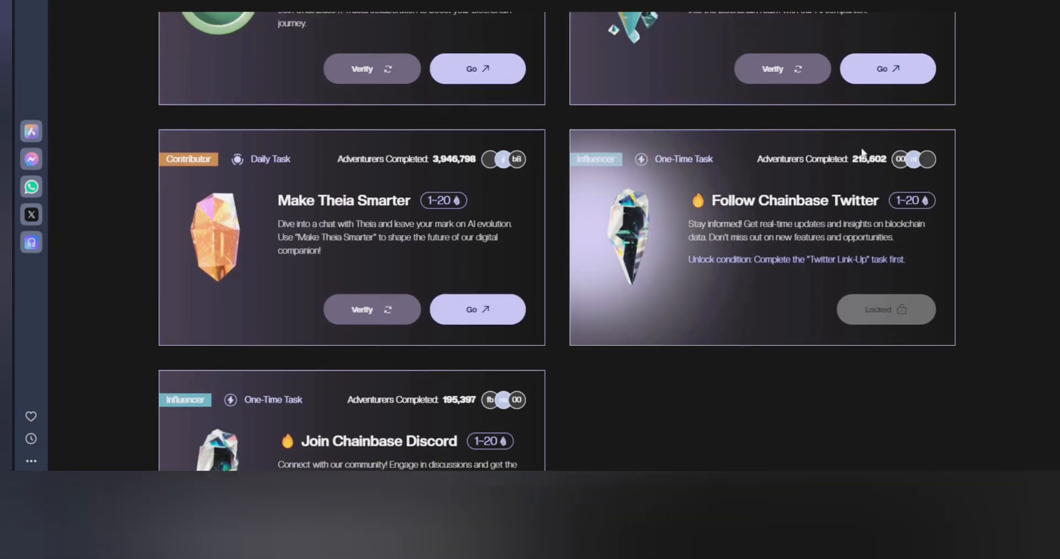
scroll(up, 3)
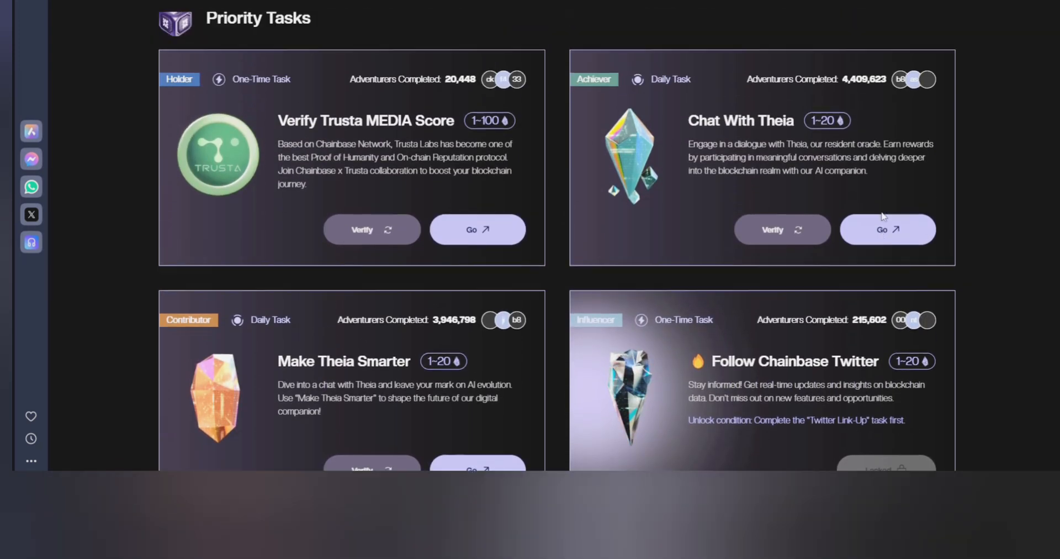
scroll(up, 3)
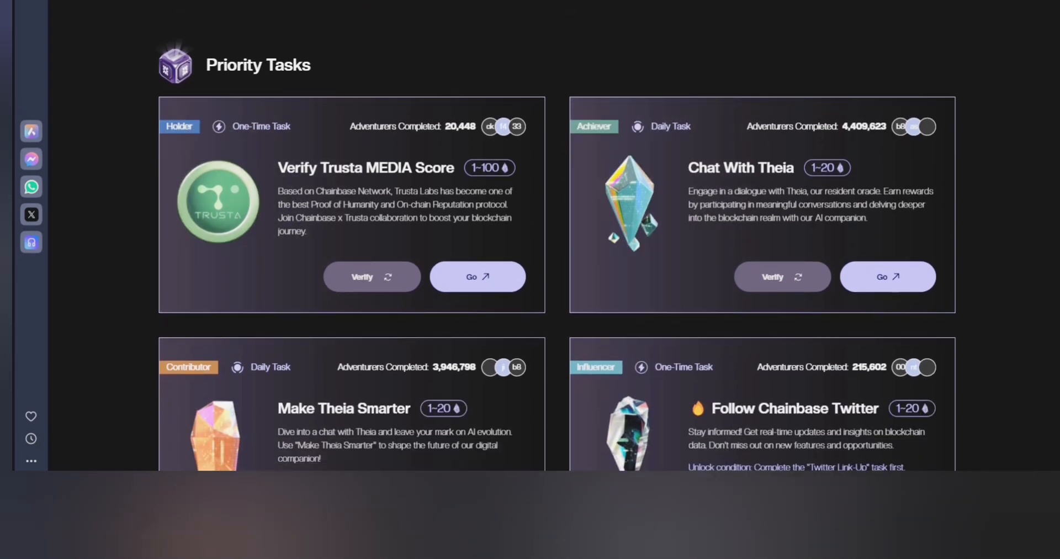
scroll(down, 3)
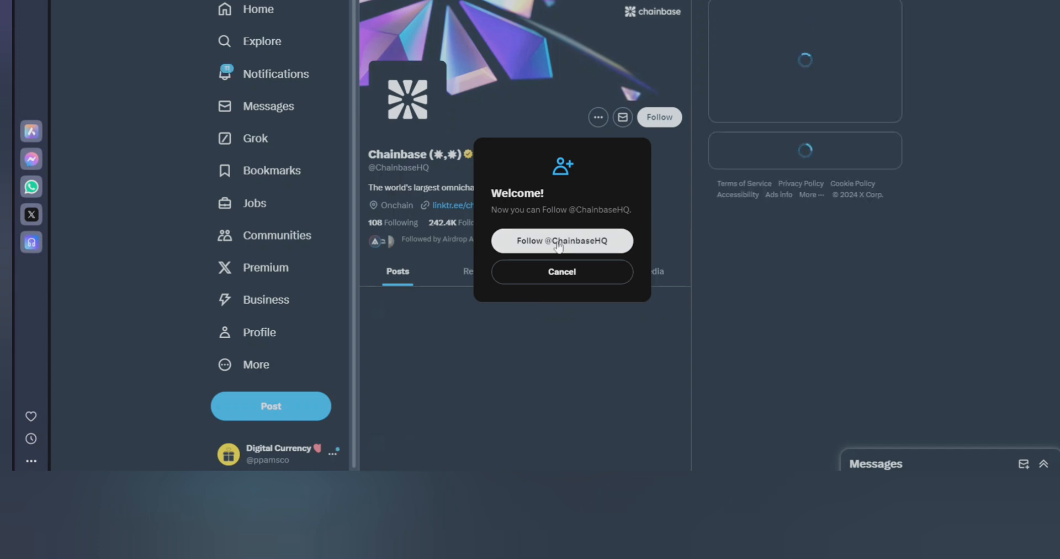
click(561, 240)
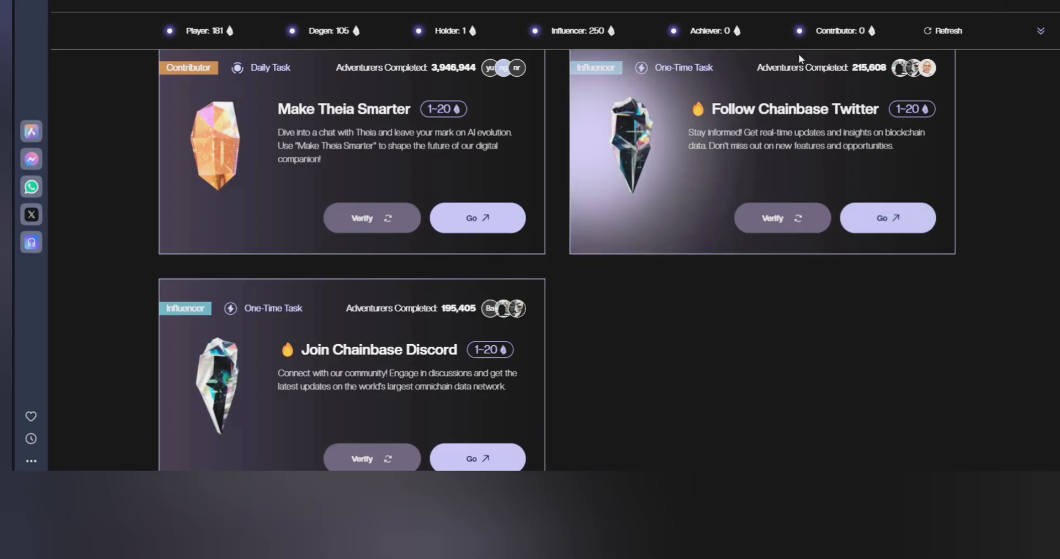
Verify the Follow Chainbase Twitter task (Influencer 270) and start Join Chainbase Discord.
click(780, 218)
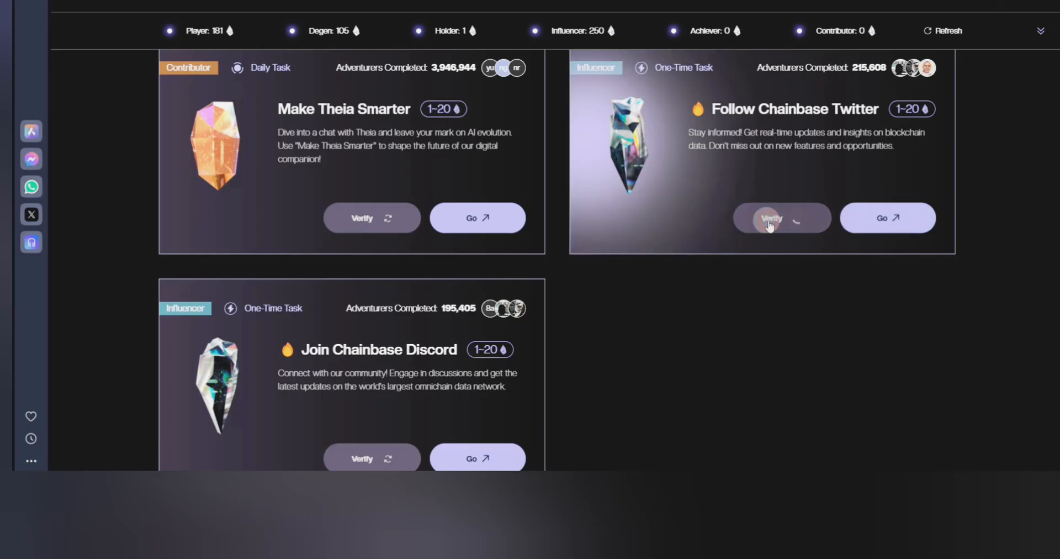
click(781, 218)
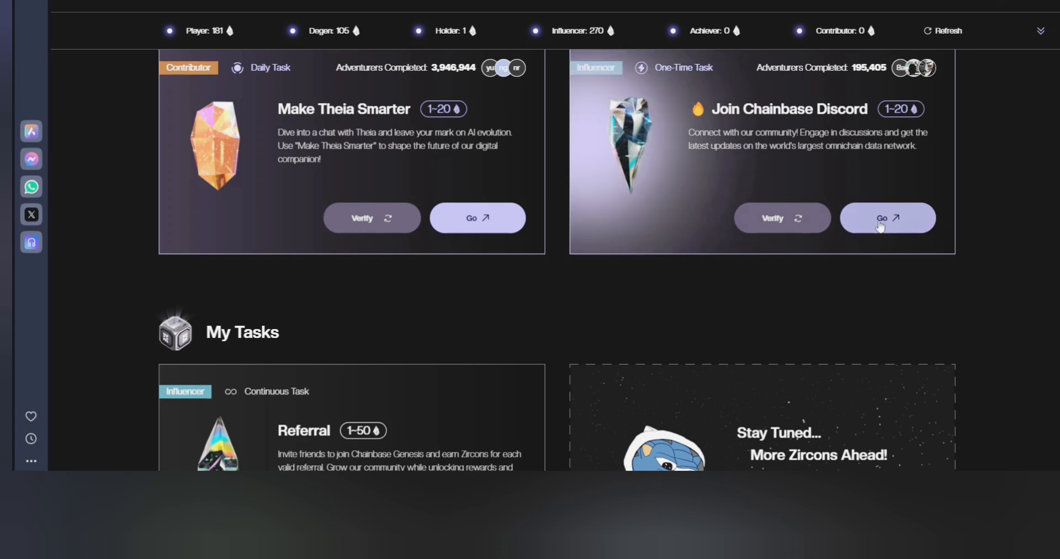
click(888, 218)
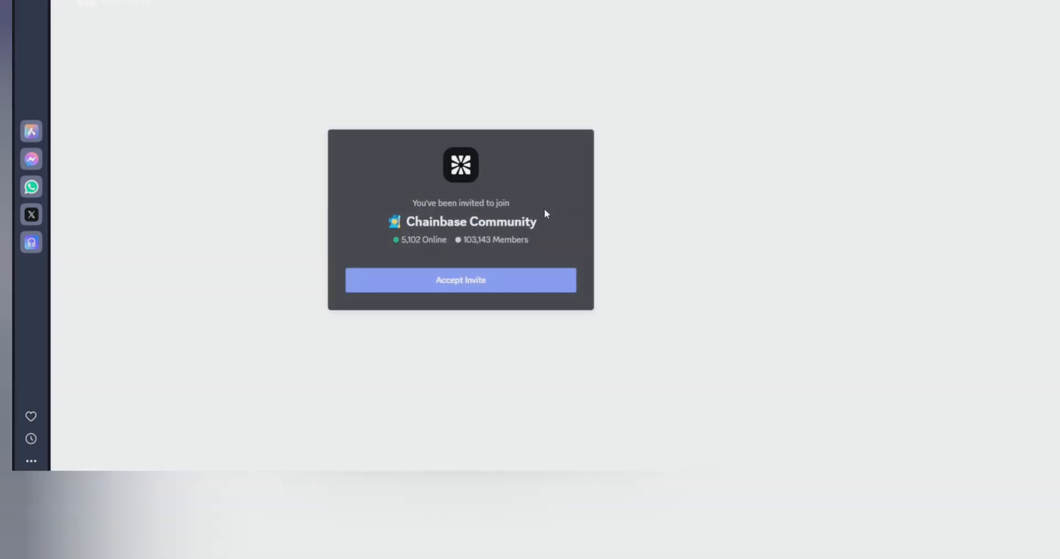
Accept the Chainbase Community invite, pass the interests question, and agree to server rules.
click(461, 279)
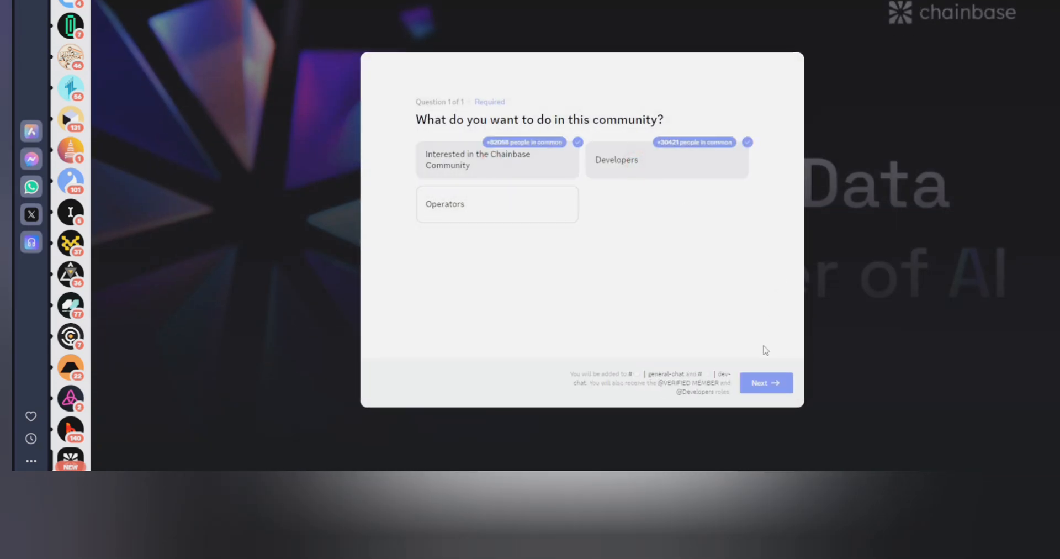
click(765, 382)
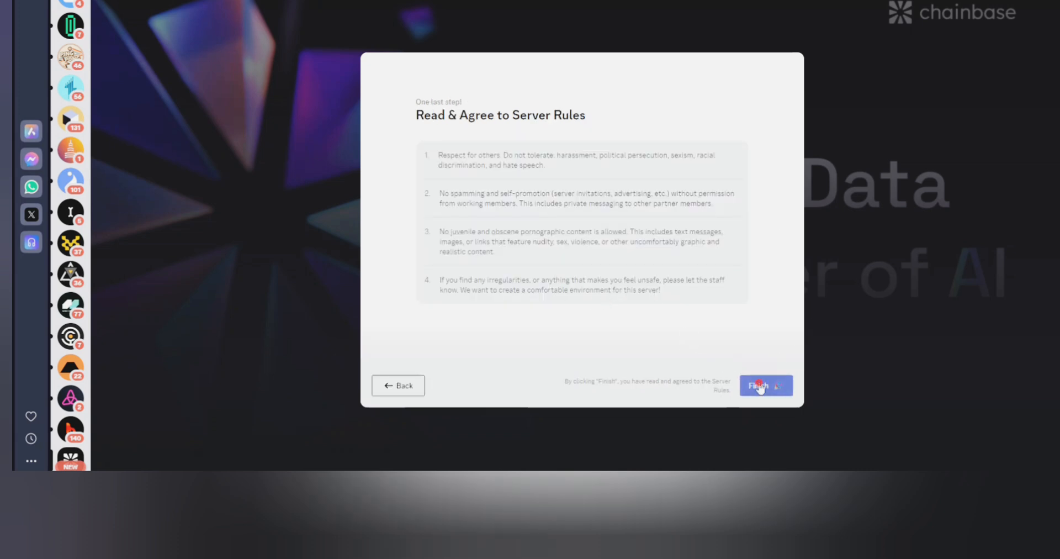
click(762, 384)
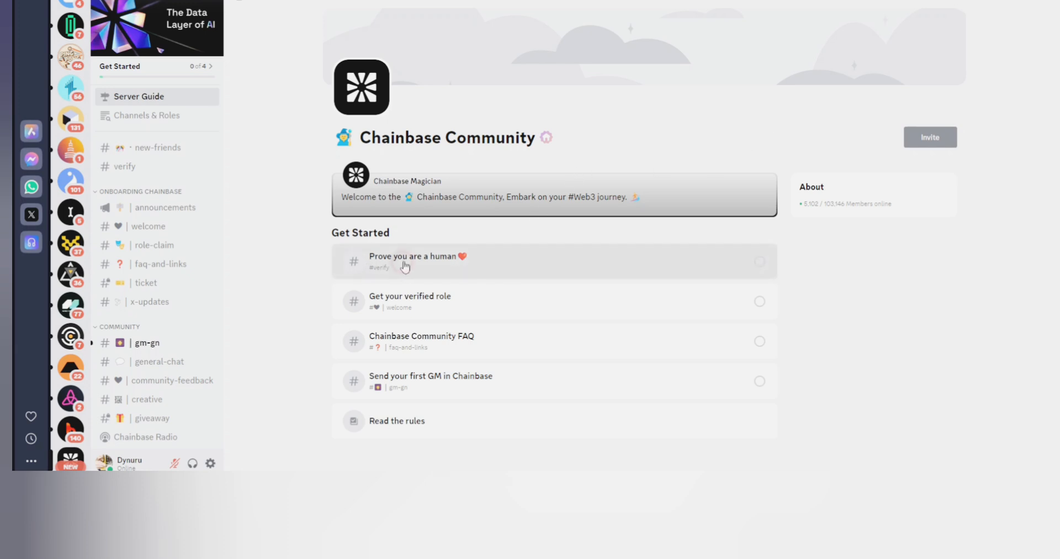
Complete Chainbase Community's Prove-you-are-human check by entering the captcha digits.
click(413, 261)
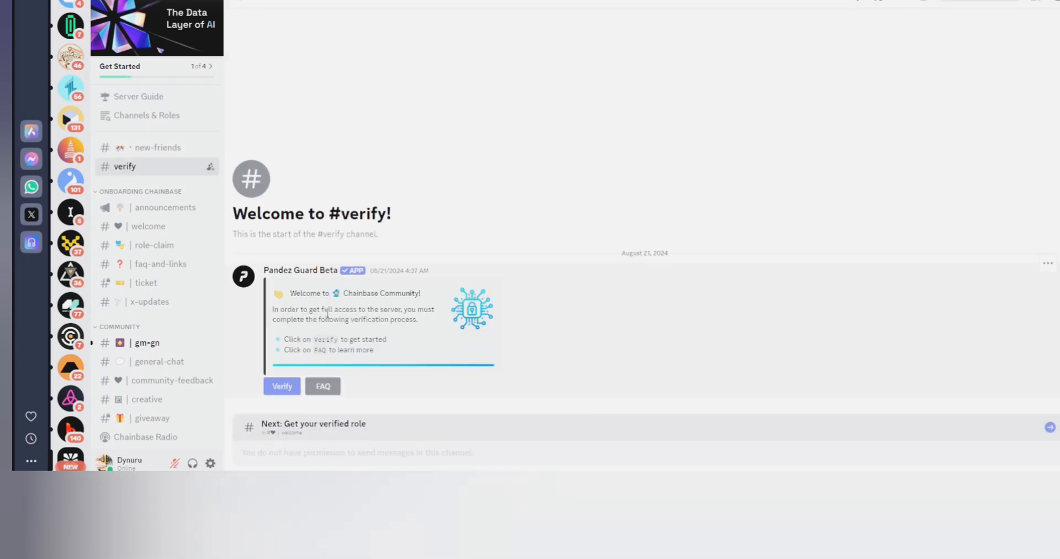
click(281, 385)
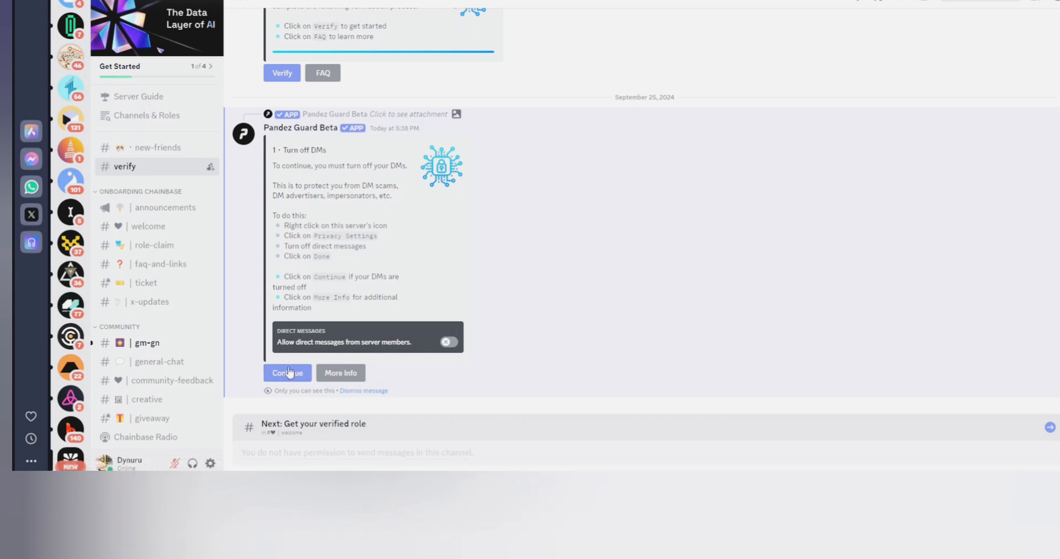
click(286, 372)
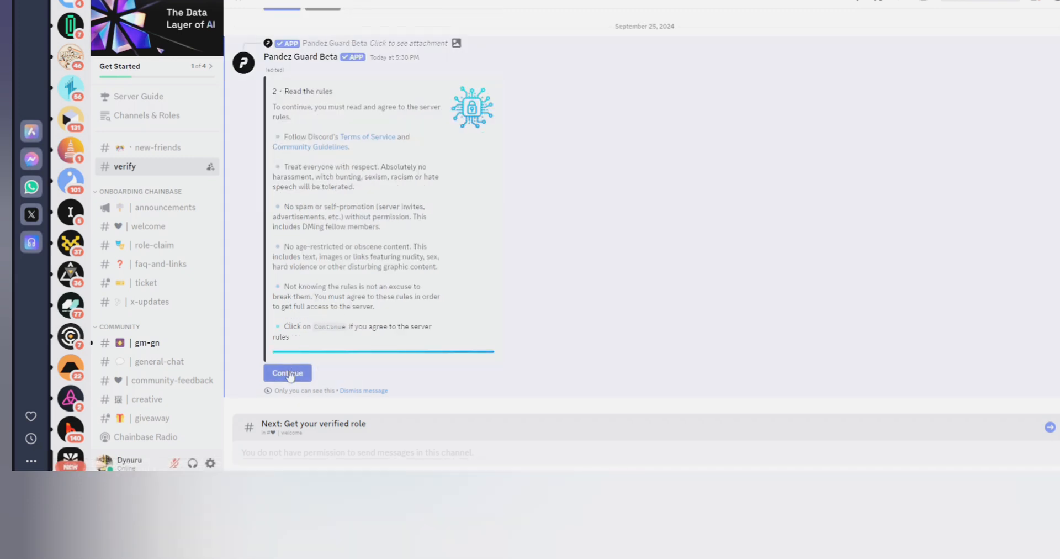
click(286, 373)
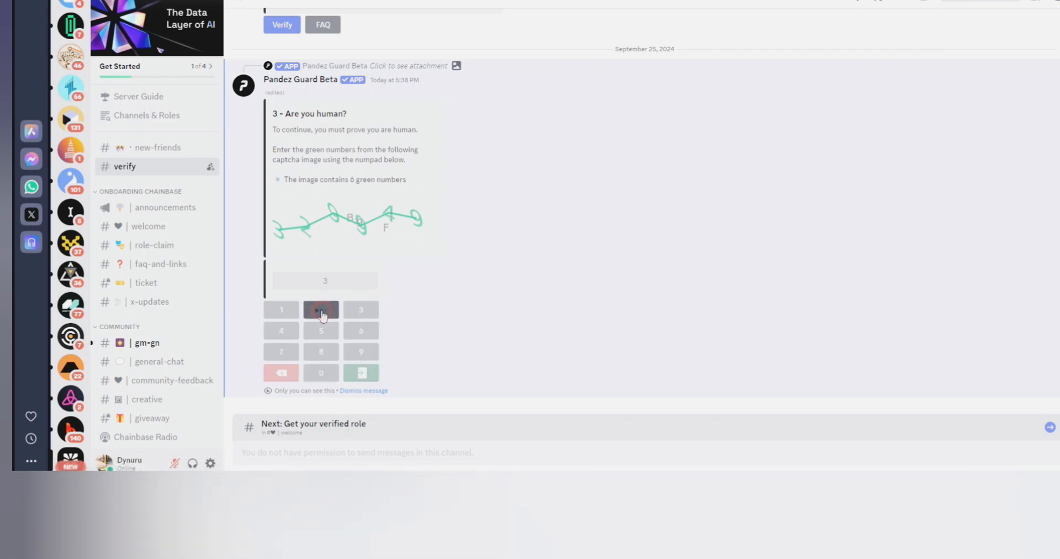
click(321, 309)
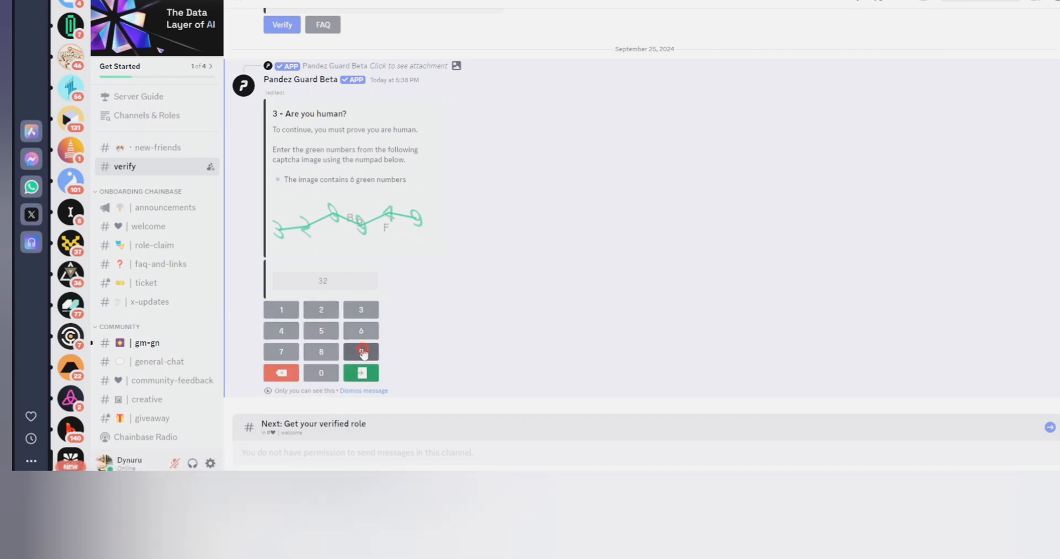
click(360, 351)
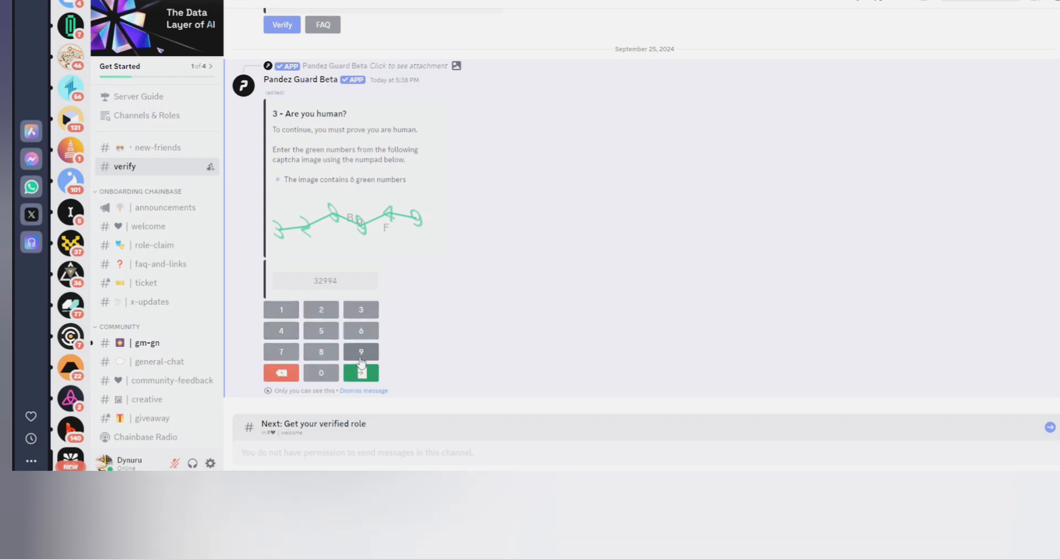
click(360, 372)
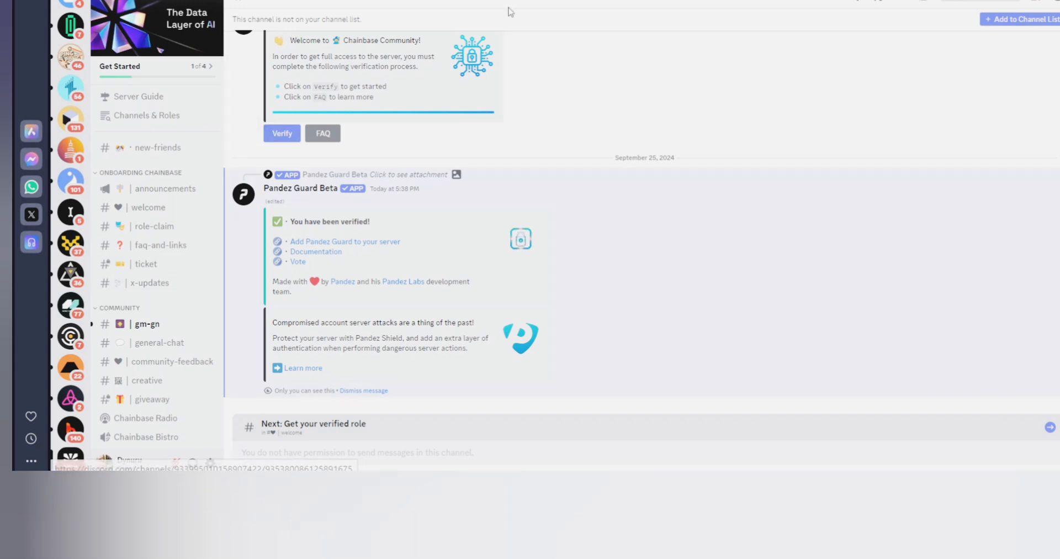
scroll(up, 3)
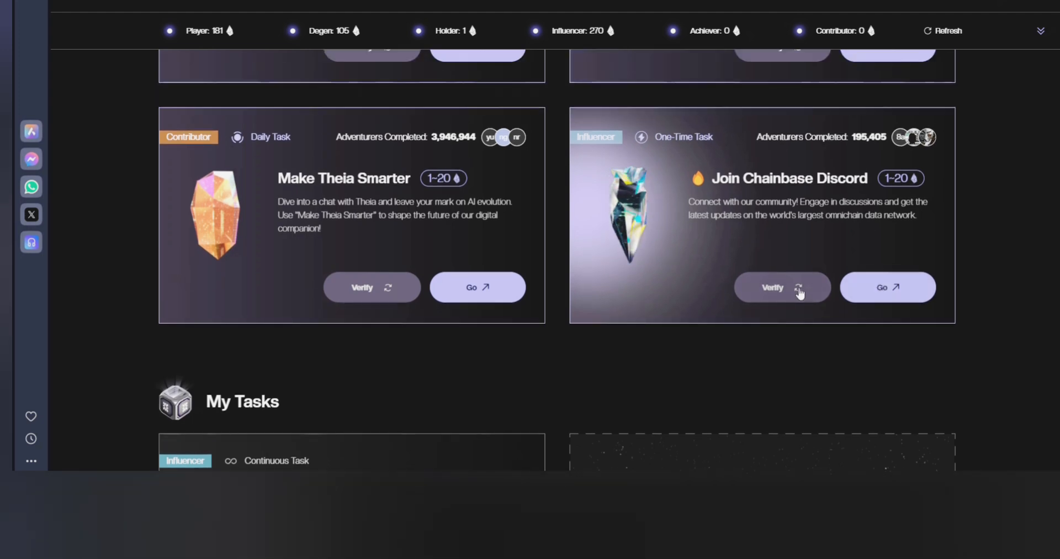
Verify the Join Chainbase Discord task and start the Chat With Theia task.
click(782, 287)
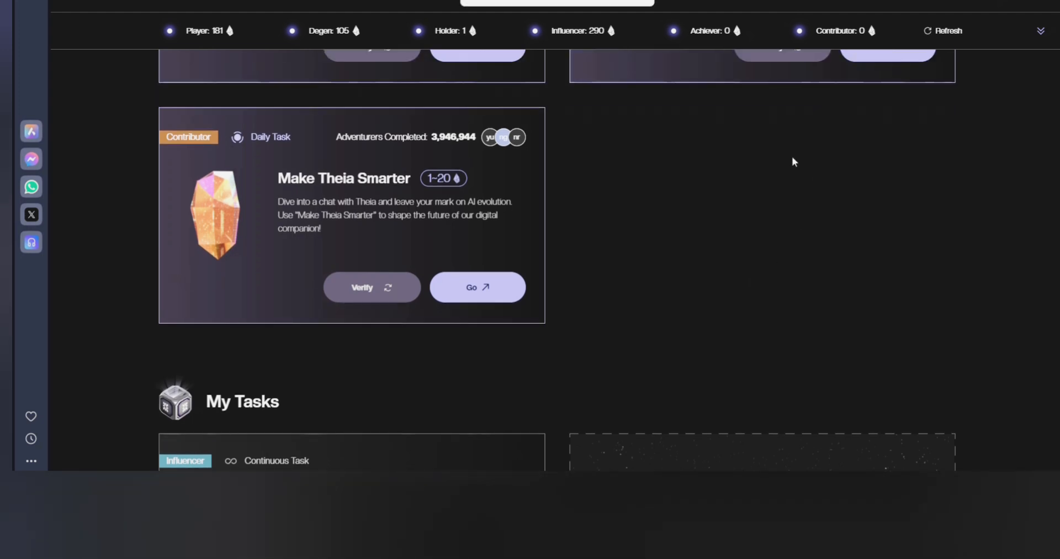
scroll(up, 3)
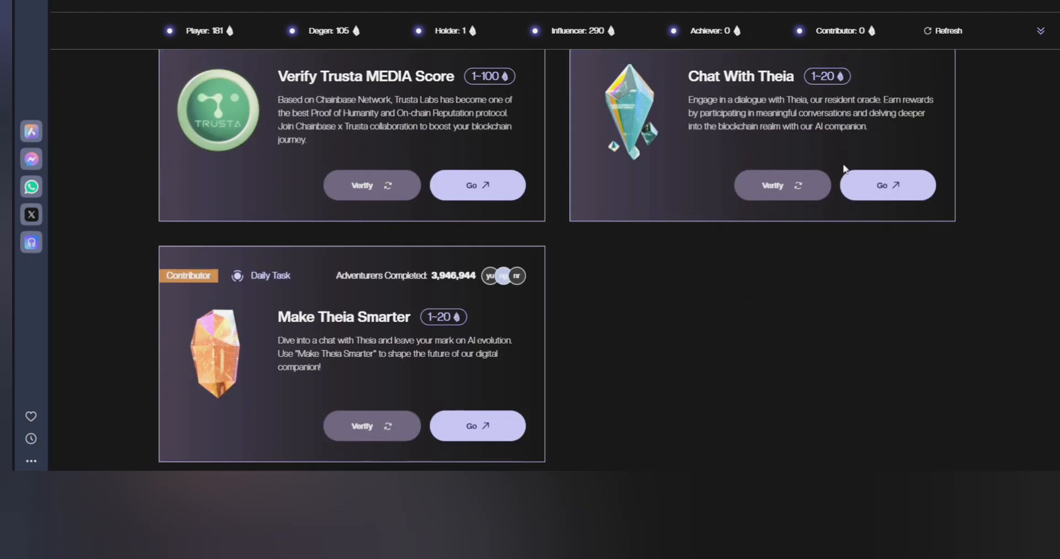
scroll(up, 3)
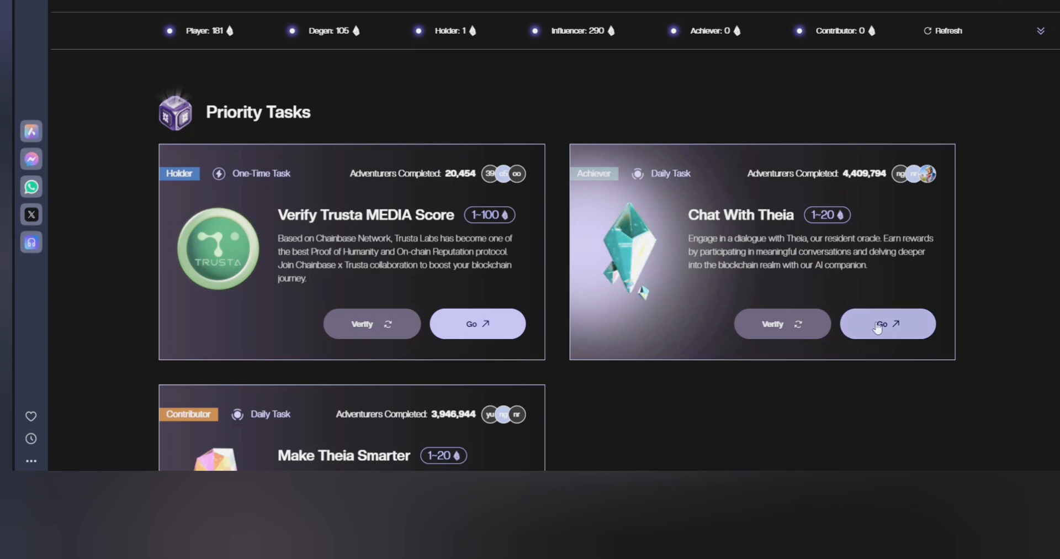
click(888, 324)
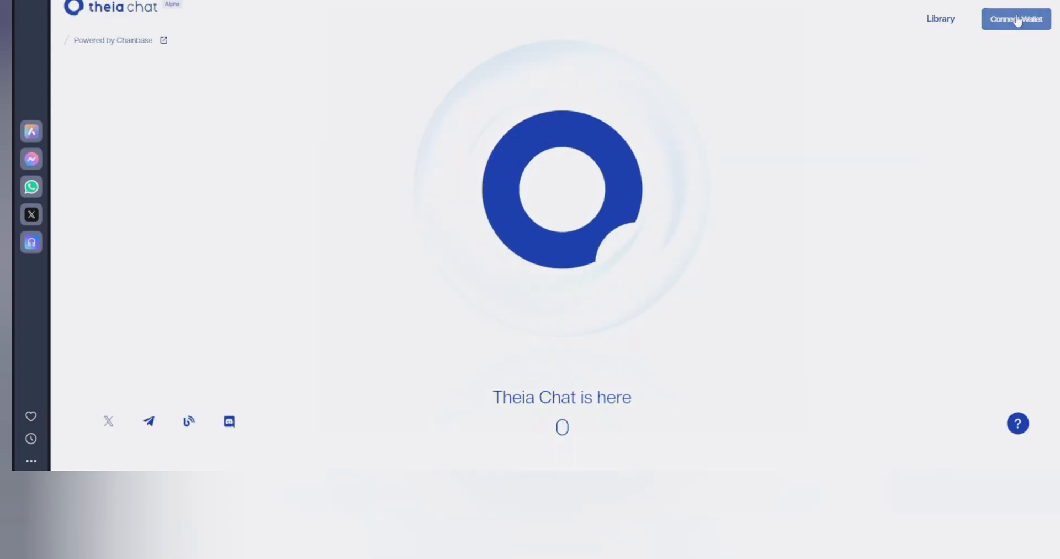
Connect the Coinbase wallet to Theia Chat.
click(1015, 19)
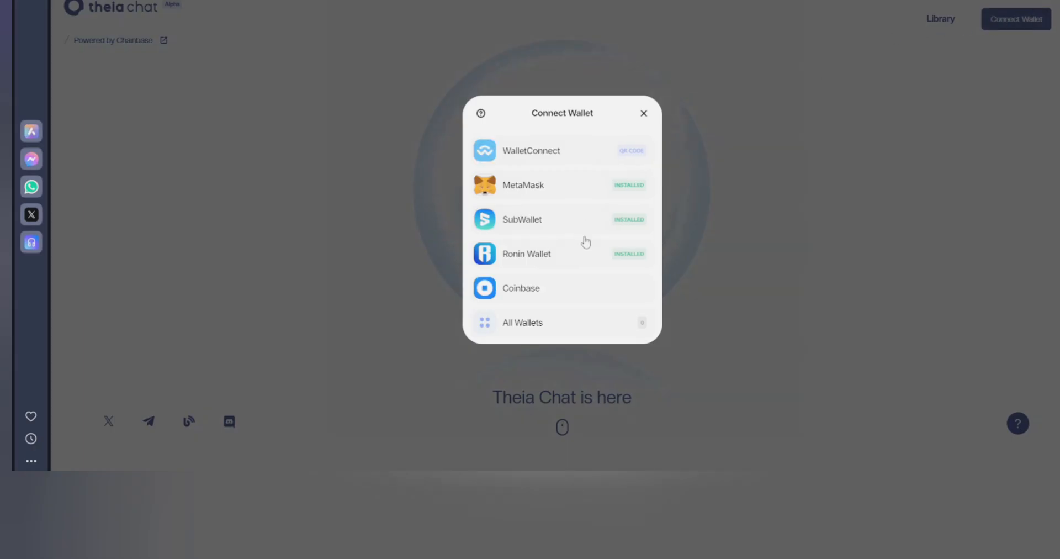
click(521, 287)
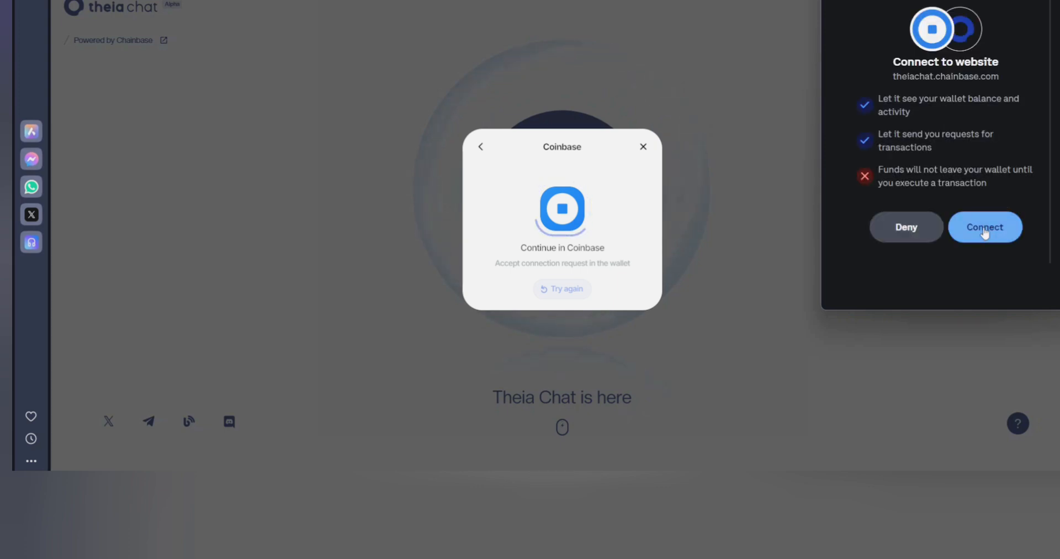
click(985, 226)
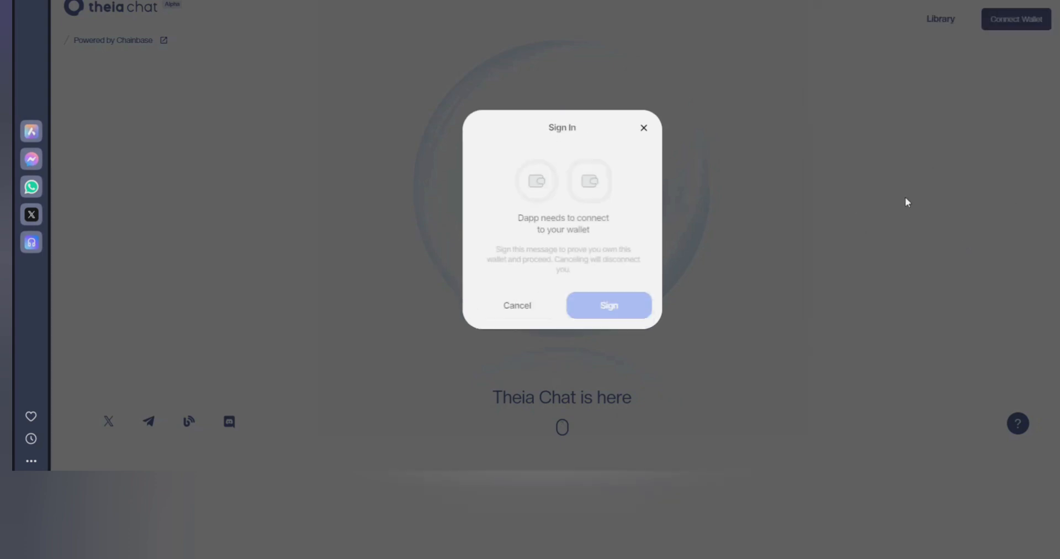
Sign in to Theia Chat by approving the sign-in message in the wallet.
click(608, 304)
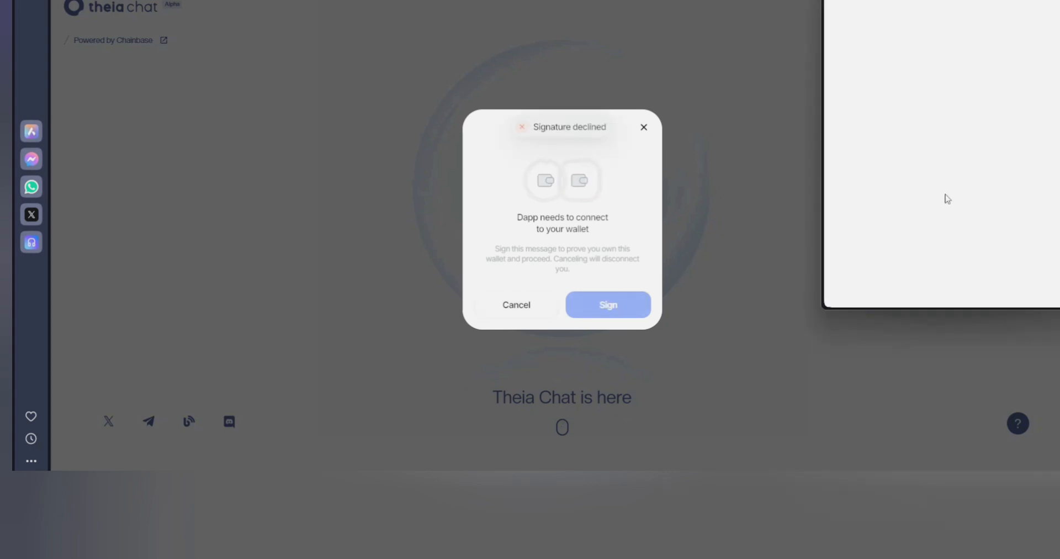
click(606, 304)
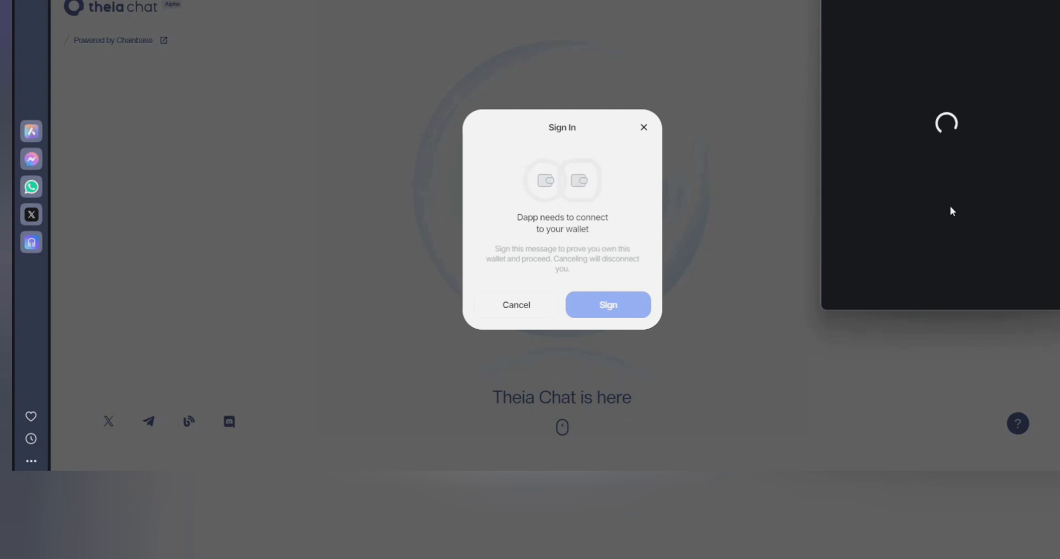
click(606, 304)
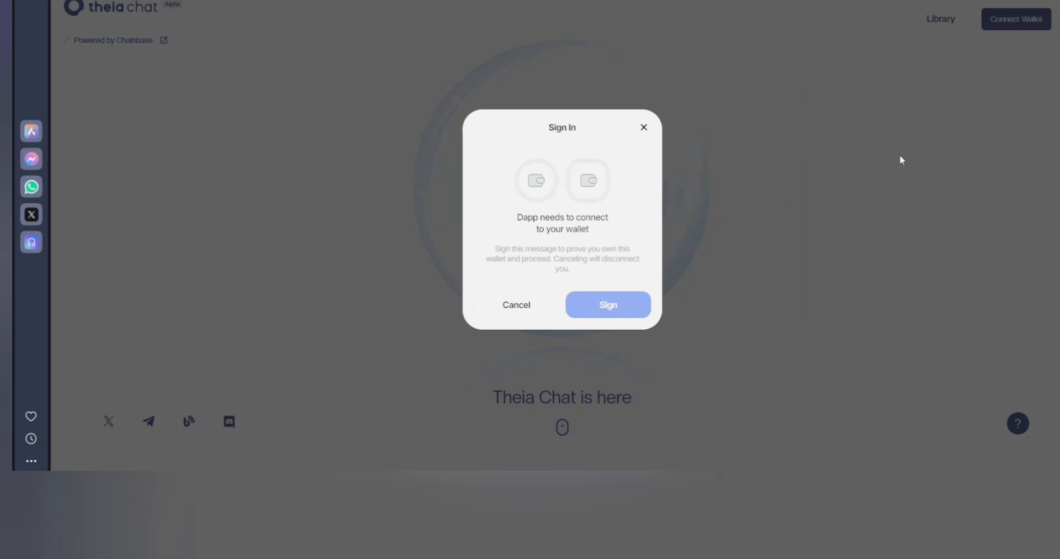
mouse_move(703, 196)
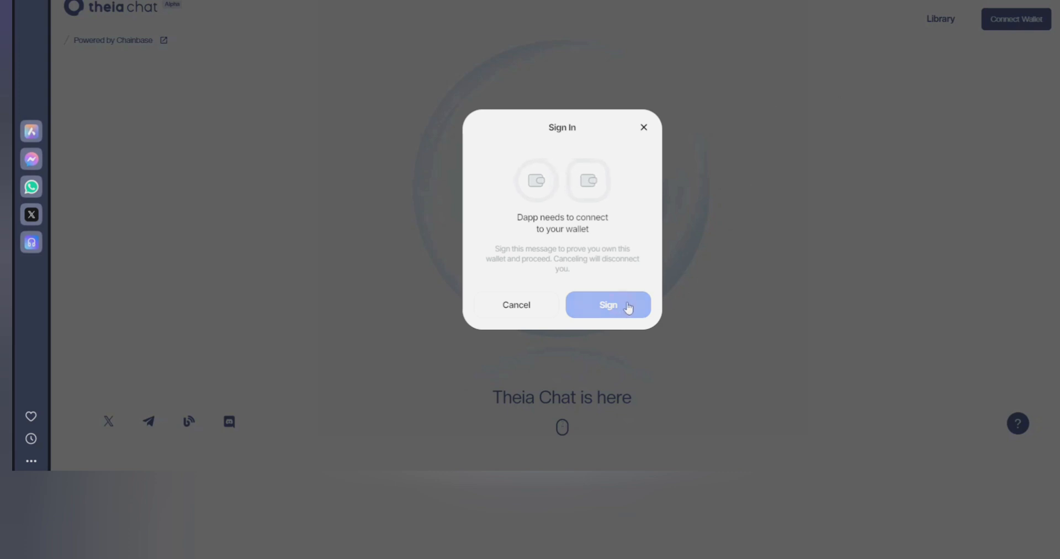
click(606, 304)
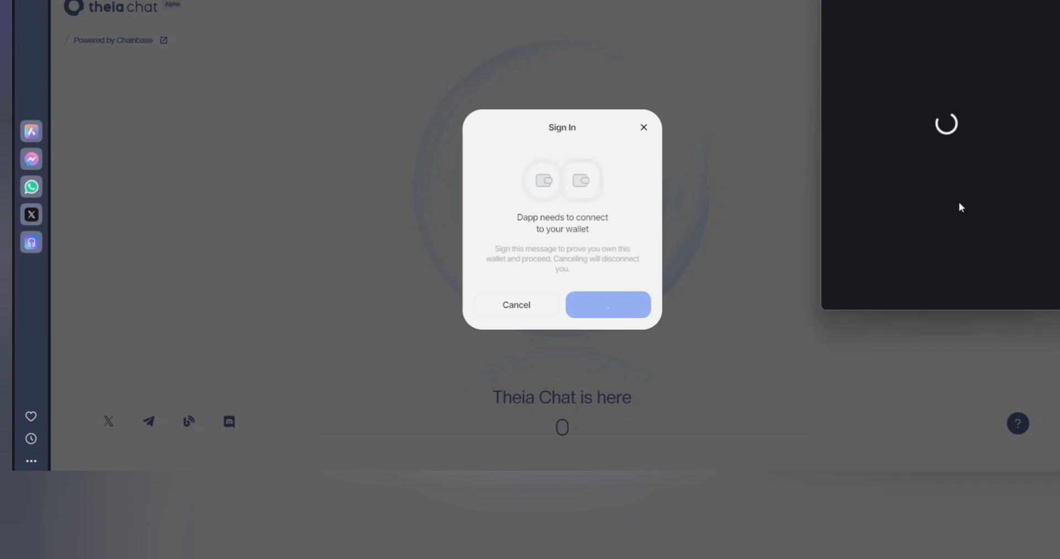
click(607, 304)
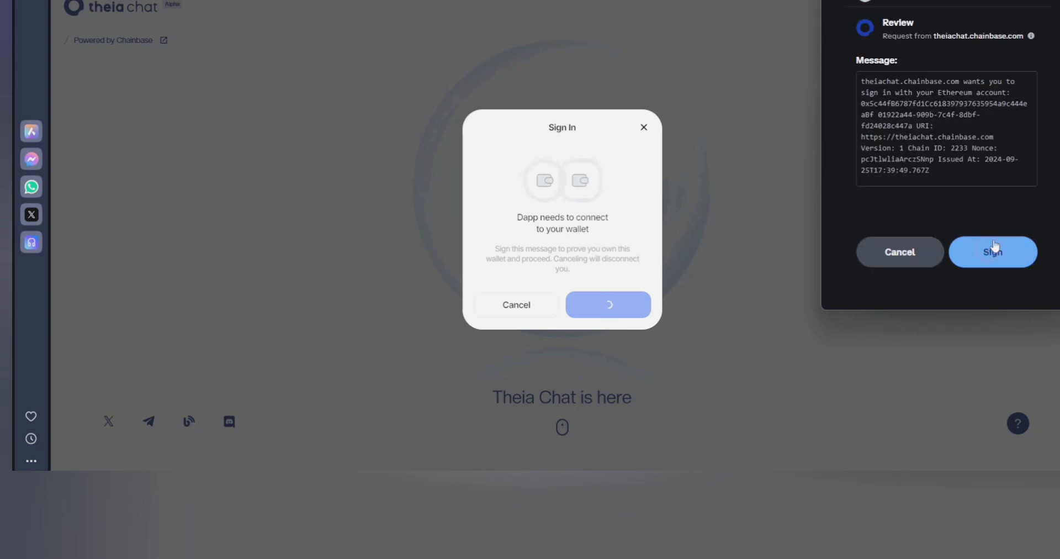
click(991, 252)
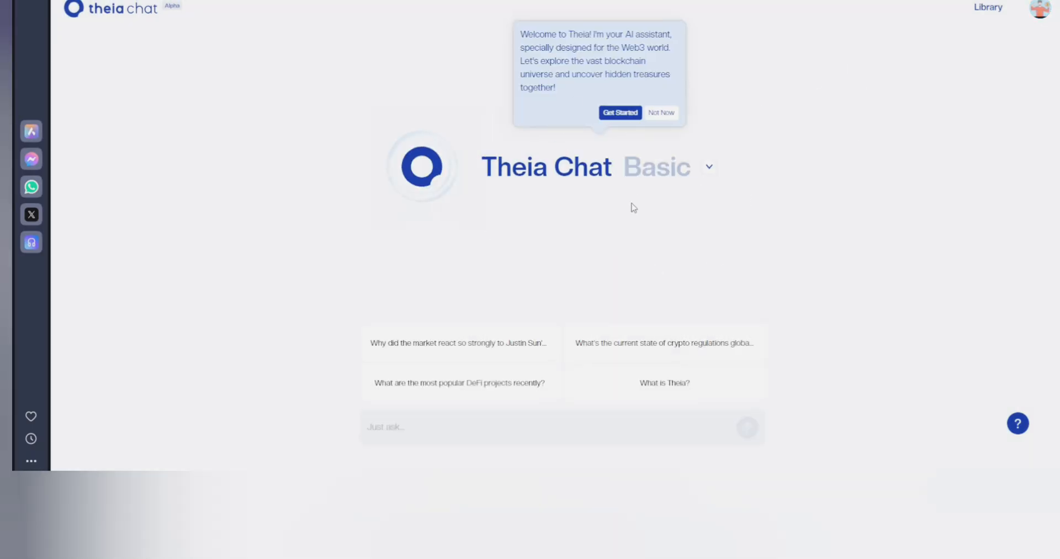
mouse_move(465, 211)
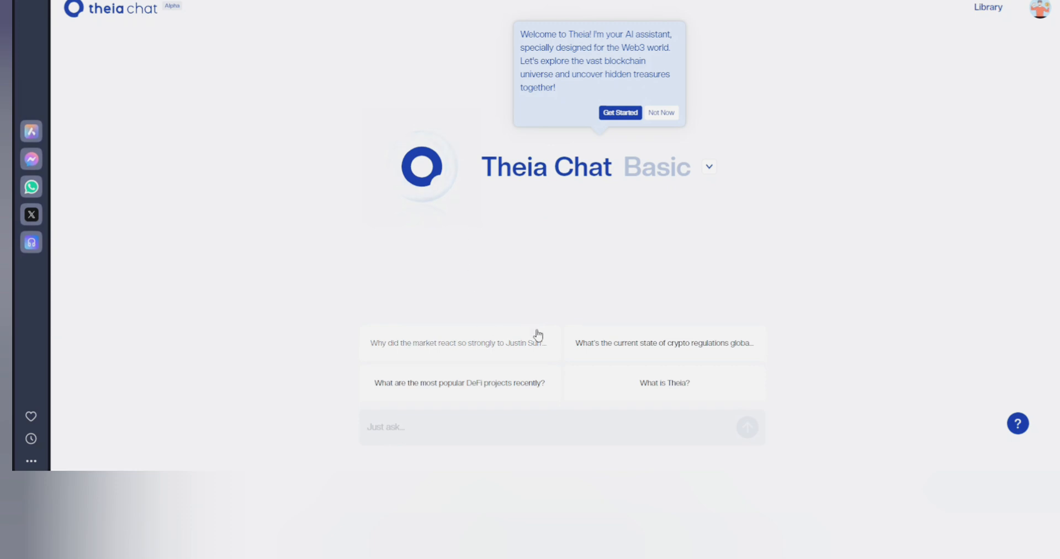
mouse_move(627, 376)
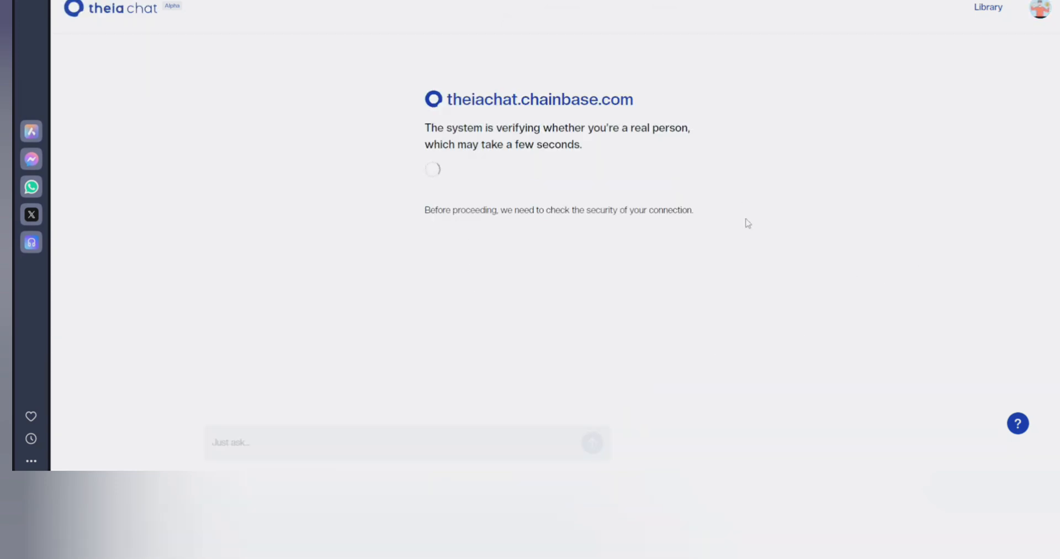
mouse_move(651, 192)
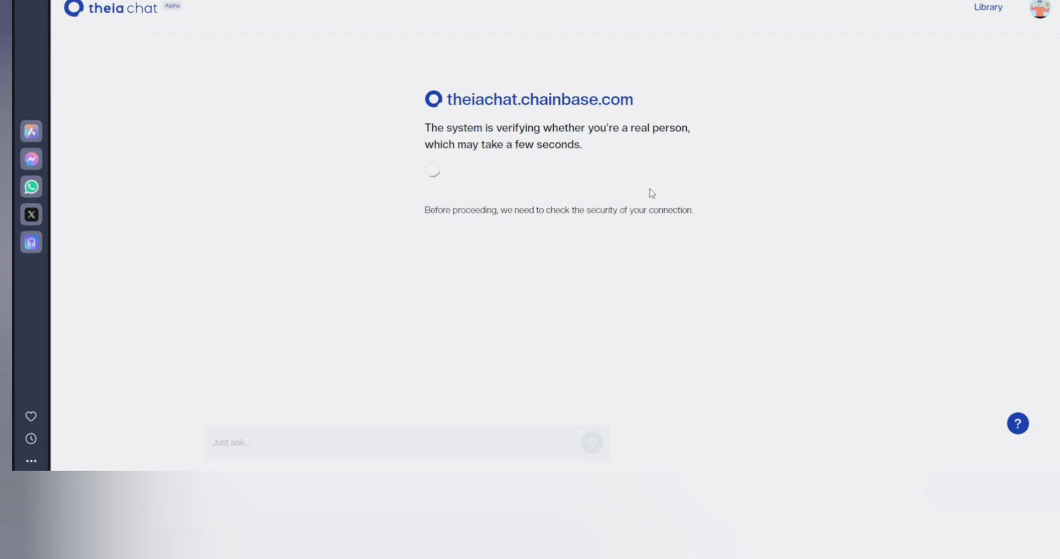
mouse_move(577, 214)
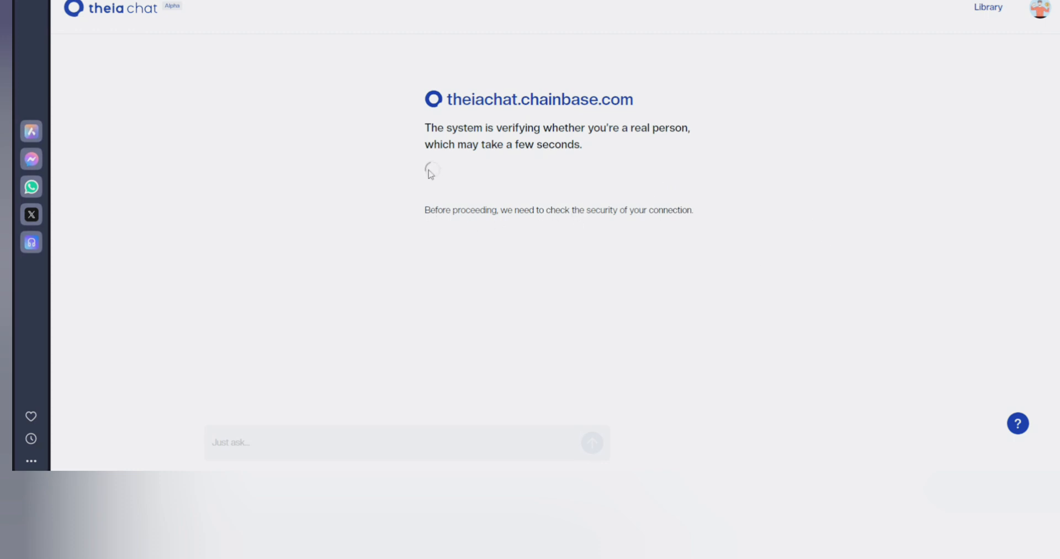
mouse_move(490, 187)
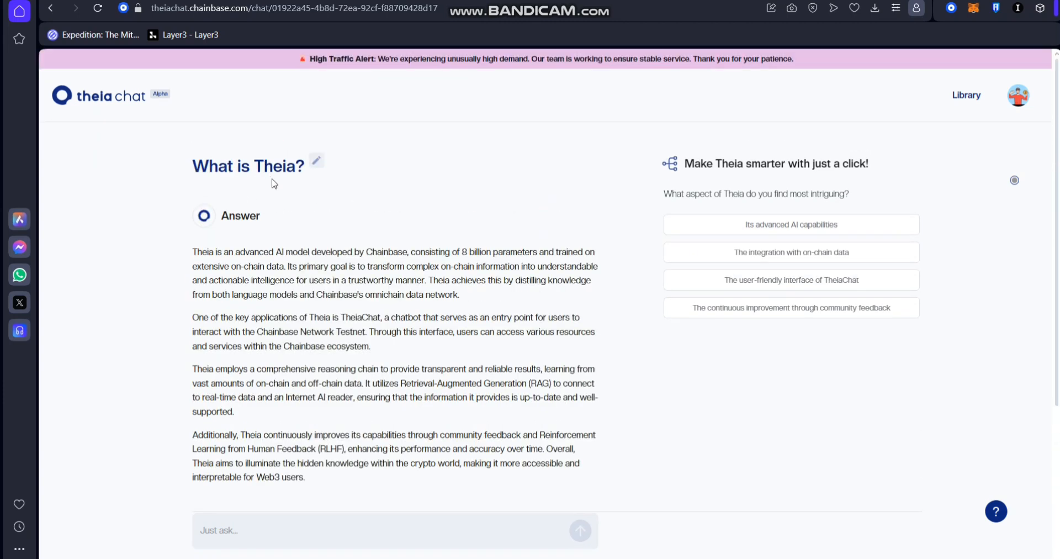
Scroll through Theia's answer to 'What is Theia?'.
scroll(down, 3)
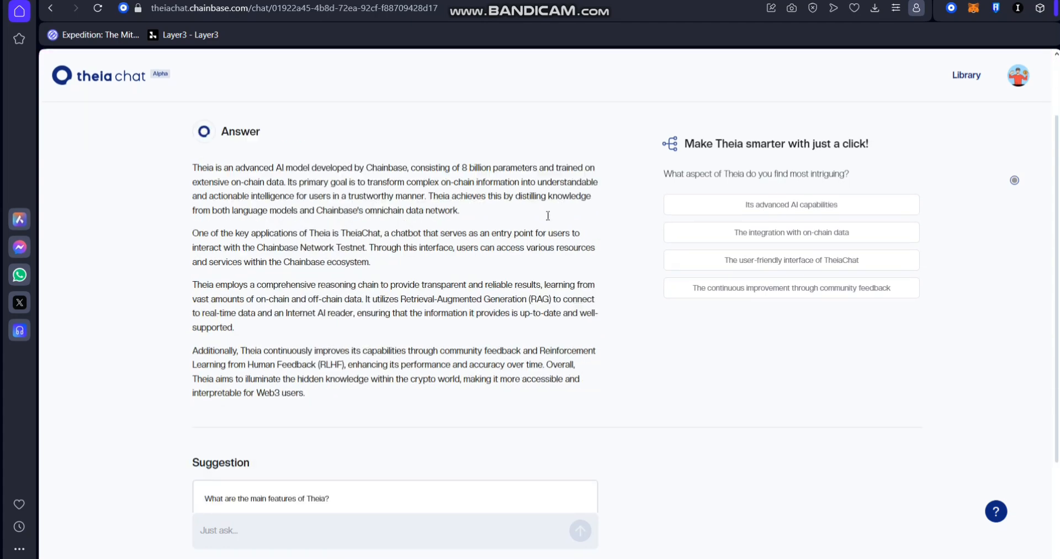
scroll(down, 3)
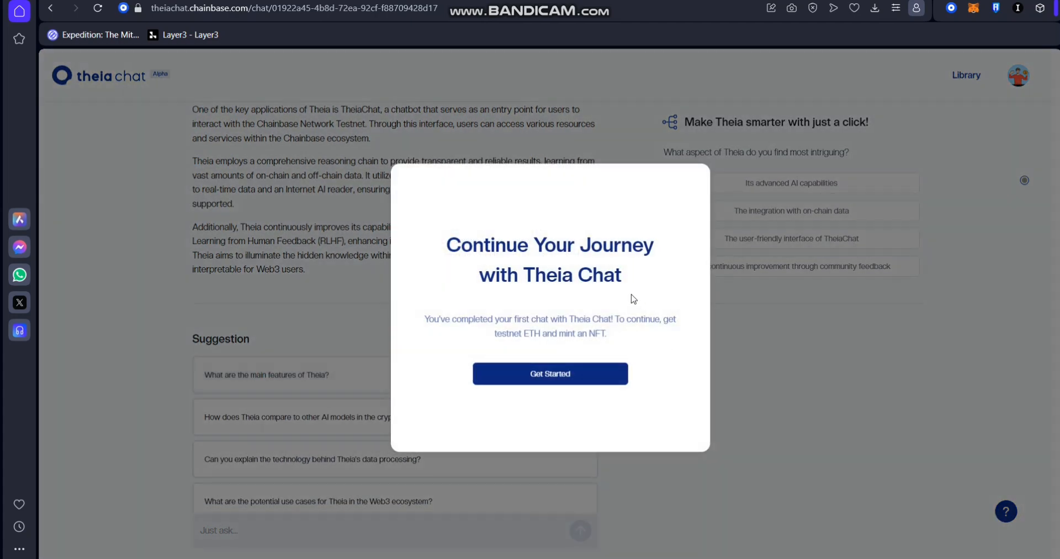
mouse_move(675, 317)
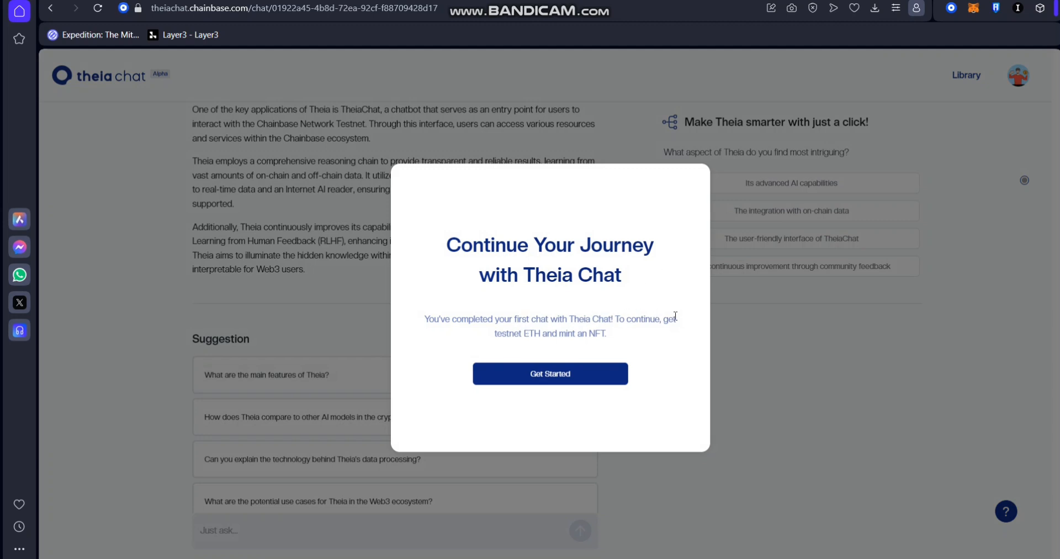
mouse_move(612, 340)
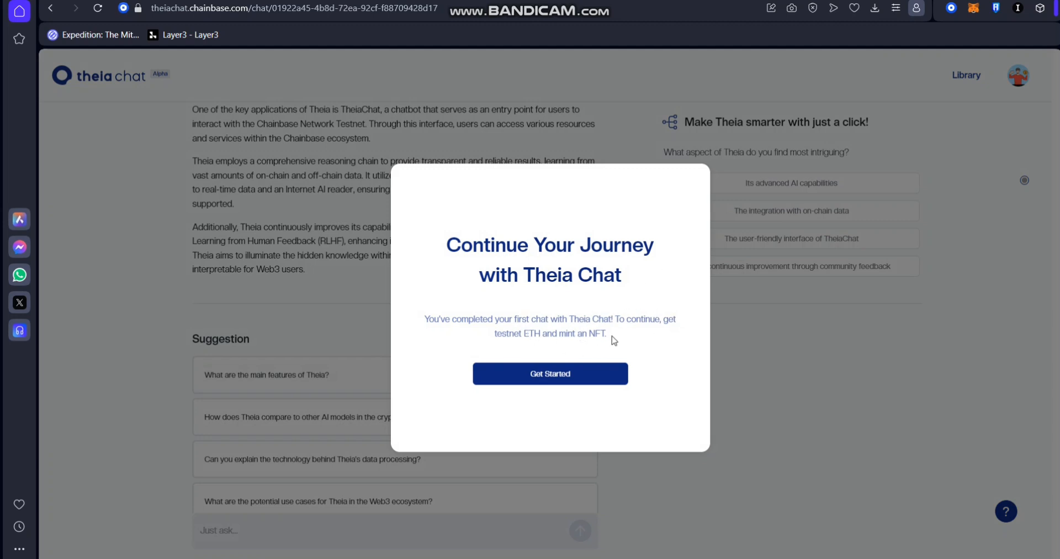
Claim the one-time testnet ETH from the Get Started flow.
click(549, 372)
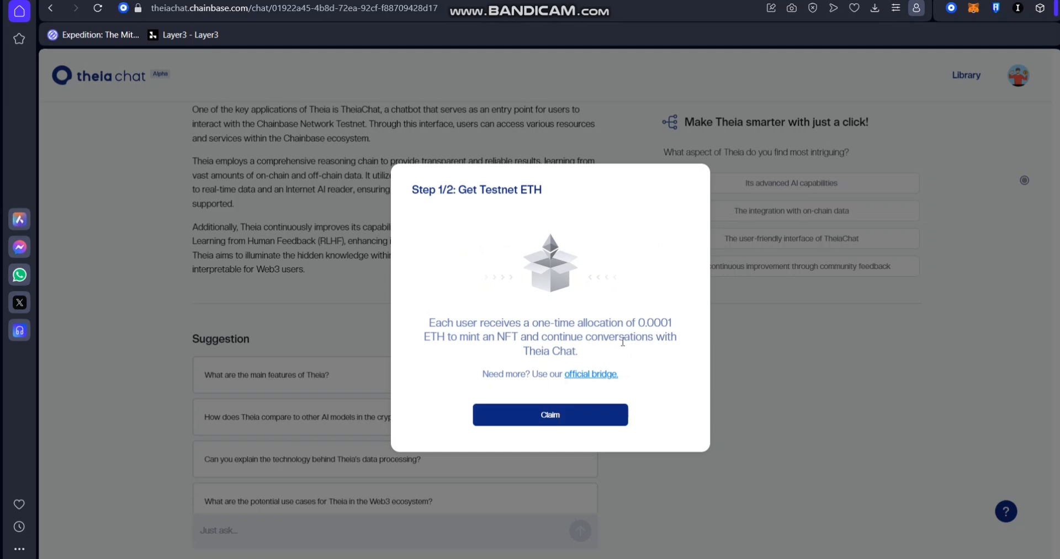
click(550, 414)
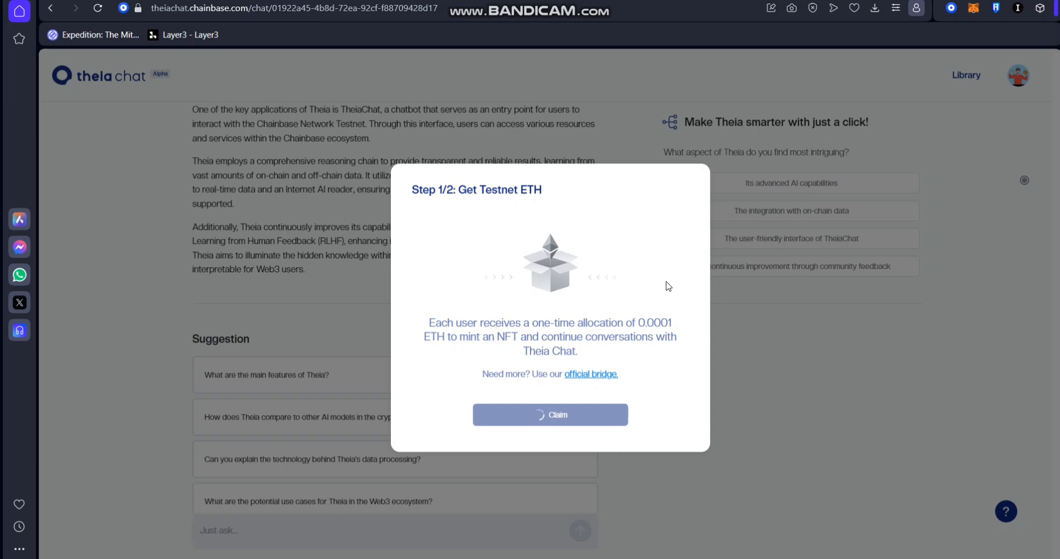
click(550, 415)
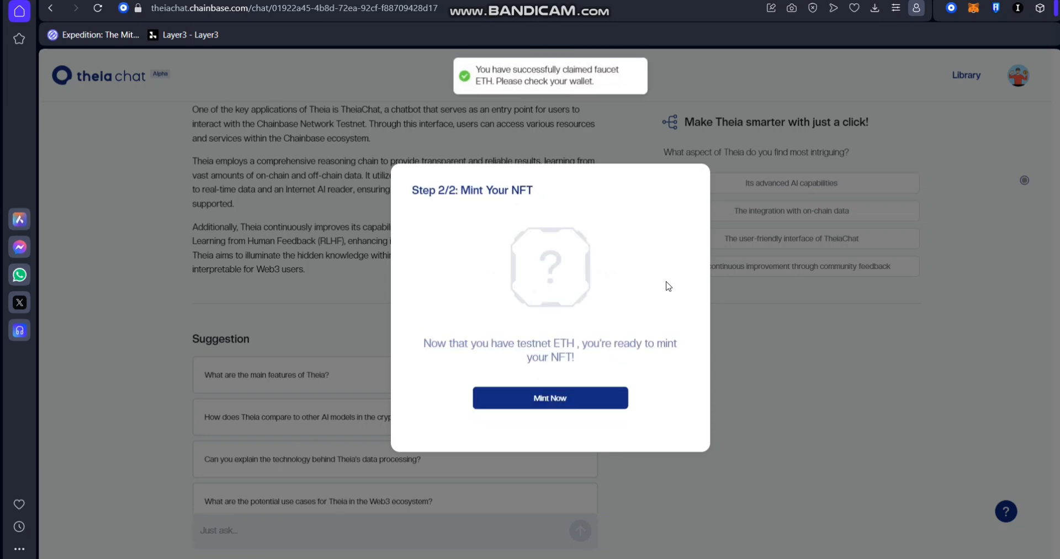
Mint the Theia NFT, confirming in the wallet, and continue chatting.
click(550, 397)
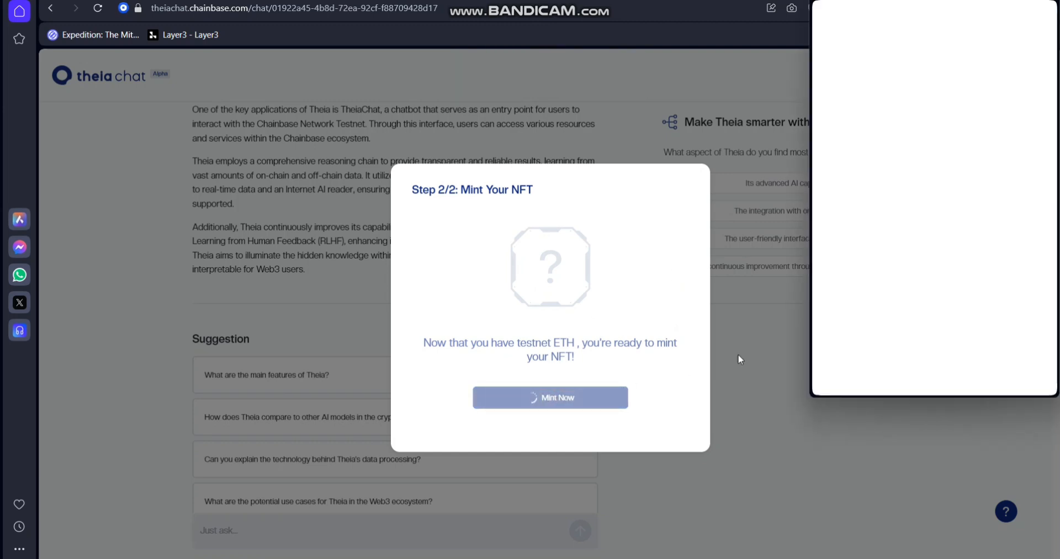
click(550, 397)
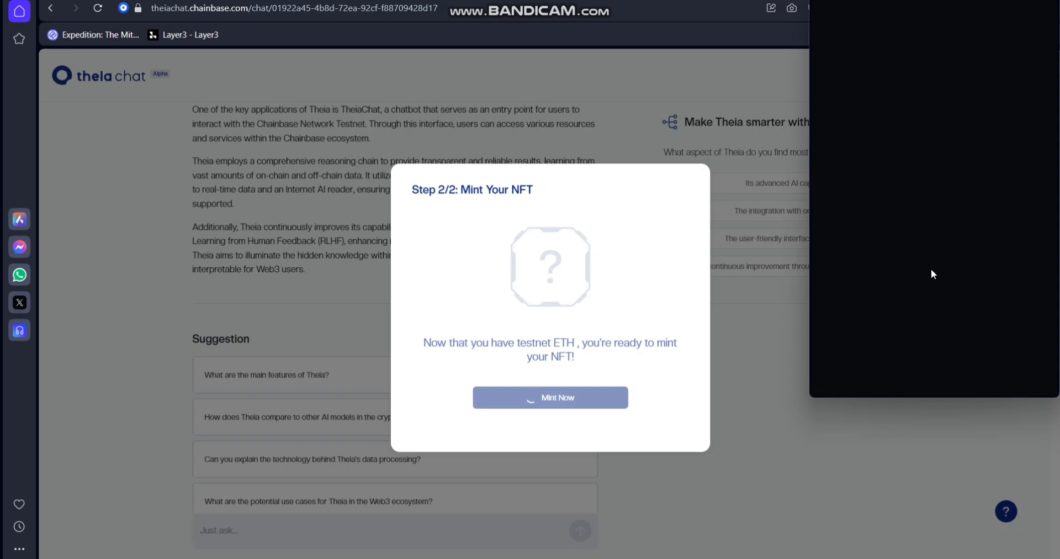
click(550, 397)
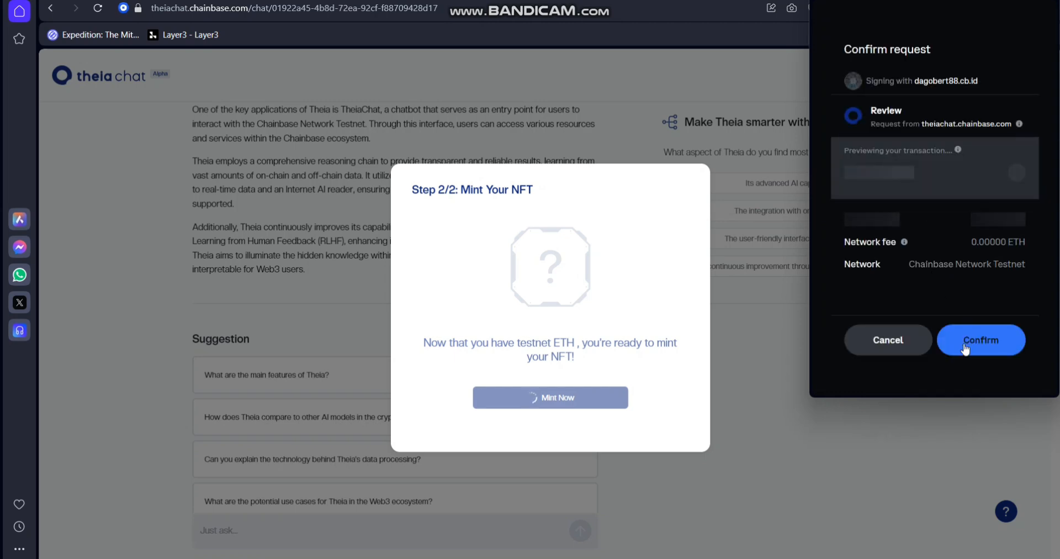
click(981, 339)
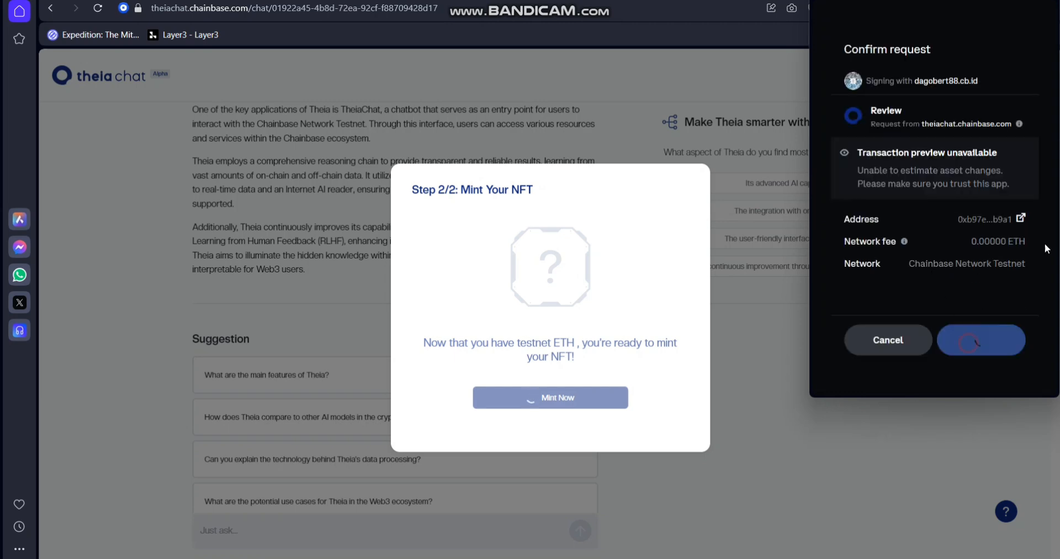
click(981, 340)
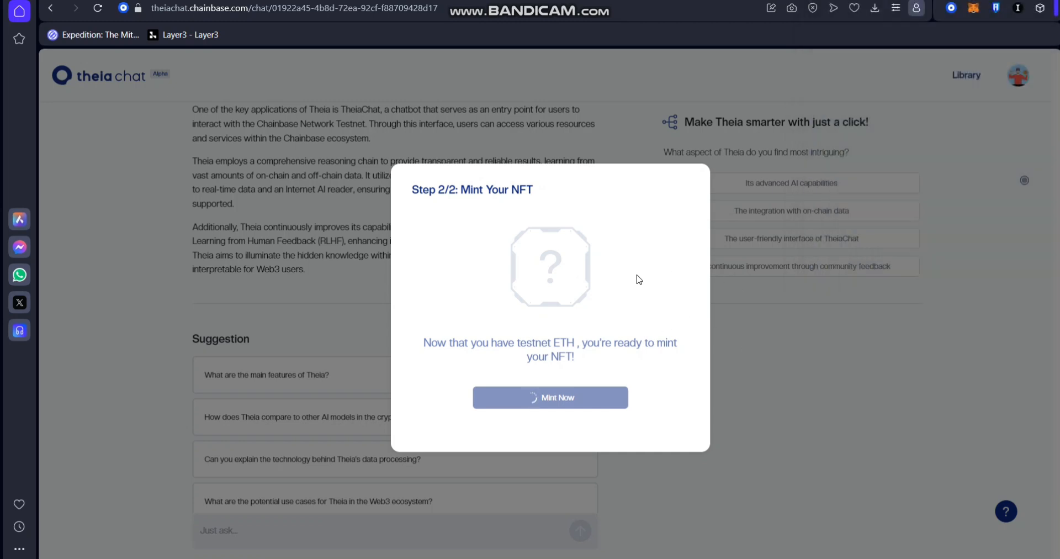
click(549, 397)
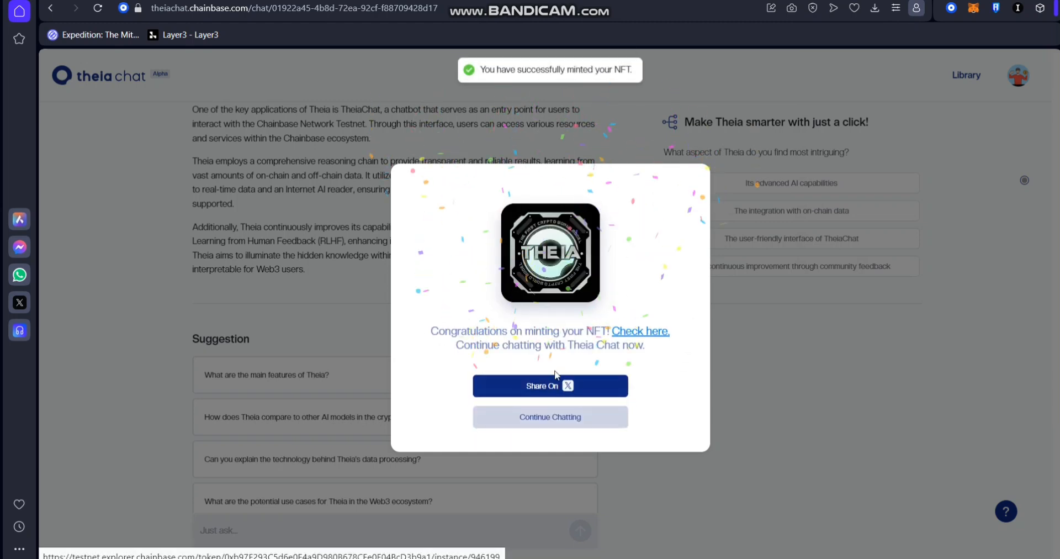
click(550, 416)
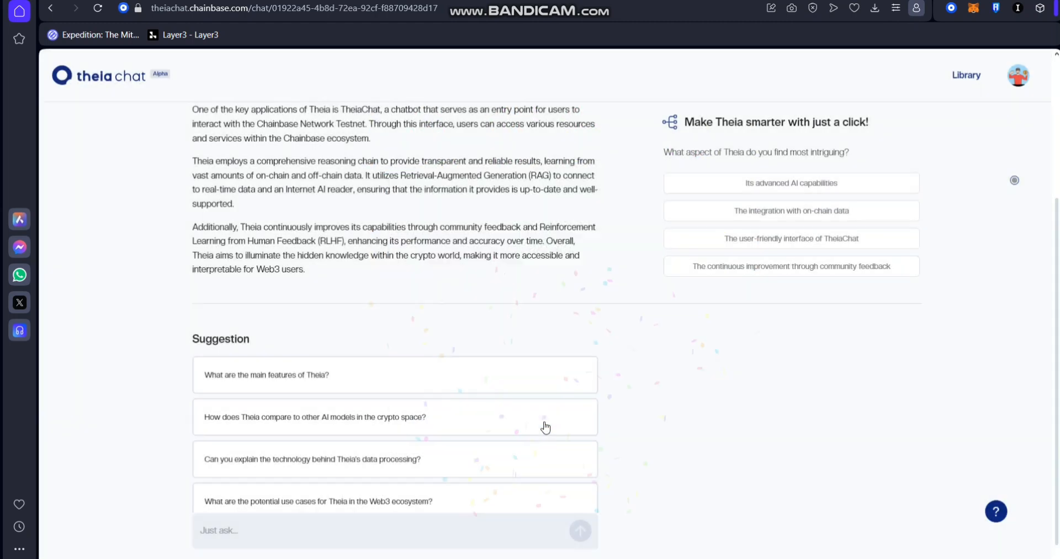
scroll(up, 3)
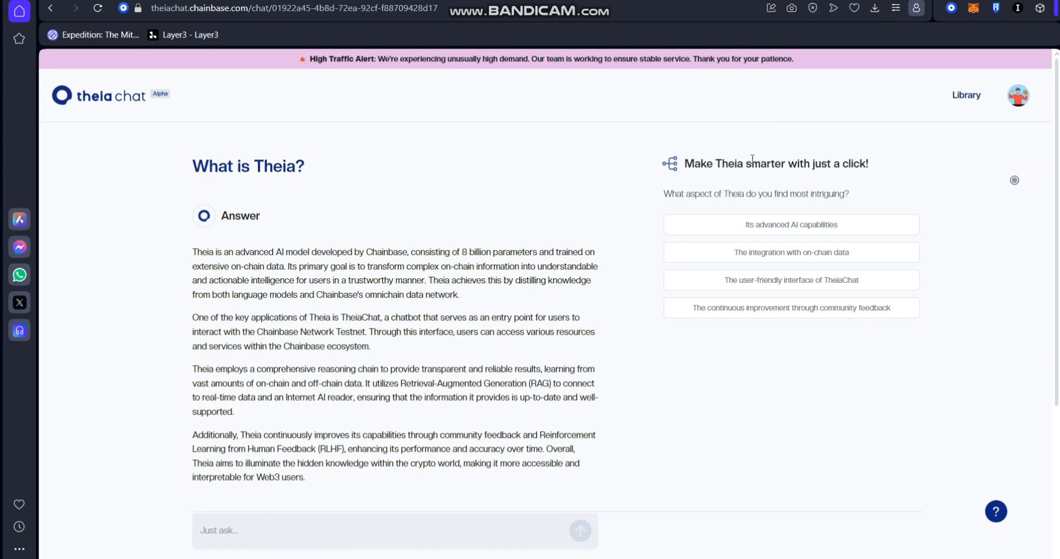
mouse_move(765, 241)
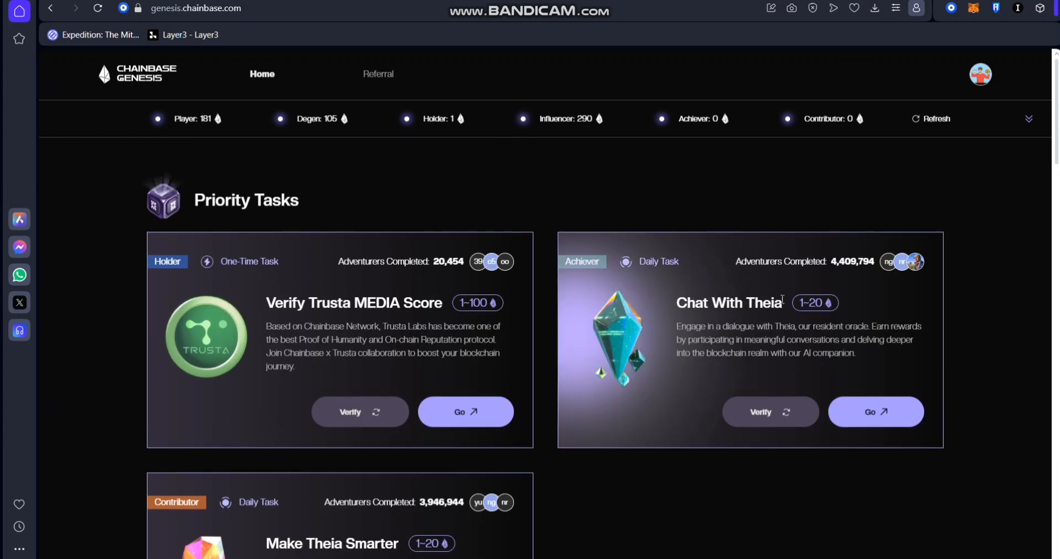
Verify Chat With Theia for 20 Achiever Zircons and open Make Theia Smarter's chat.
click(770, 412)
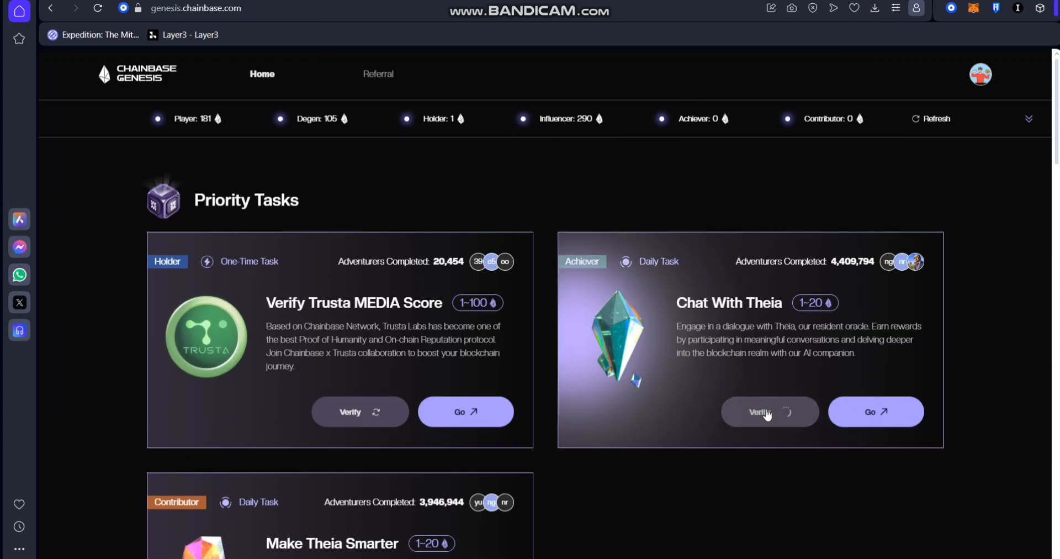
click(764, 411)
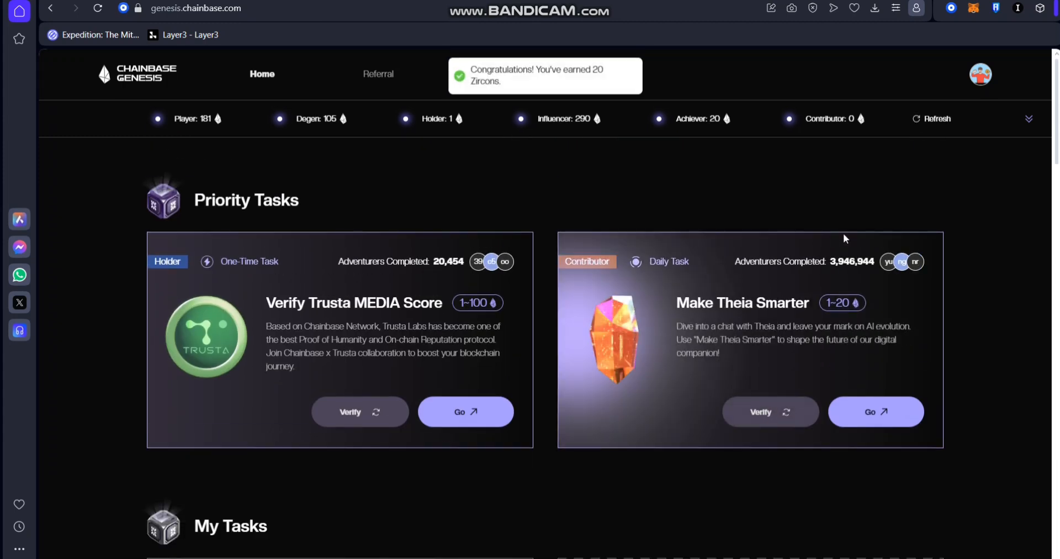
scroll(down, 3)
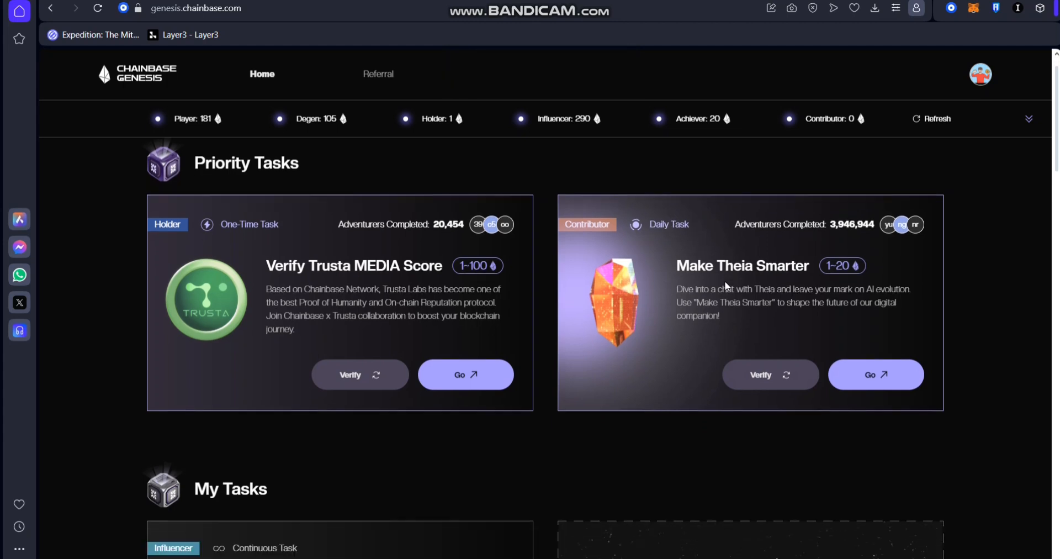
scroll(down, 3)
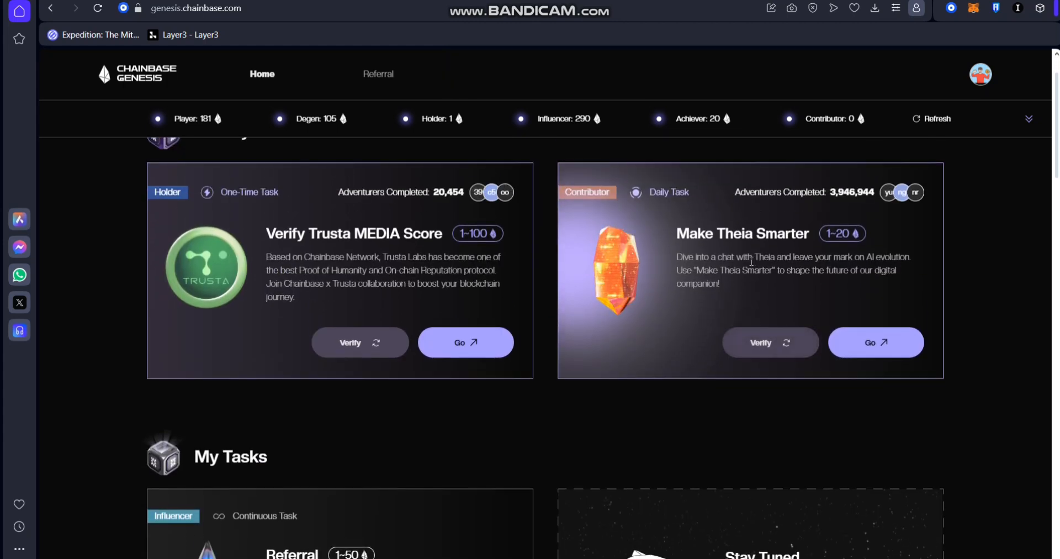
click(875, 342)
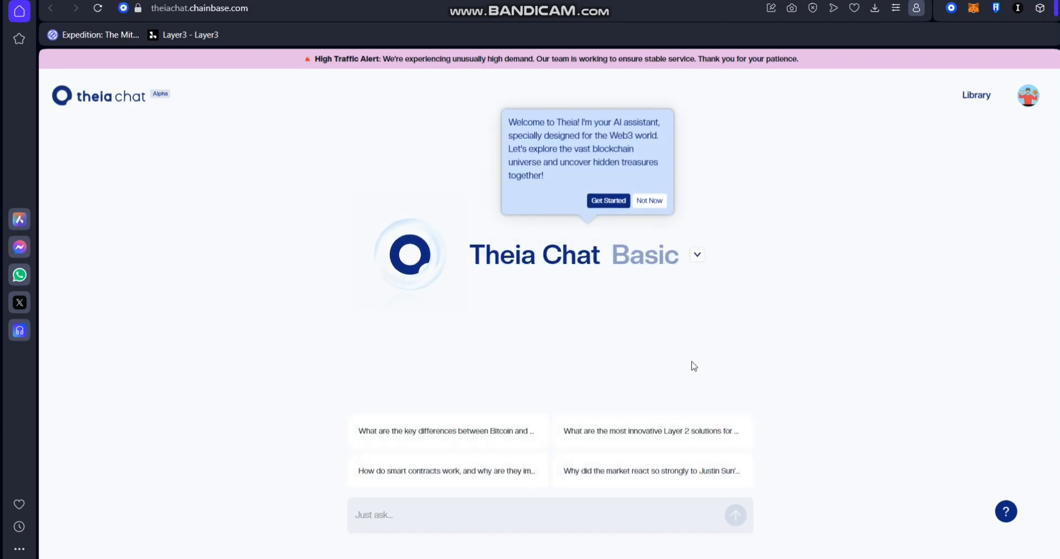
mouse_move(653, 431)
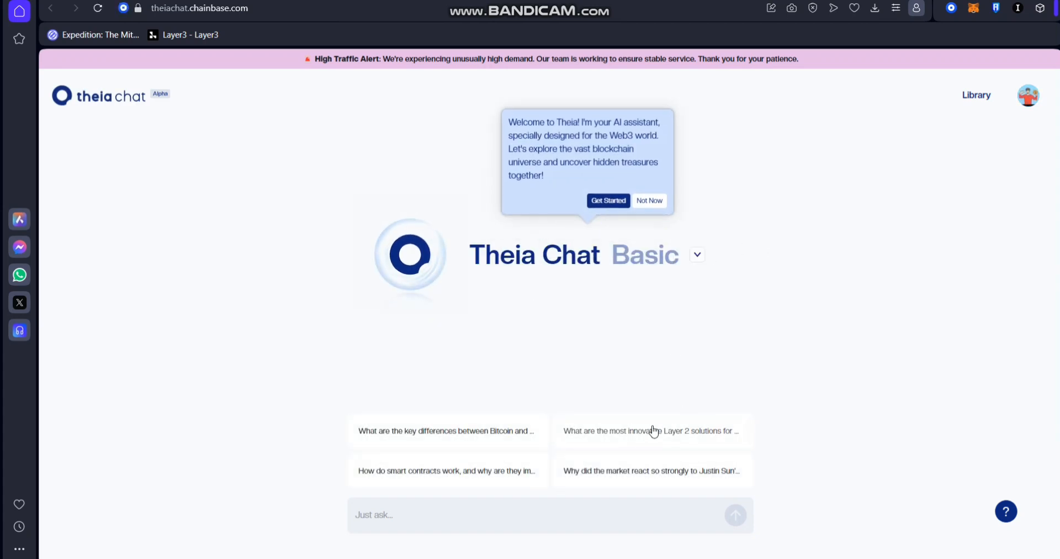
Ask 'What are the most innovative Layer 2 solutions for Ethereum?' and read the reply.
click(607, 201)
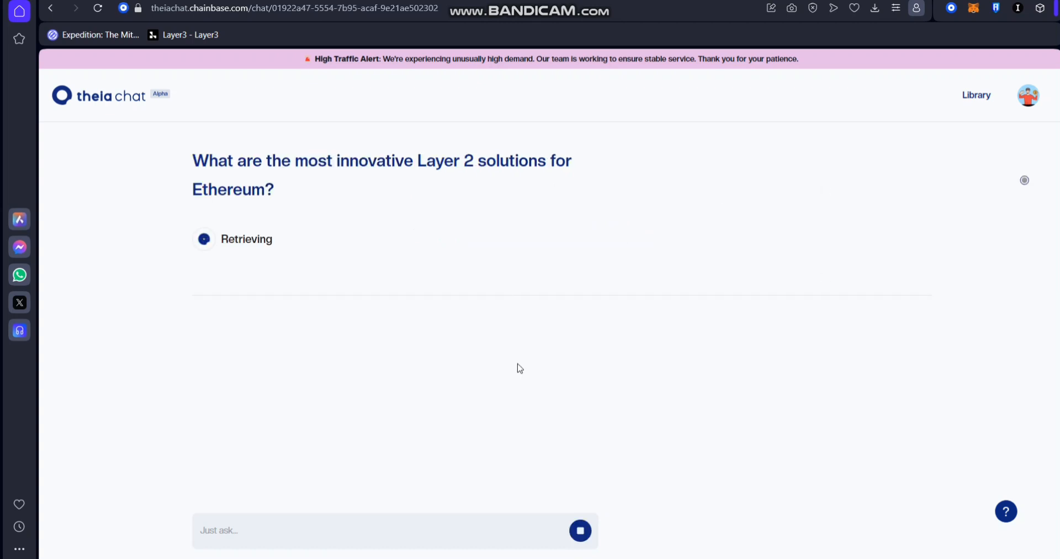
mouse_move(545, 332)
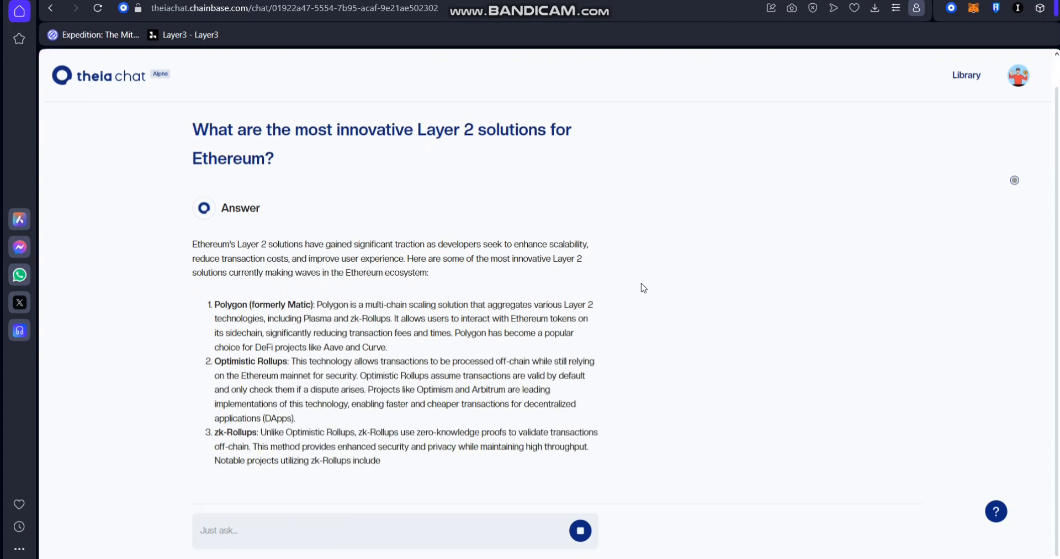
scroll(down, 3)
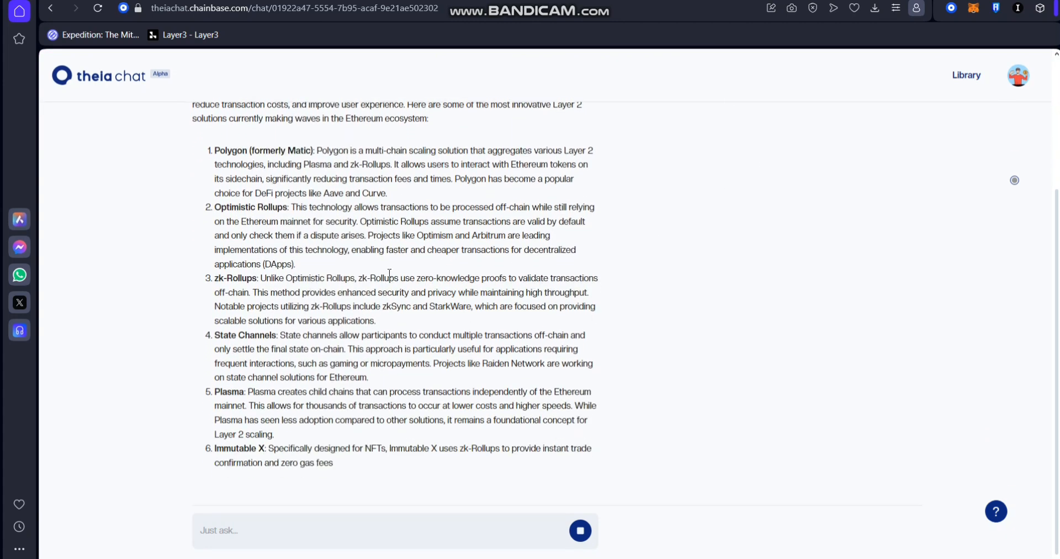
scroll(down, 3)
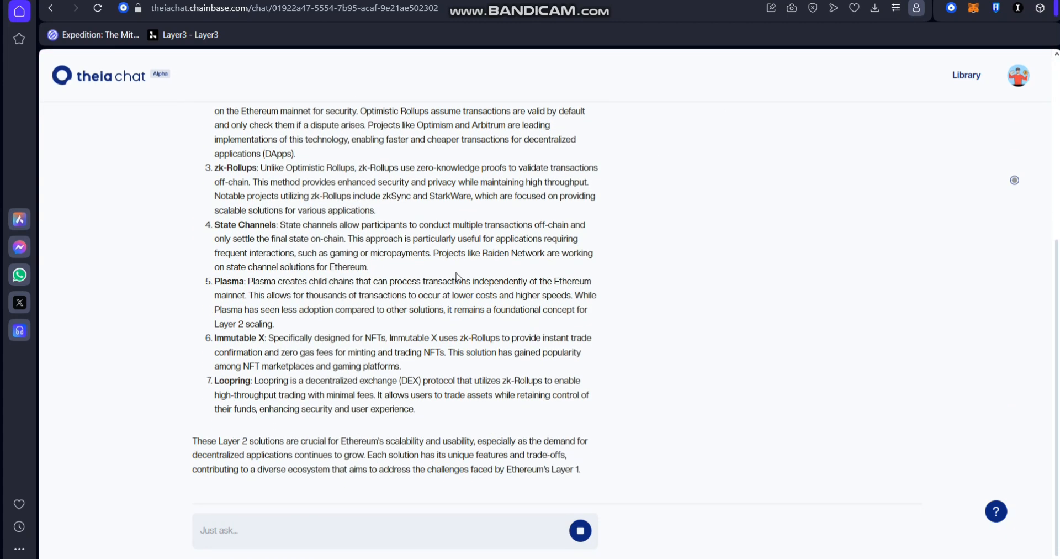
scroll(up, 3)
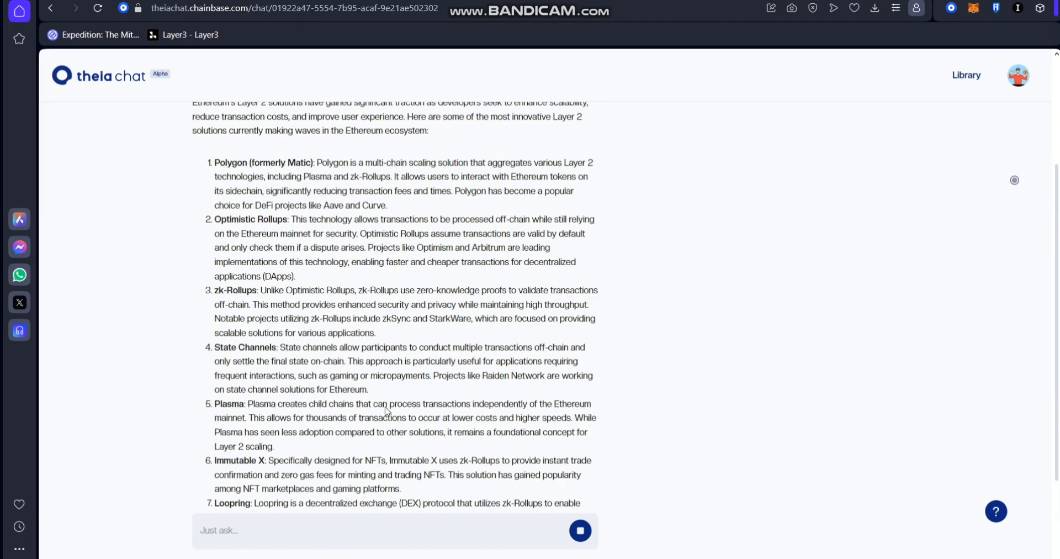
scroll(down, 3)
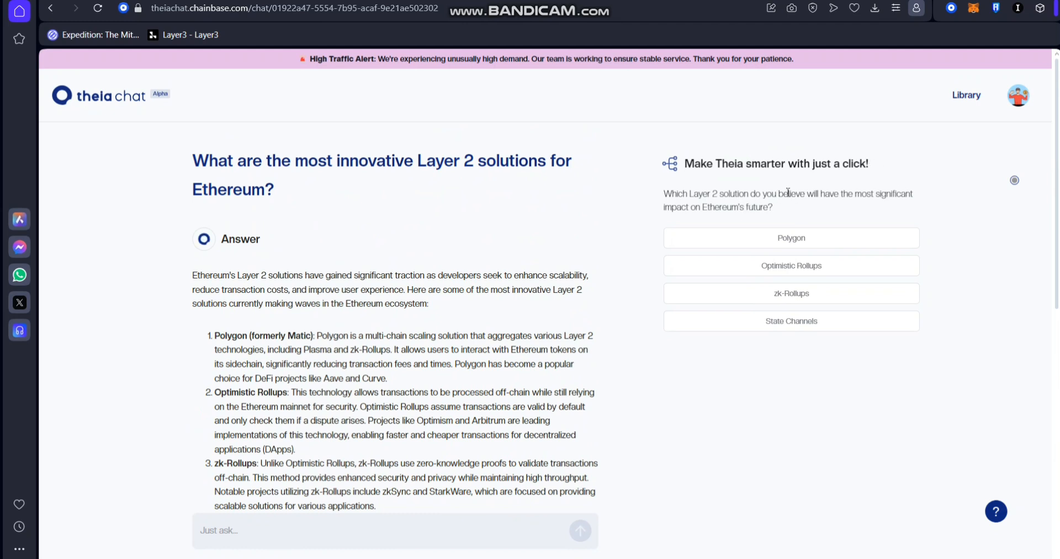
mouse_move(732, 207)
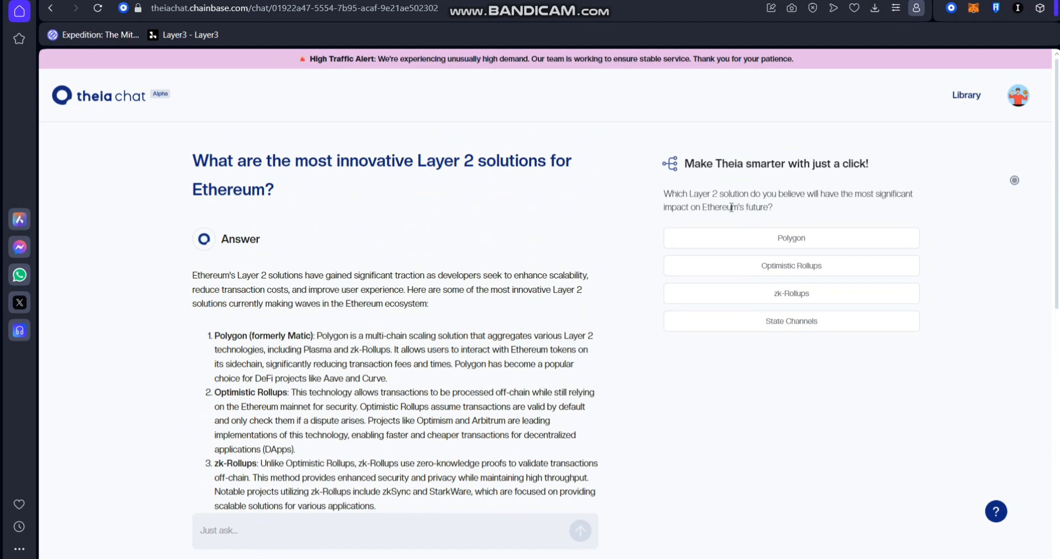
mouse_move(781, 319)
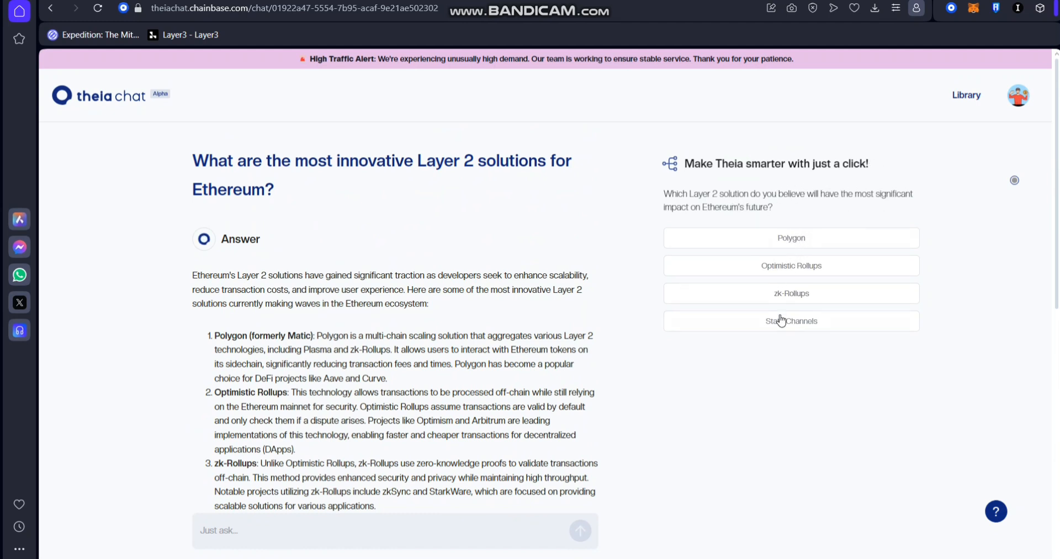
Pick Optimistic Rollups in the 'Make Theia smarter' poll.
click(791, 265)
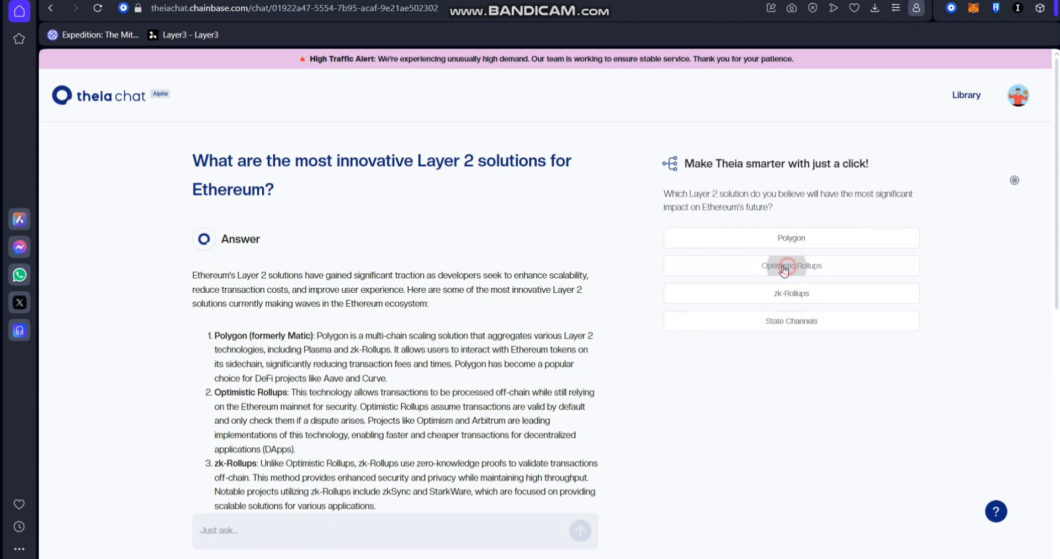
click(790, 265)
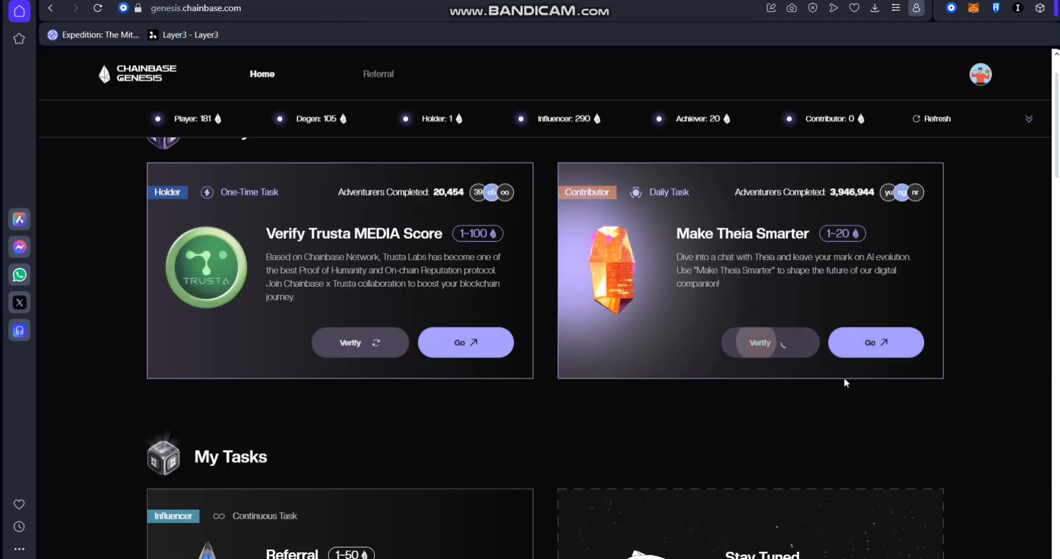
Verify Make Theia Smarter and confirm it under Completed Tasks, Contributor at 40 Zircons.
click(759, 342)
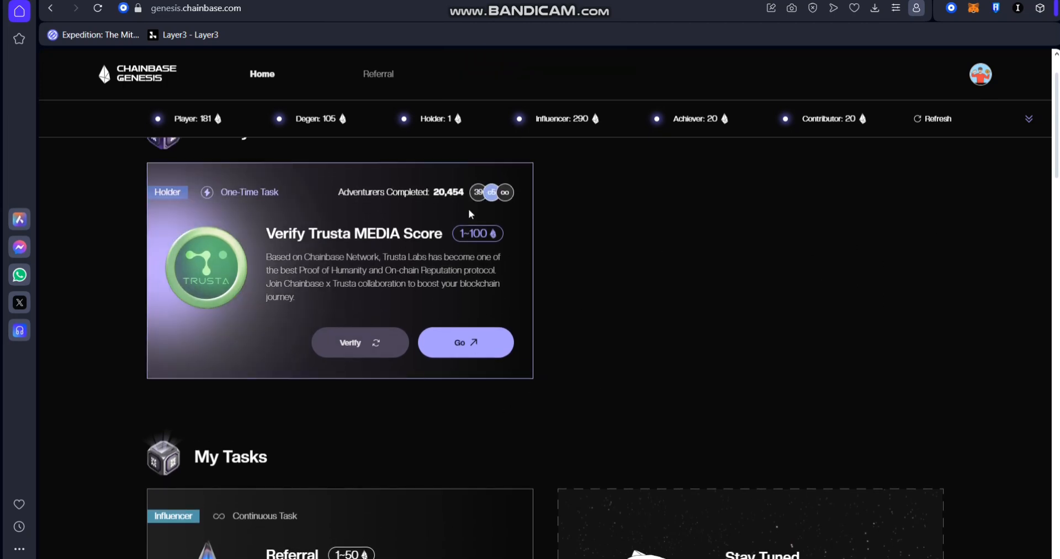
scroll(down, 3)
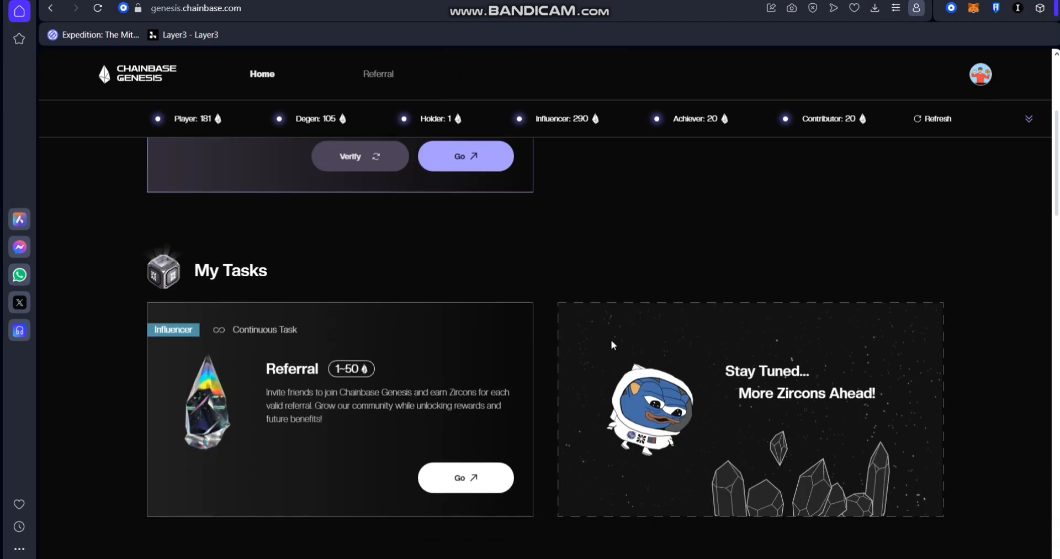
scroll(down, 3)
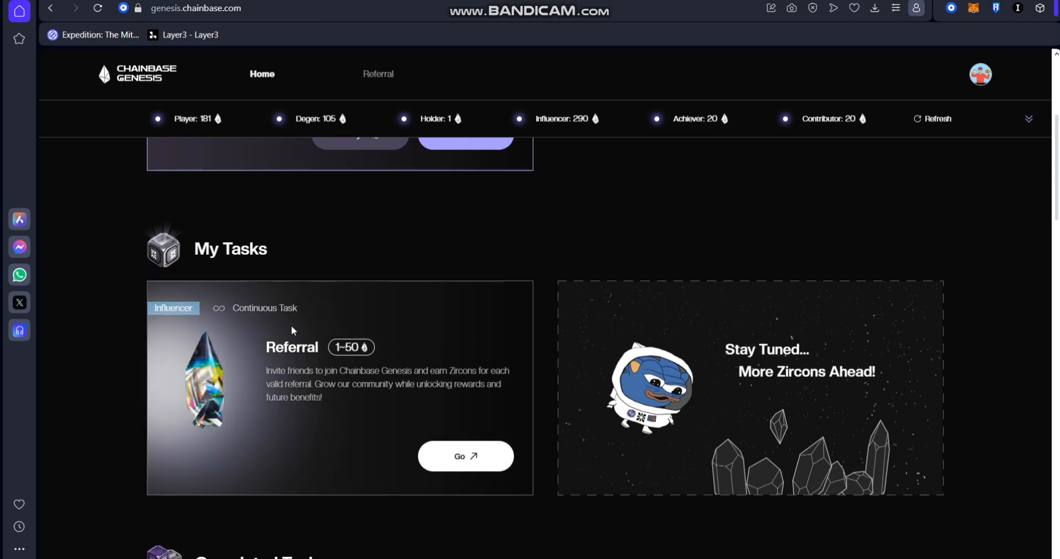
scroll(down, 3)
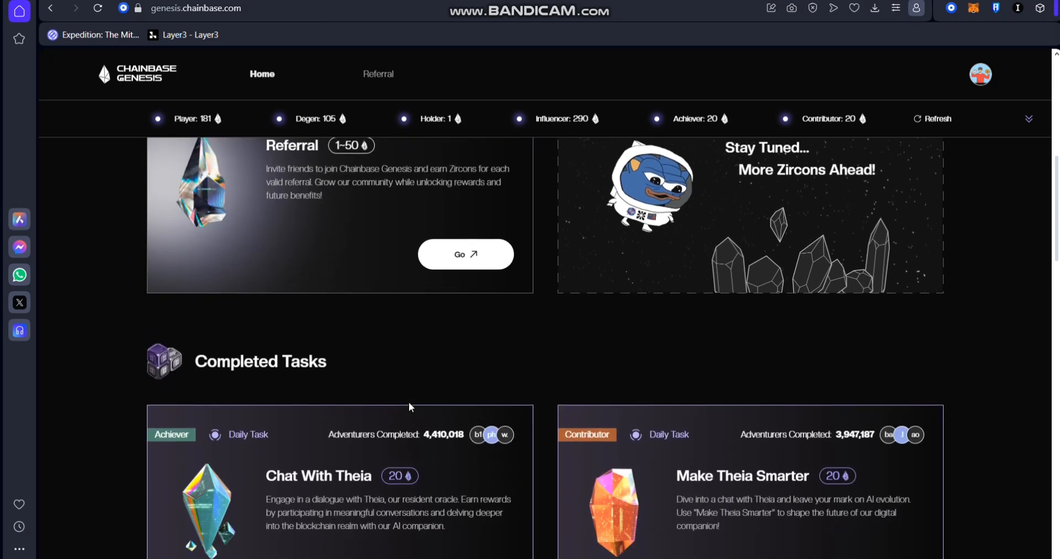
scroll(down, 3)
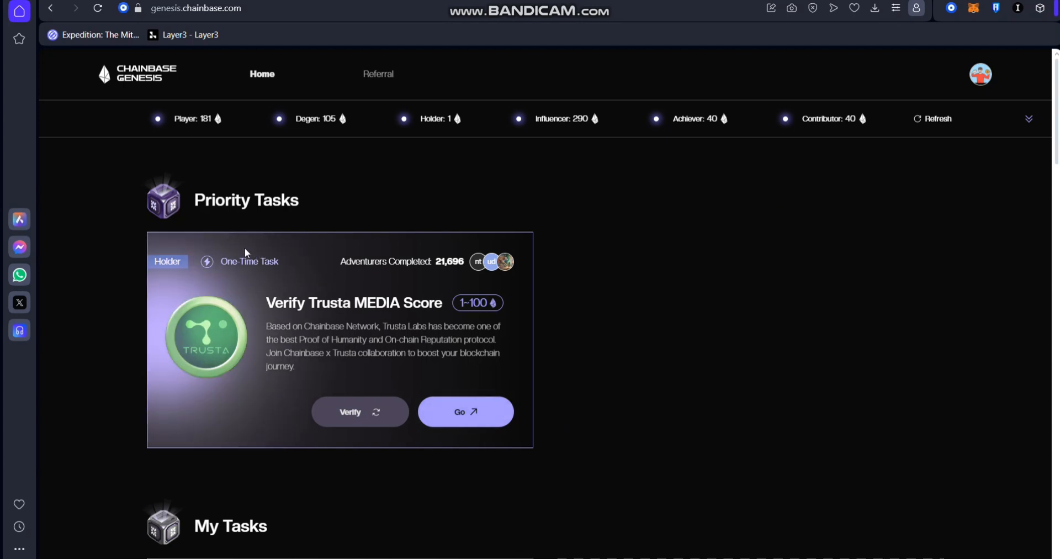
Open the Trusta MEDIA Score page from the Verify Trusta MEDIA Score card.
click(465, 411)
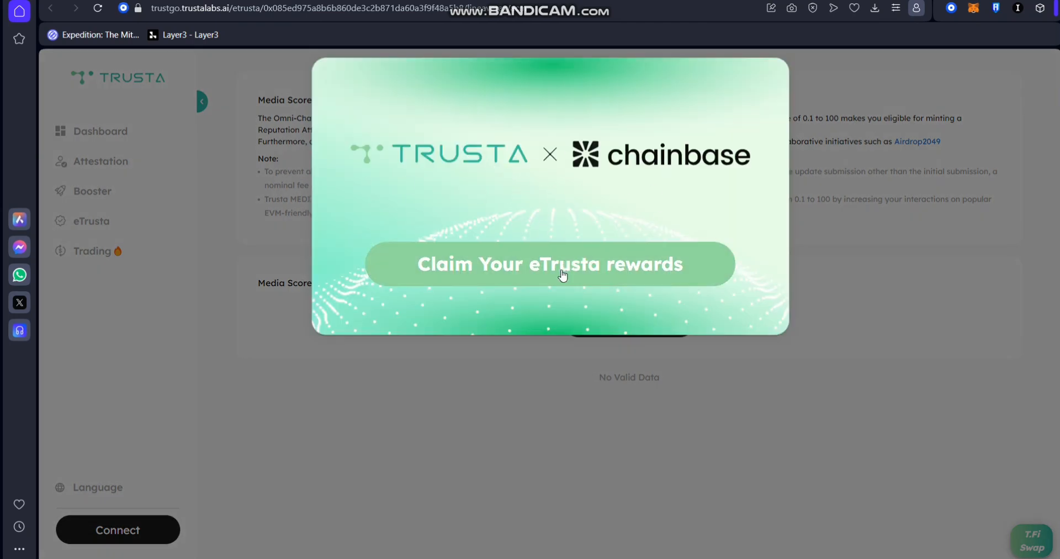
mouse_move(852, 245)
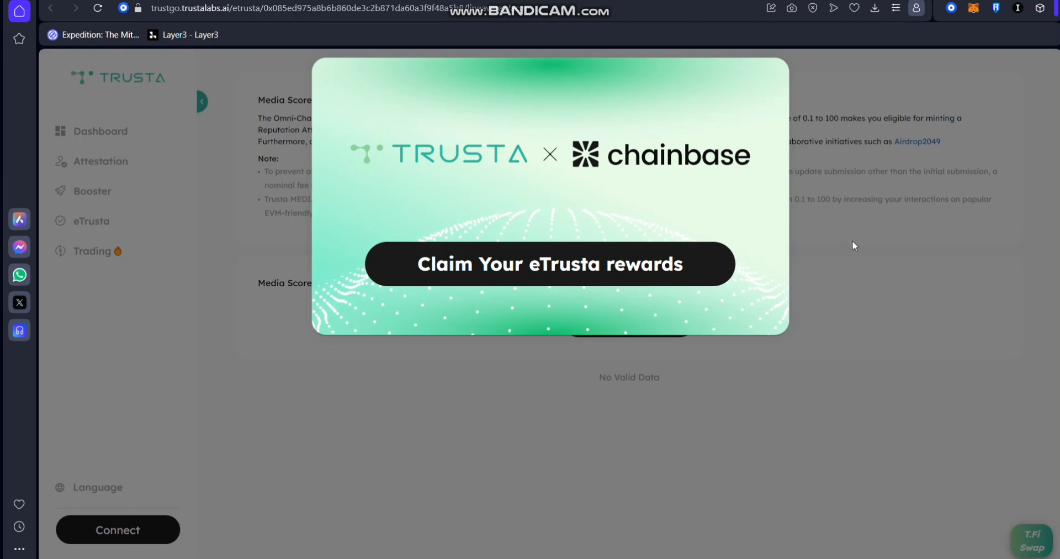
Close the eTrusta rewards popup and approve the Coinbase Wallet connection to Trusta.
click(549, 264)
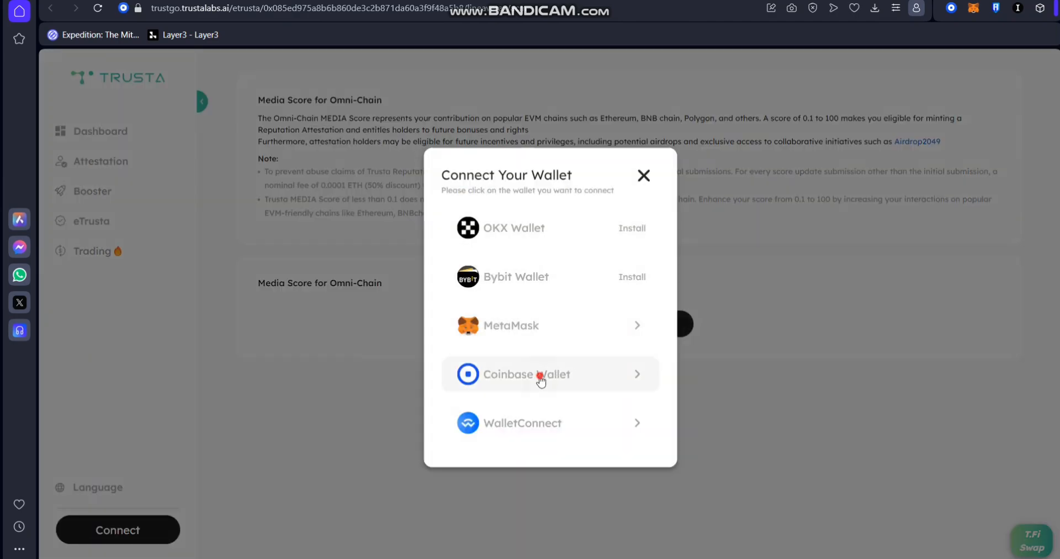
click(534, 373)
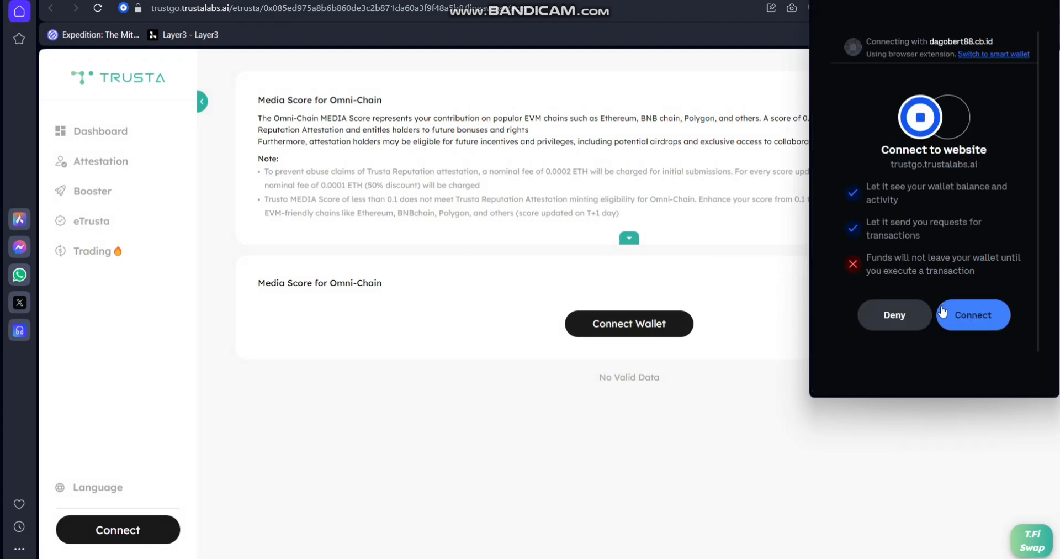
click(972, 315)
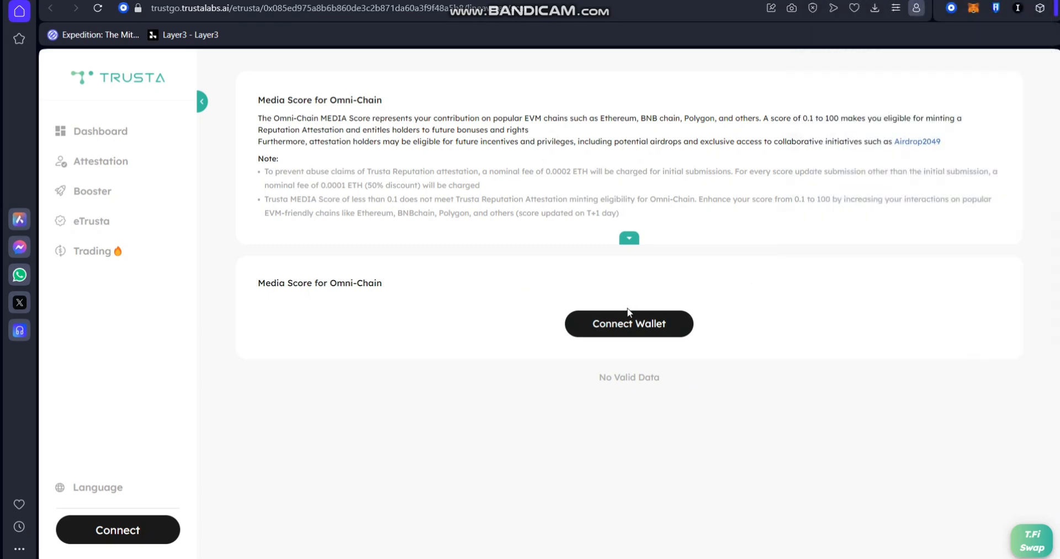
Load MEDIA score 41, switch to Linea, submit the attestation, then close the confirmation.
click(628, 323)
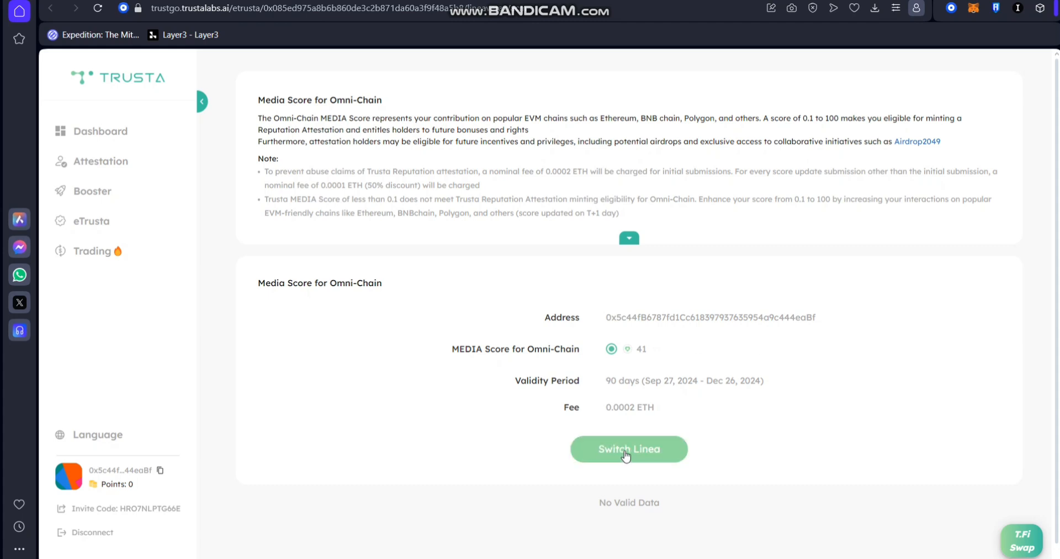
click(629, 449)
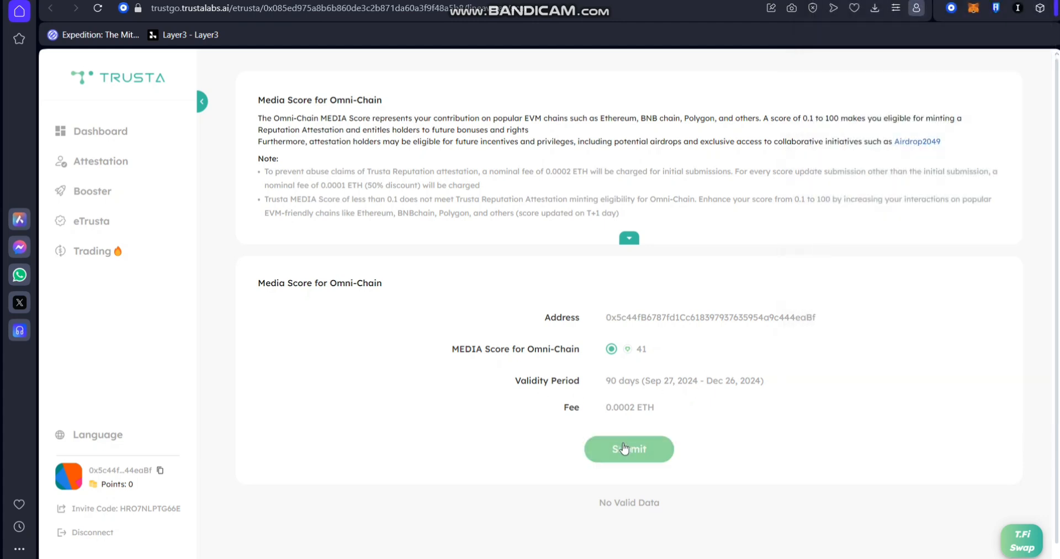
click(628, 448)
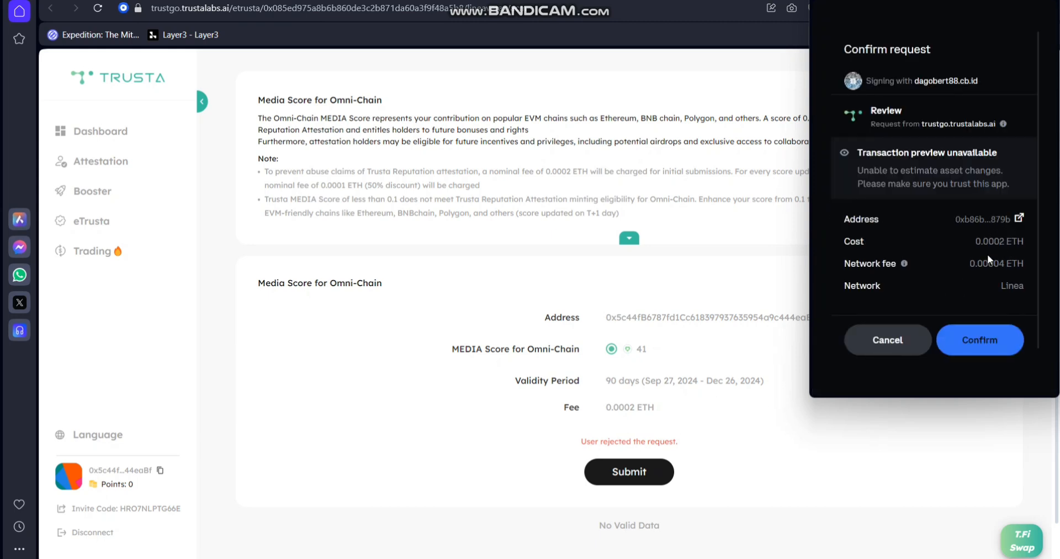
mouse_move(666, 300)
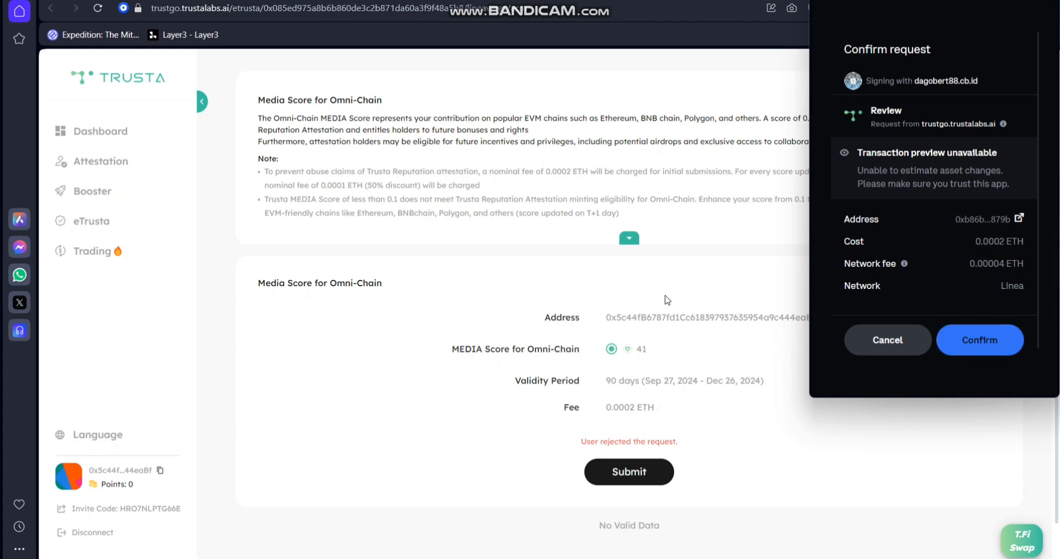
click(886, 339)
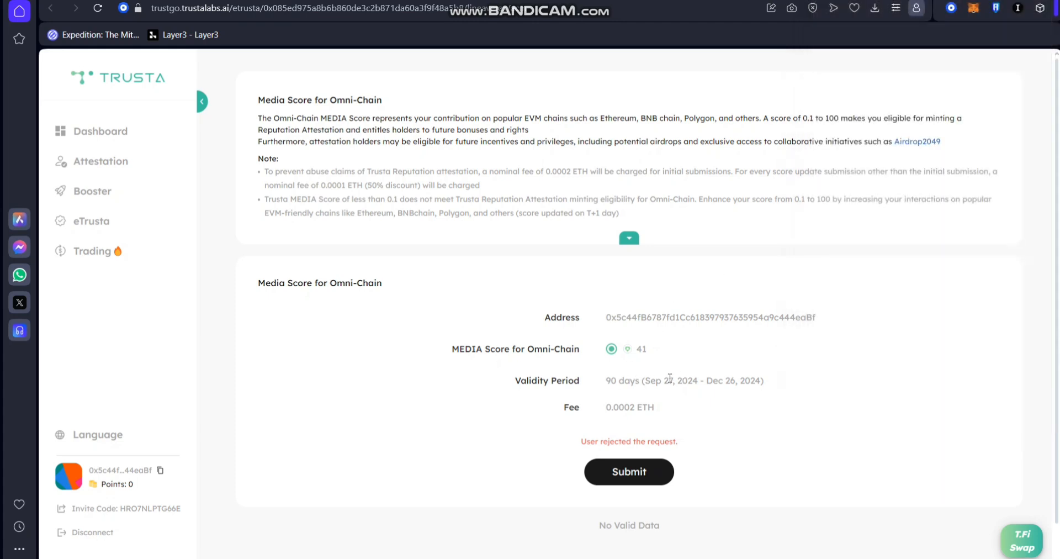
mouse_move(808, 372)
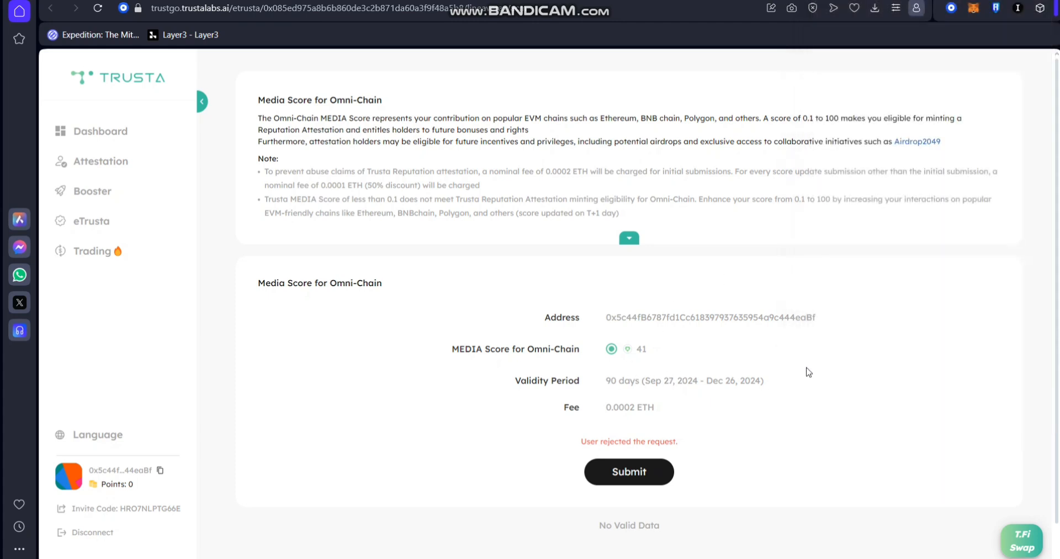
mouse_move(240, 135)
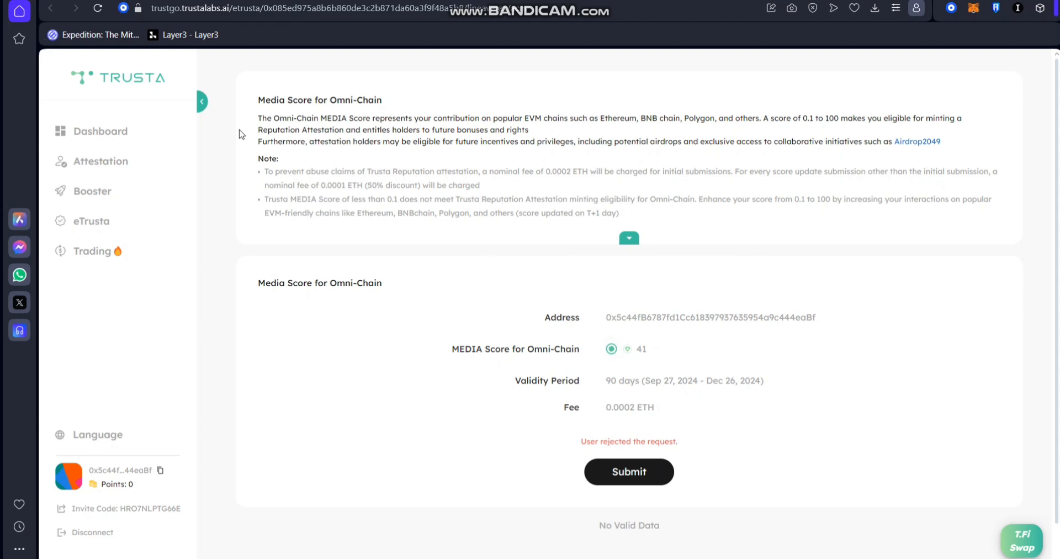
mouse_move(603, 413)
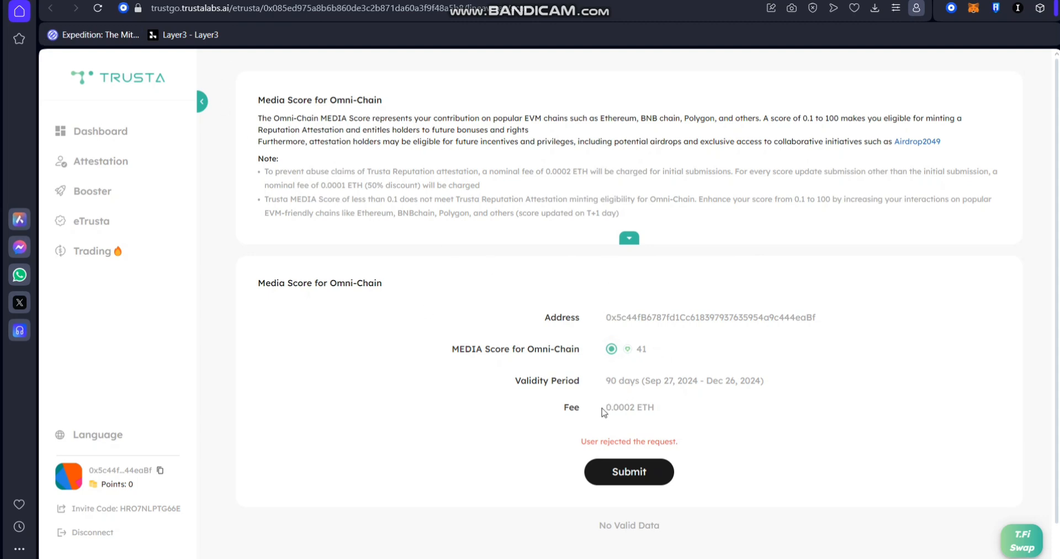
mouse_move(640, 407)
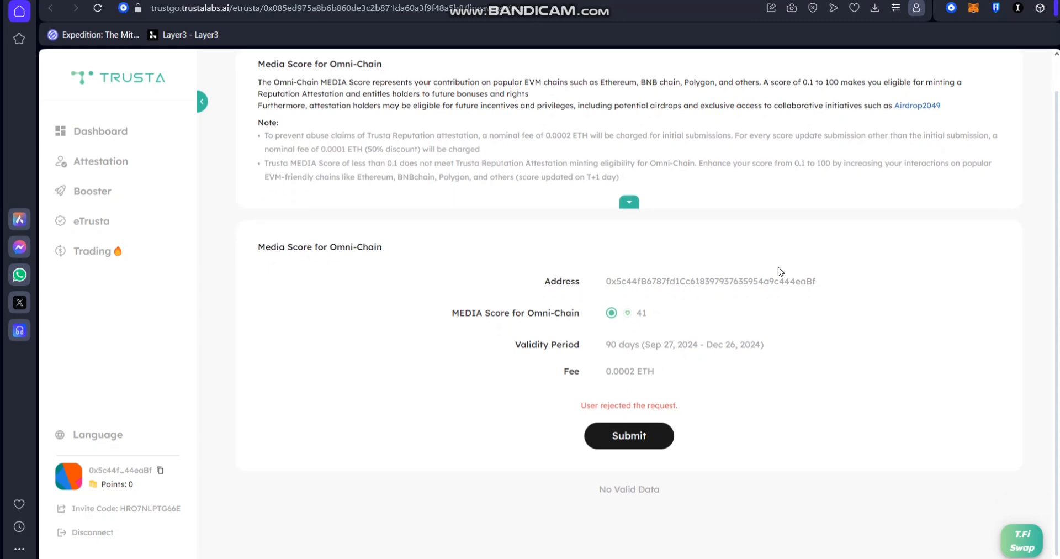
mouse_move(666, 519)
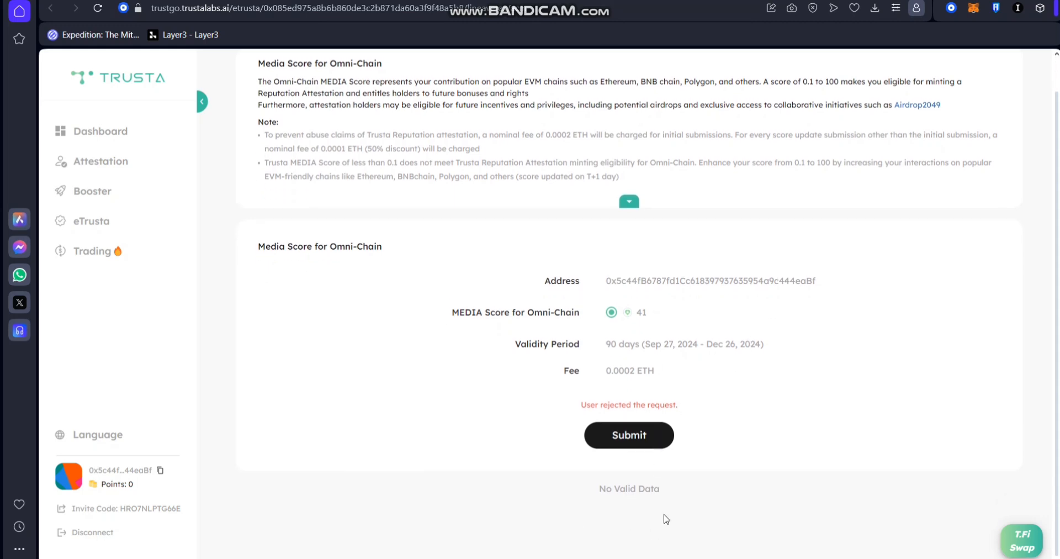
mouse_move(598, 503)
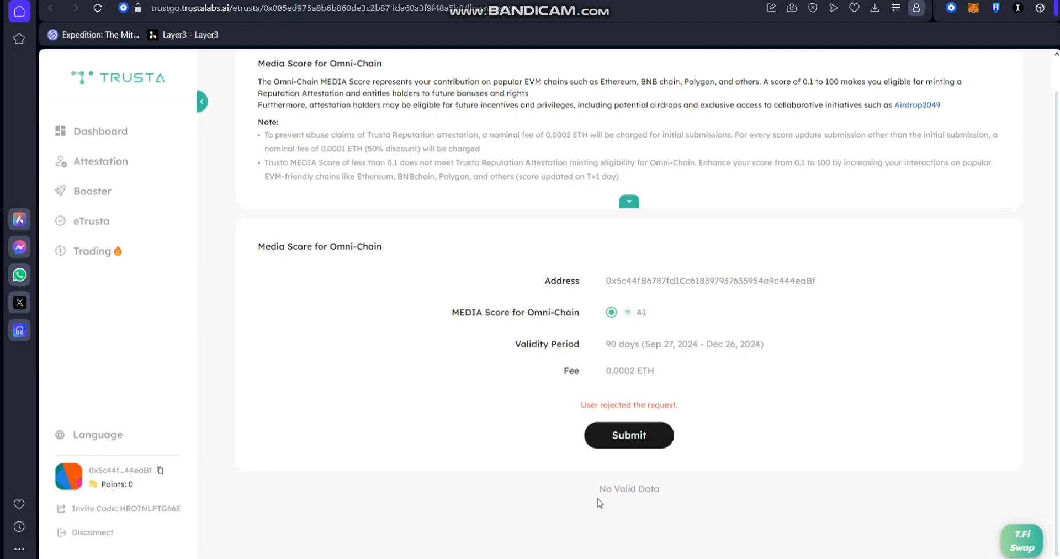
mouse_move(436, 331)
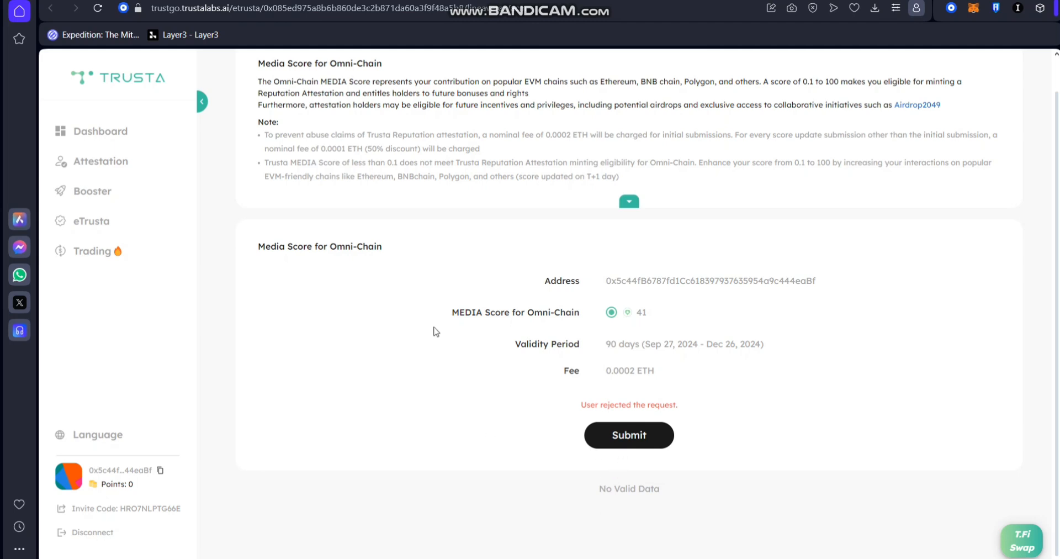
mouse_move(900, 318)
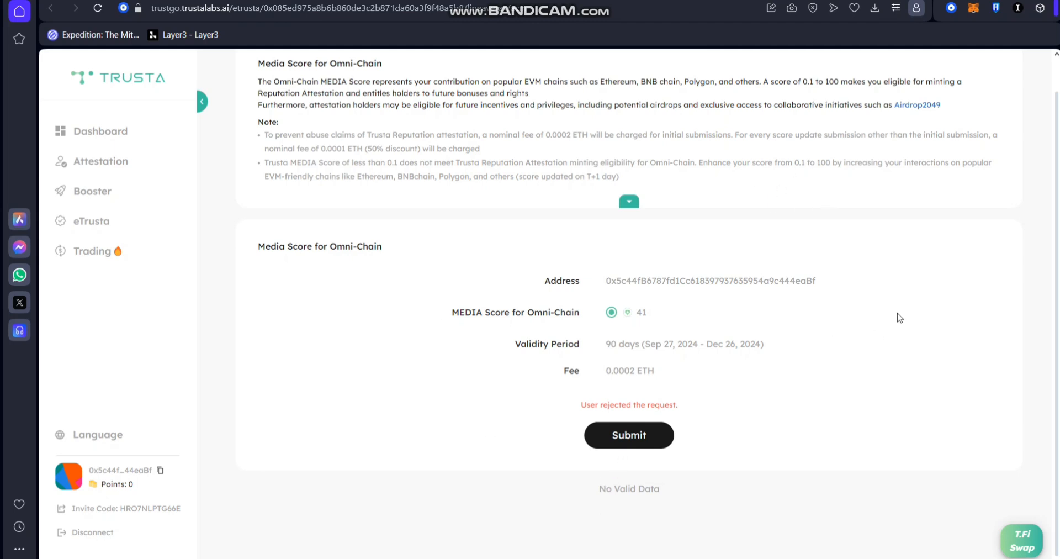
mouse_move(945, 123)
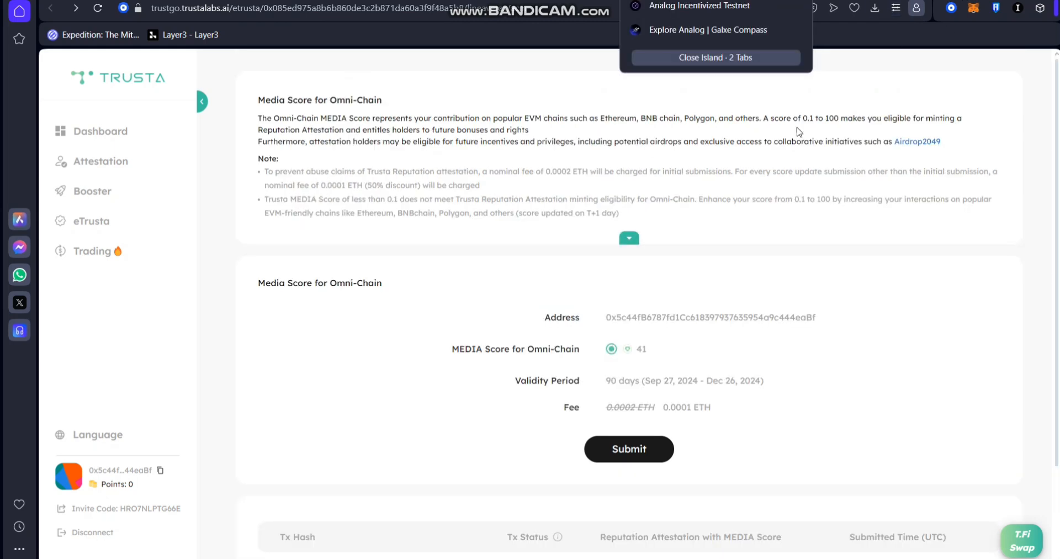
mouse_move(721, 372)
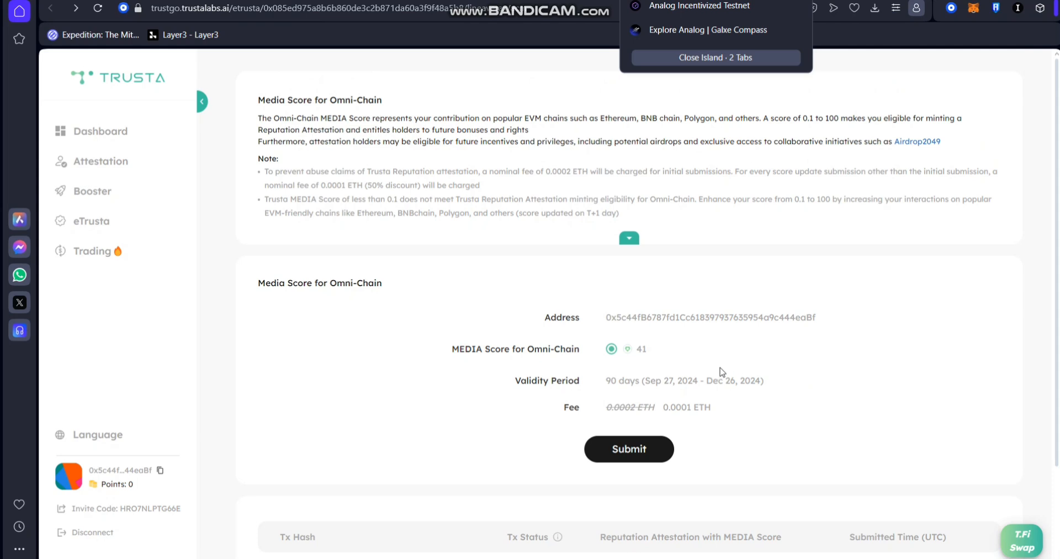
scroll(down, 3)
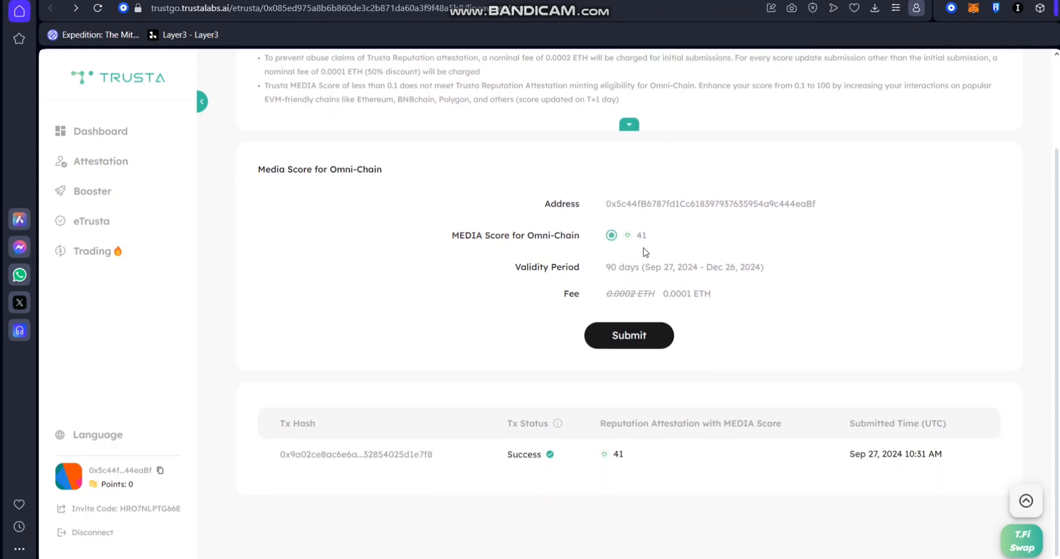
mouse_move(550, 447)
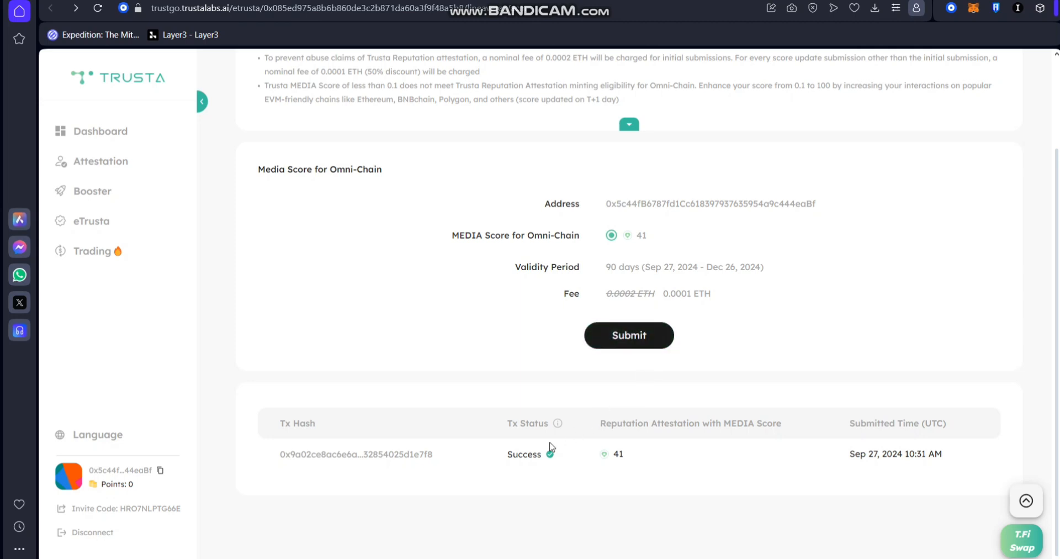
mouse_move(912, 456)
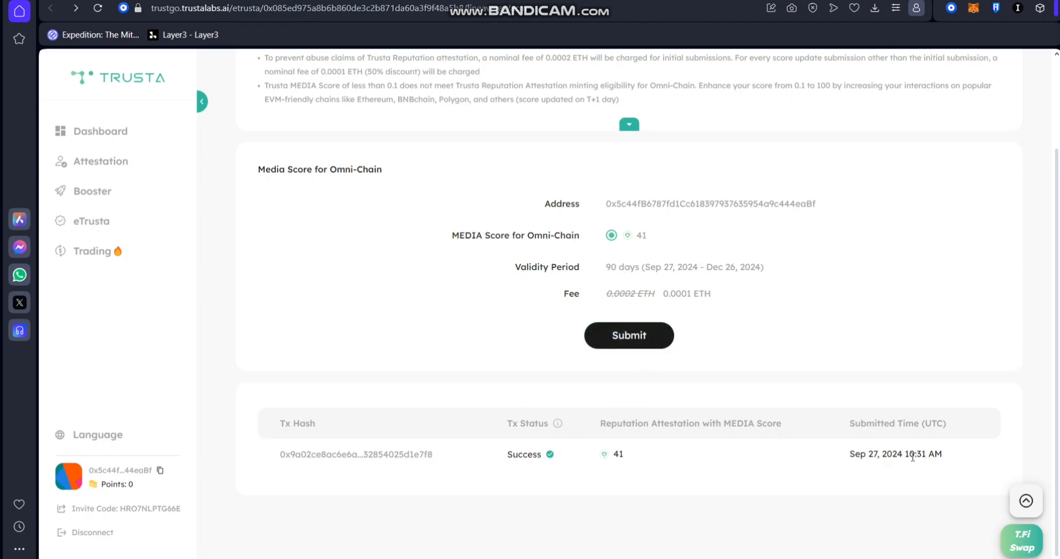
scroll(up, 3)
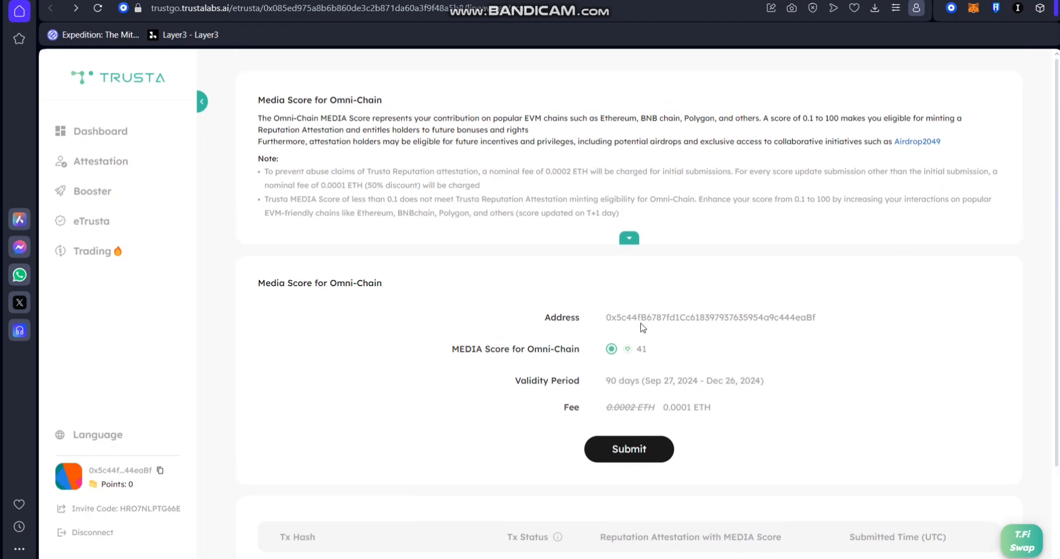
mouse_move(101, 165)
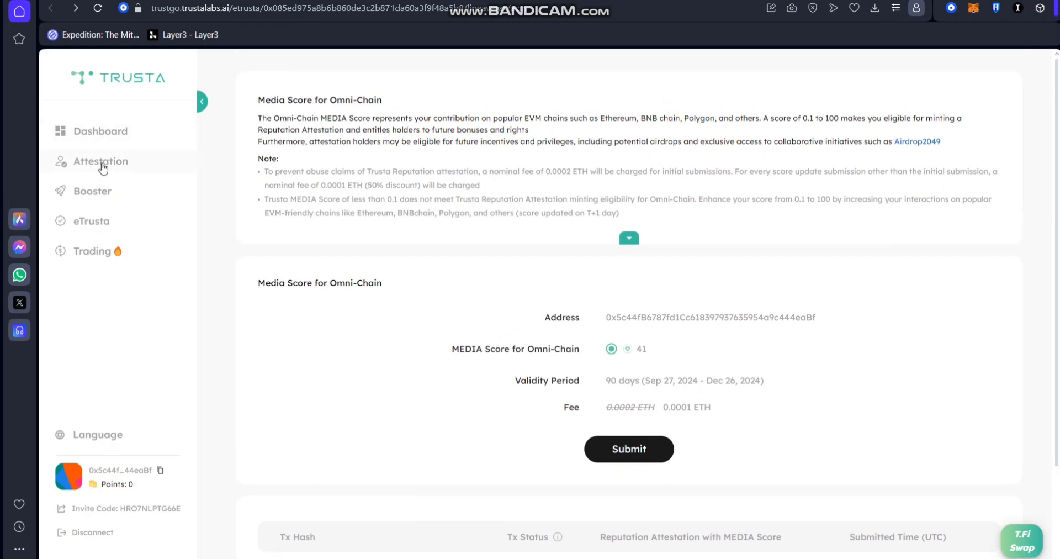
View the connected address's attestations, showing a valid Omni-Chain reputation score of 41.
click(100, 161)
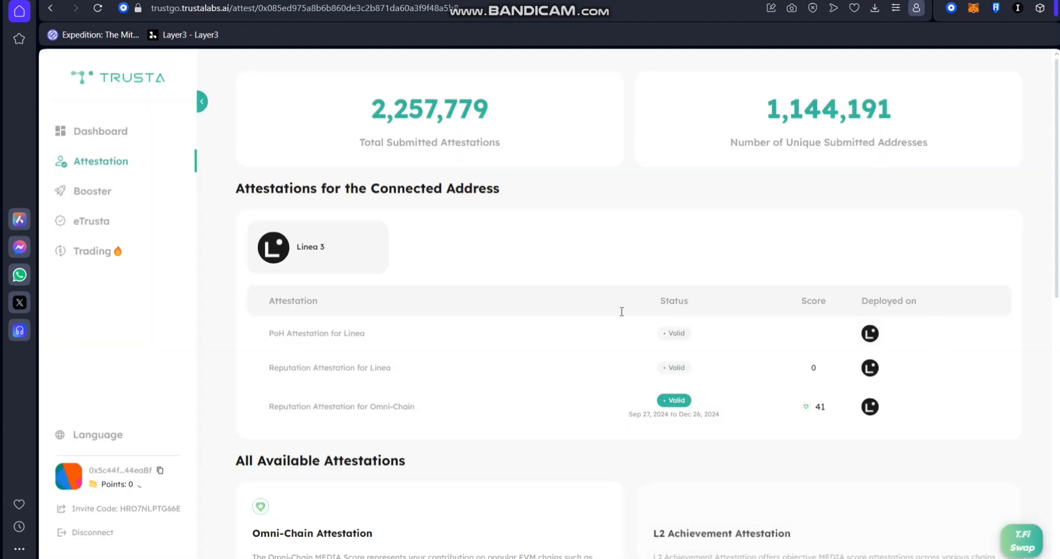
mouse_move(690, 422)
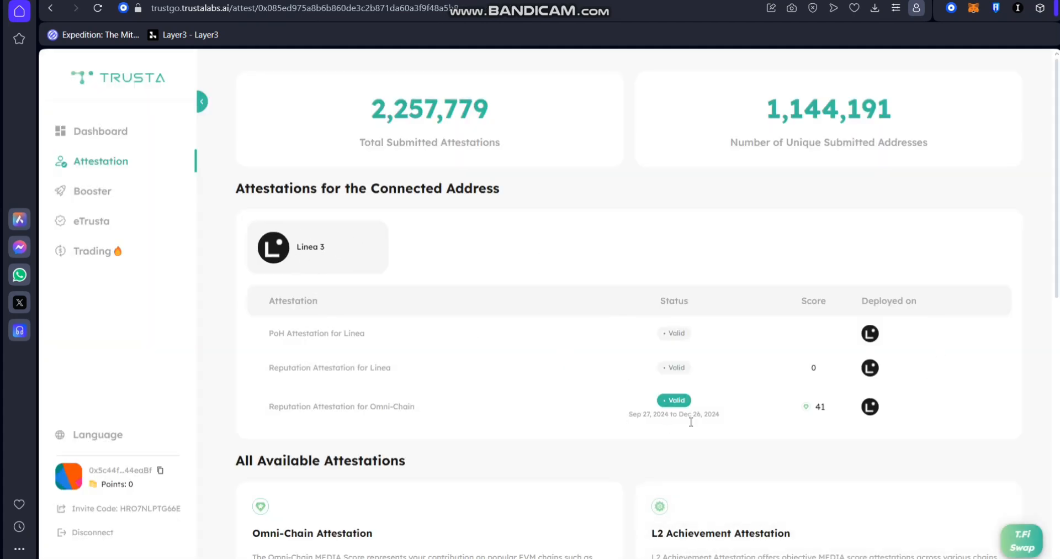
mouse_move(681, 411)
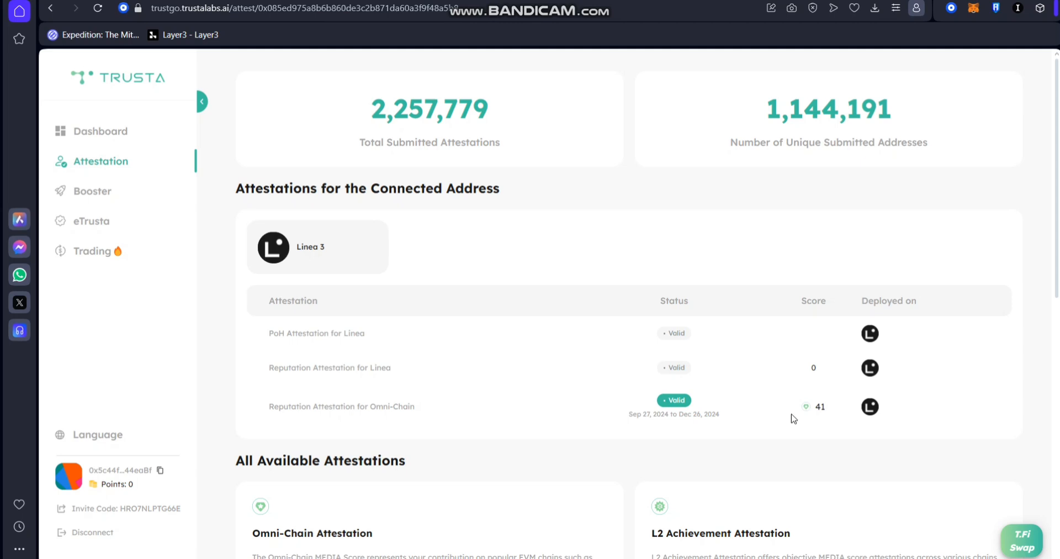
mouse_move(376, 74)
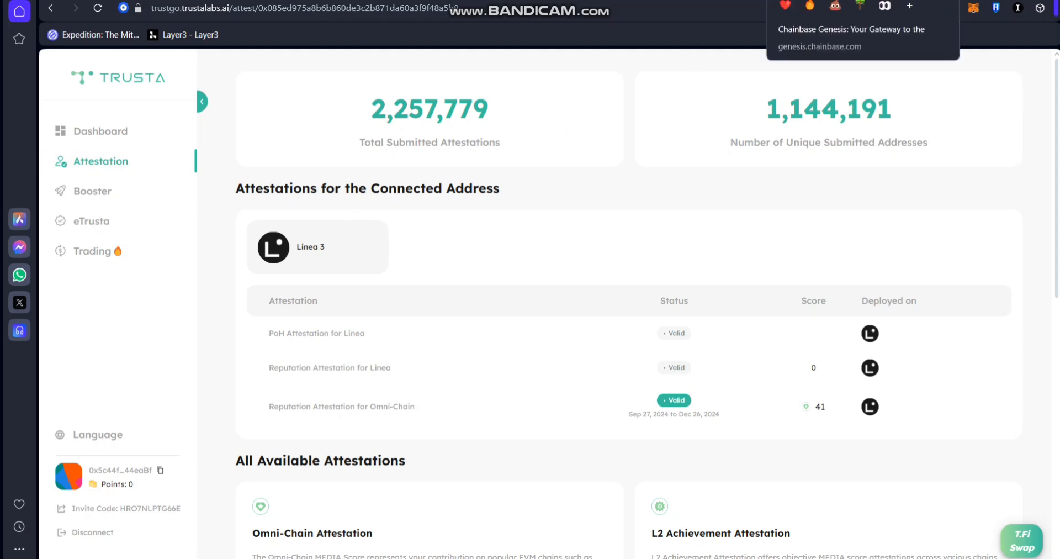
Verify the Trusta MEDIA Score task for 41 Zircons and check Completed Tasks, Holder at 42.
click(819, 46)
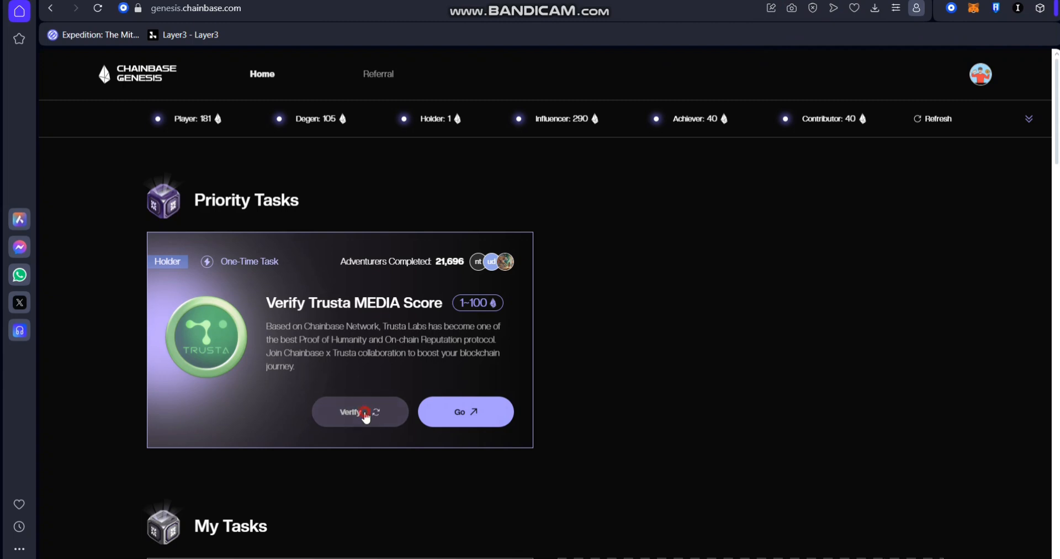
click(360, 412)
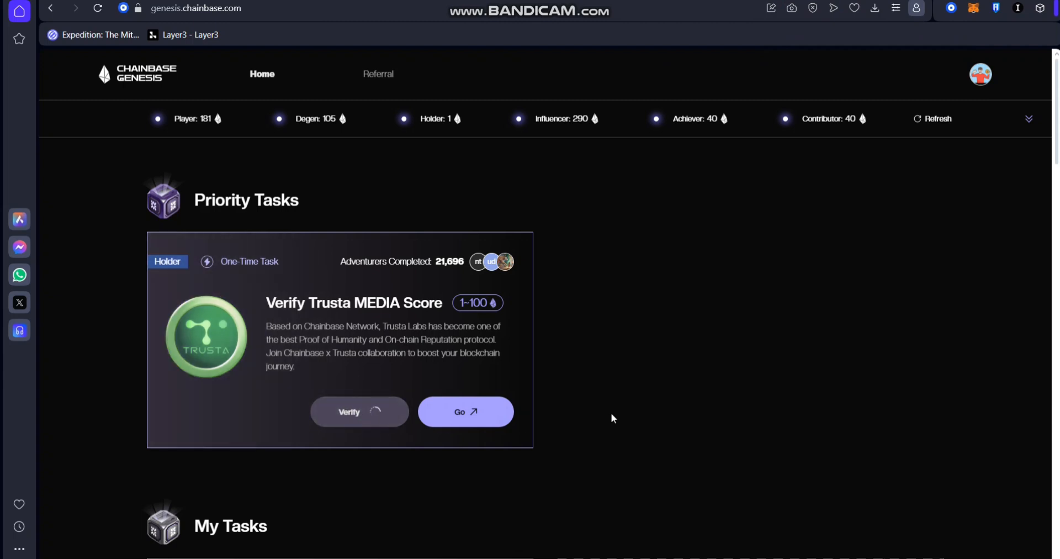
click(359, 412)
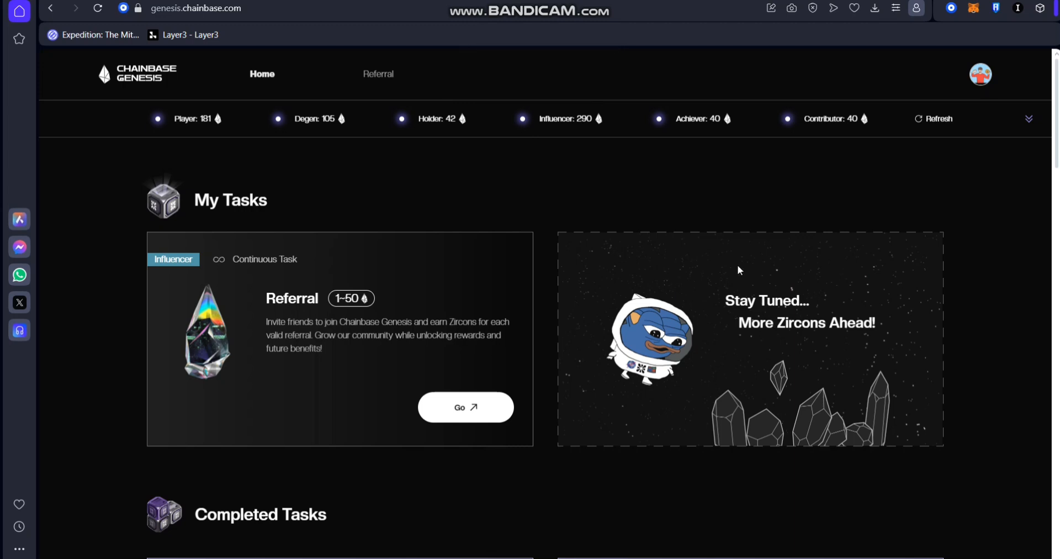
mouse_move(546, 220)
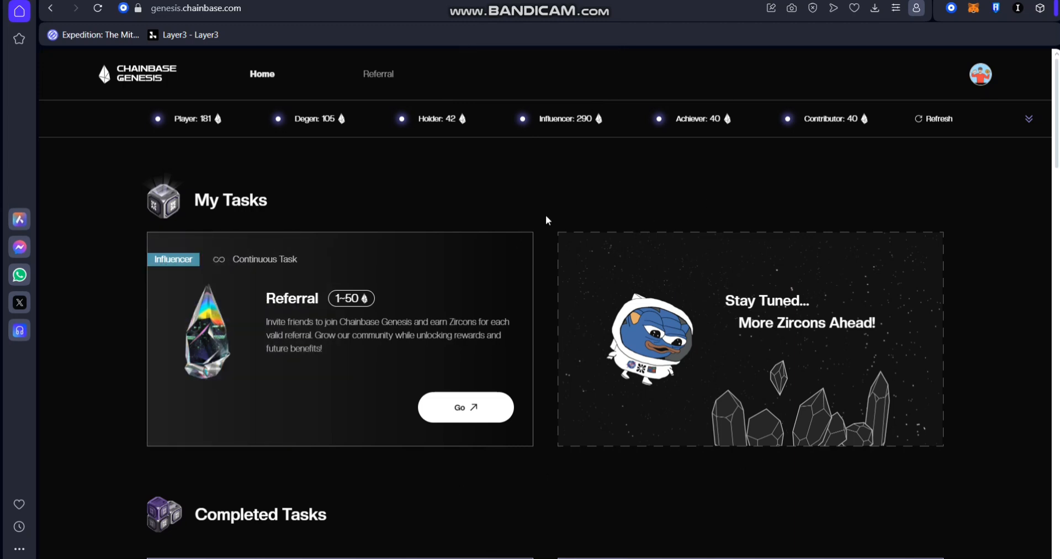
scroll(down, 3)
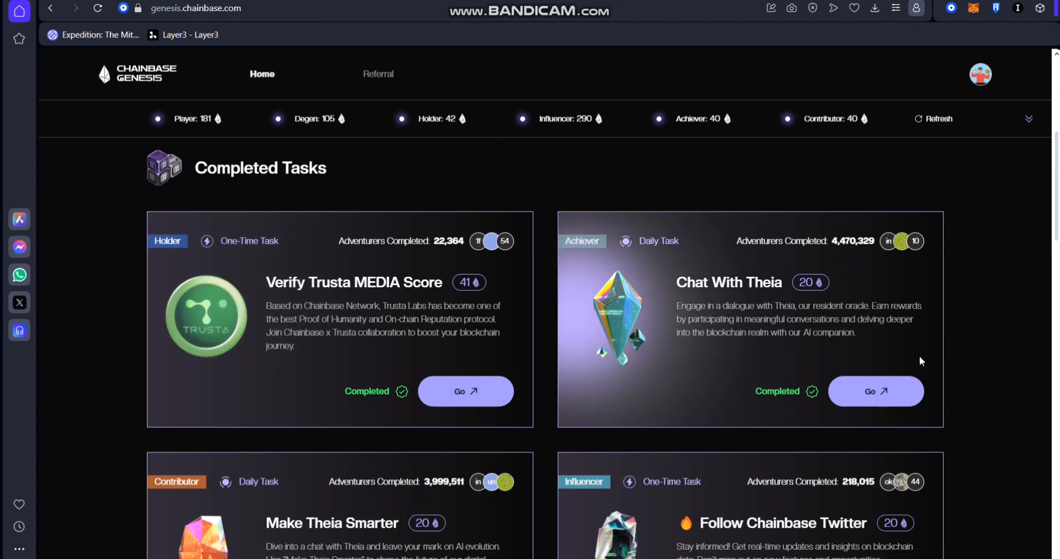
scroll(down, 3)
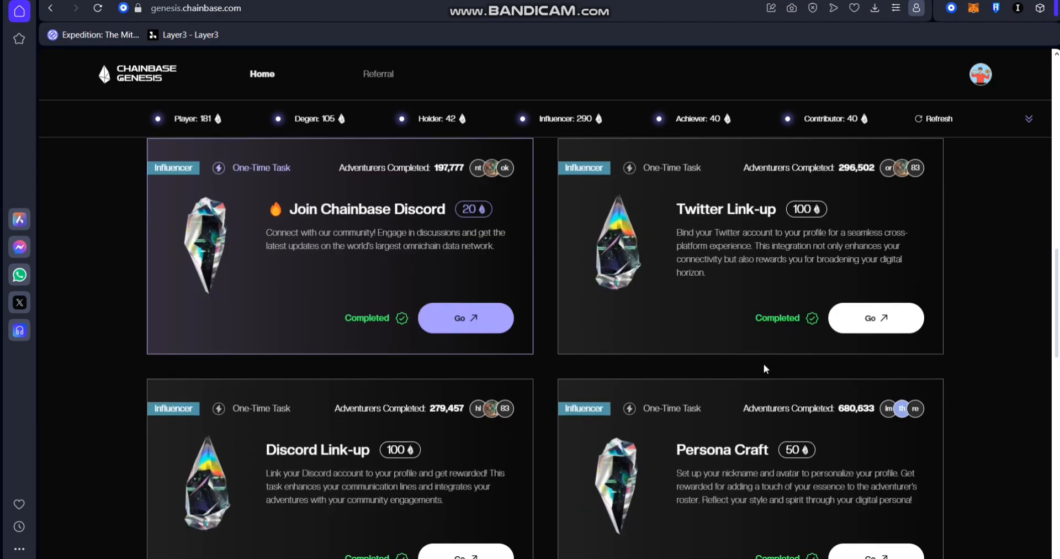
scroll(up, 3)
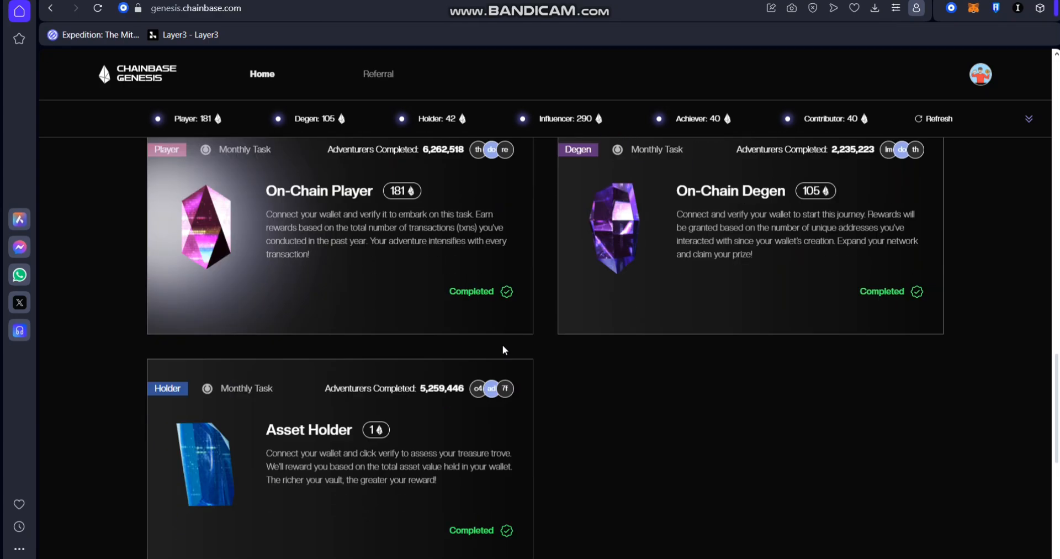
scroll(down, 3)
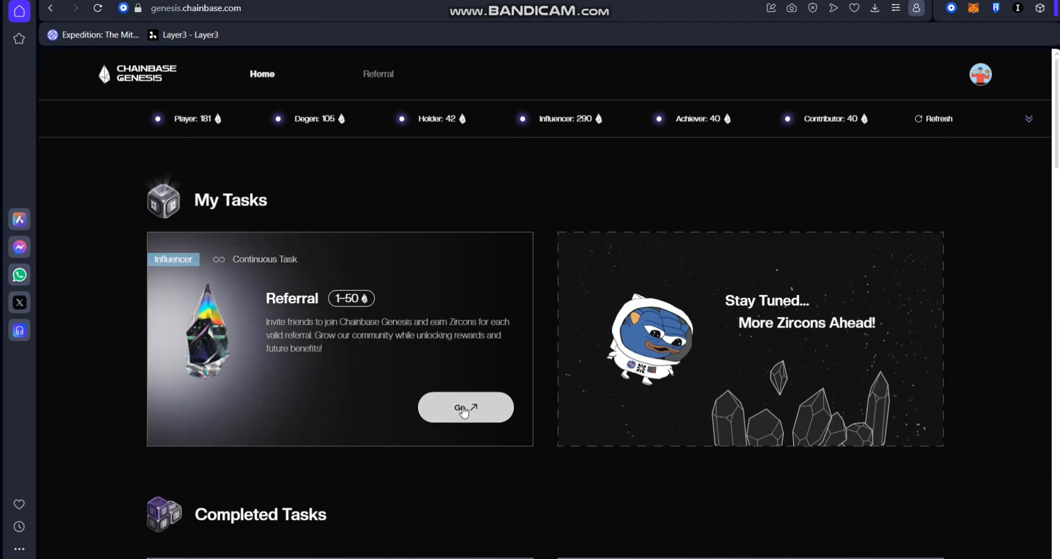
Open the Referral page and view the referral link and code, zero referrals.
click(465, 406)
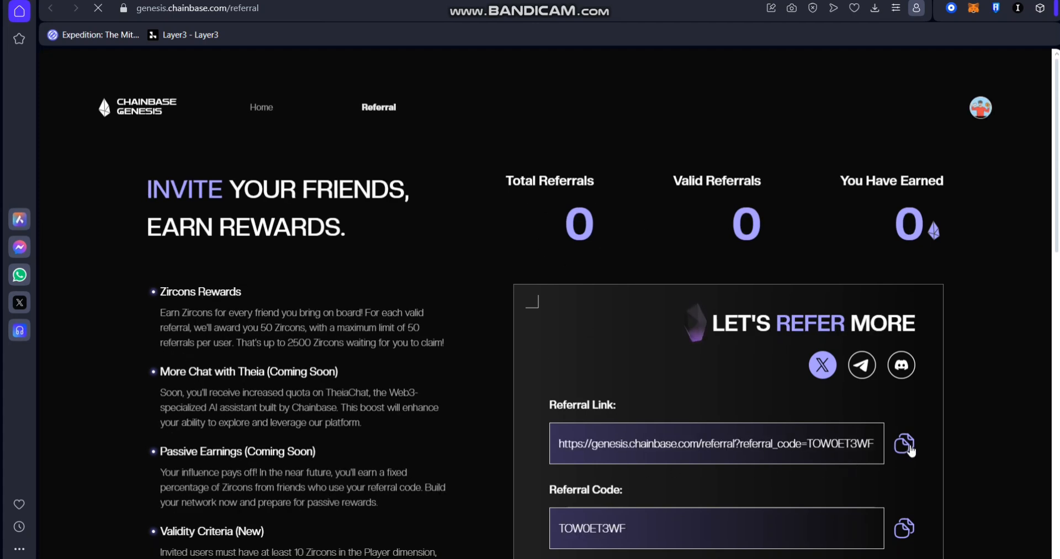
scroll(down, 3)
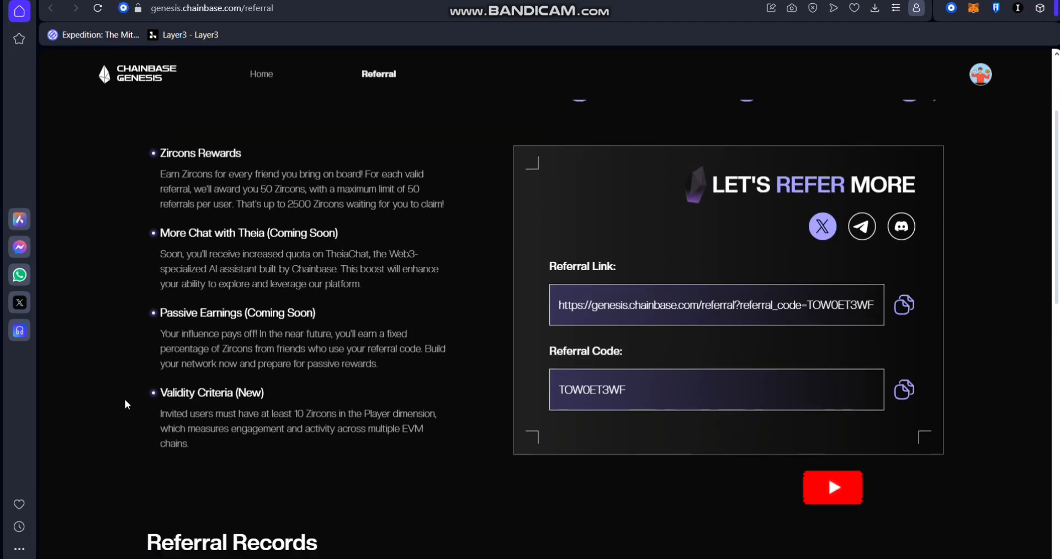
click(832, 487)
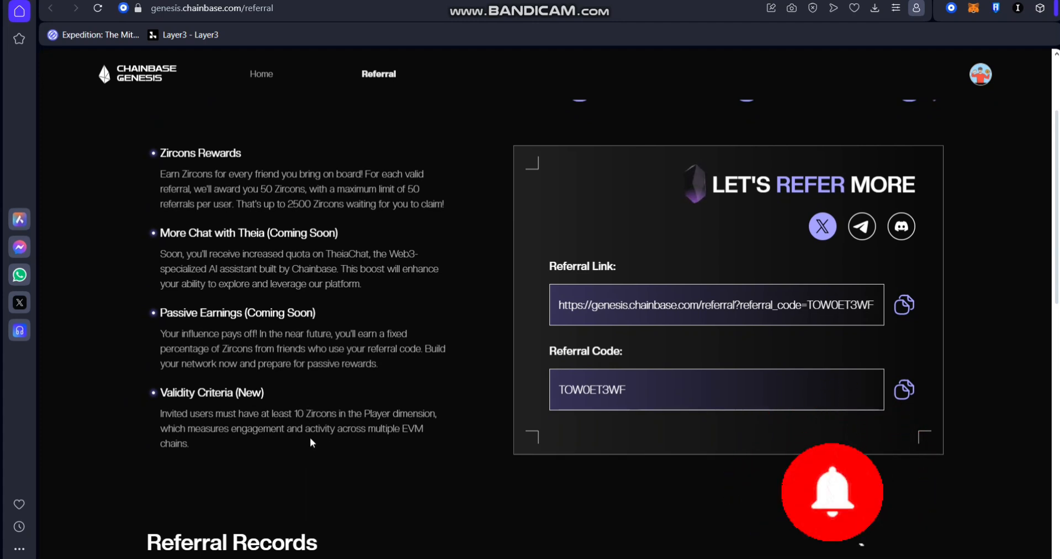
scroll(up, 3)
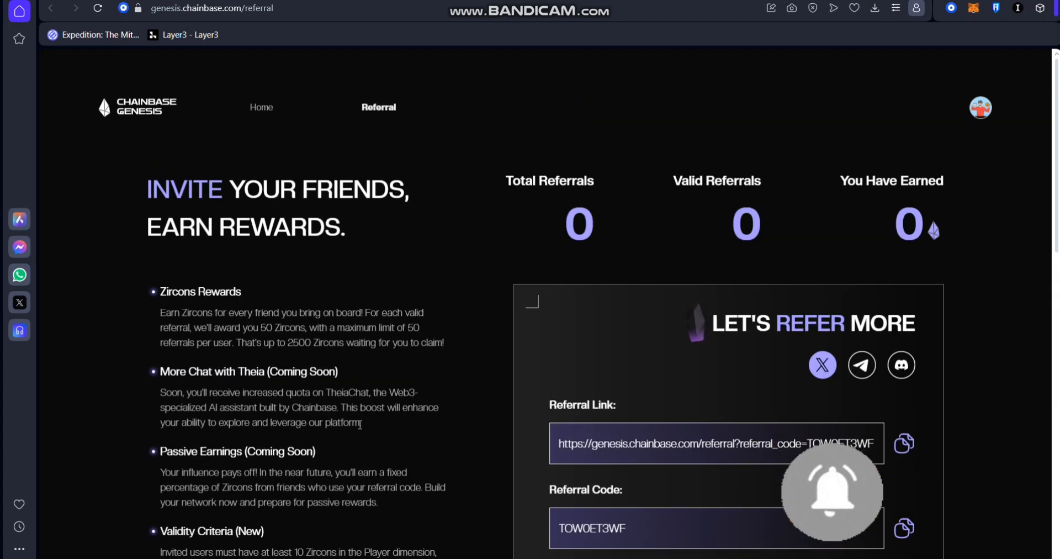